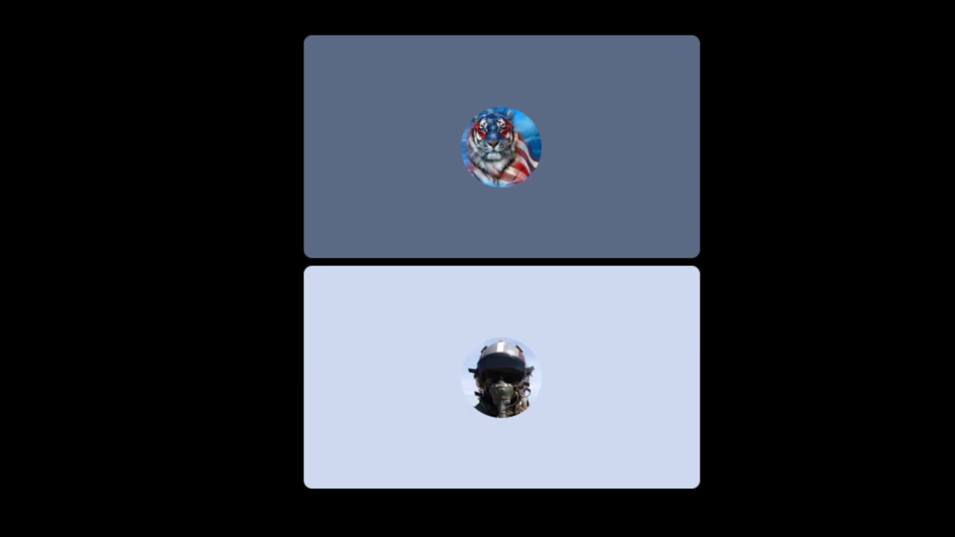
left_click(501, 381)
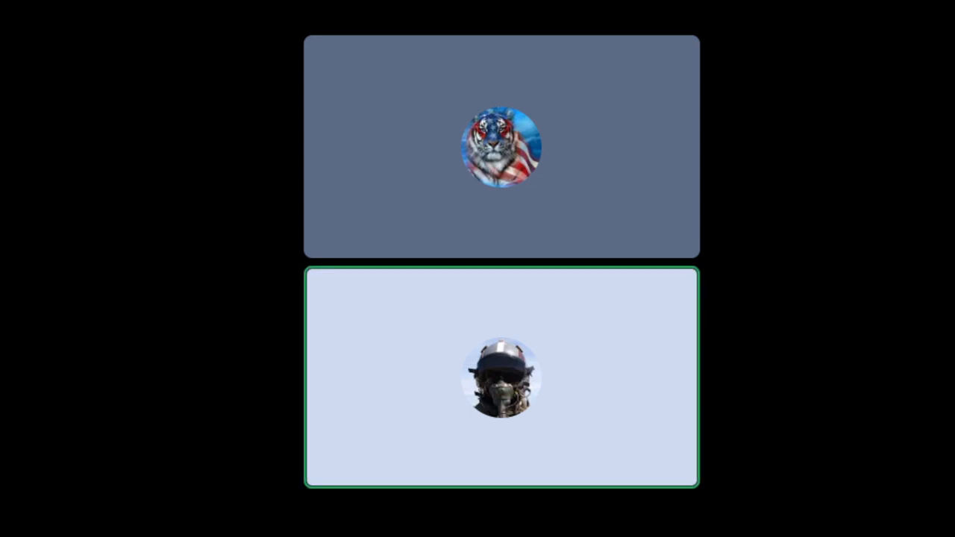
left_click(501, 379)
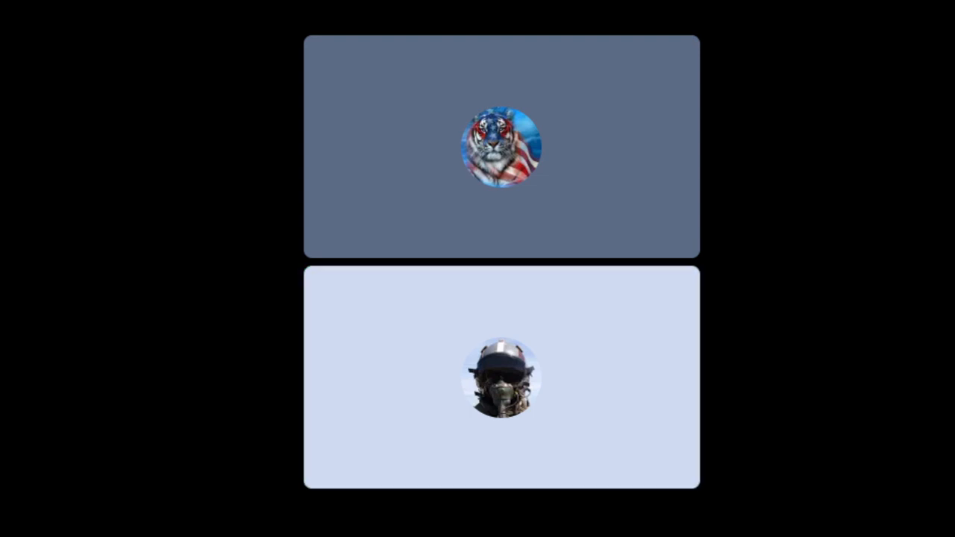
left_click(500, 145)
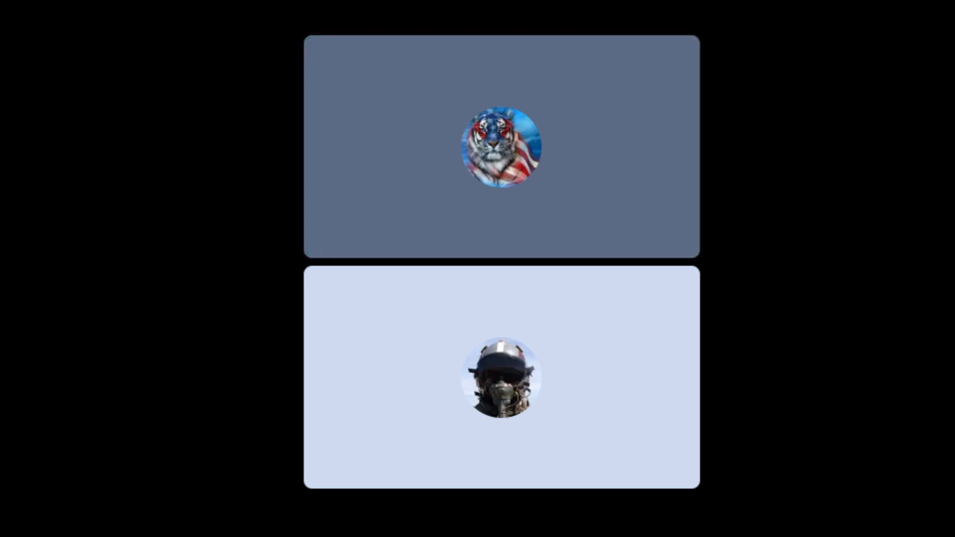
left_click(501, 147)
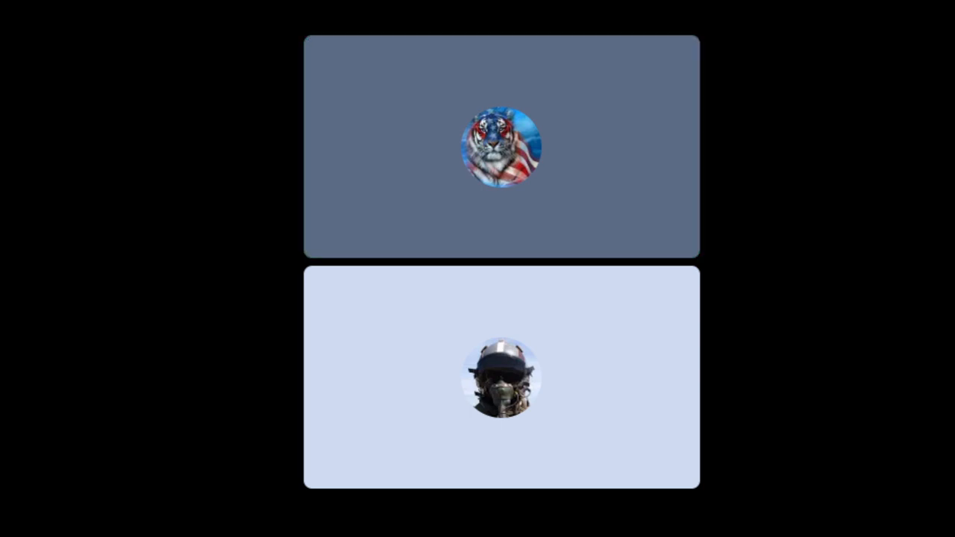
left_click(502, 148)
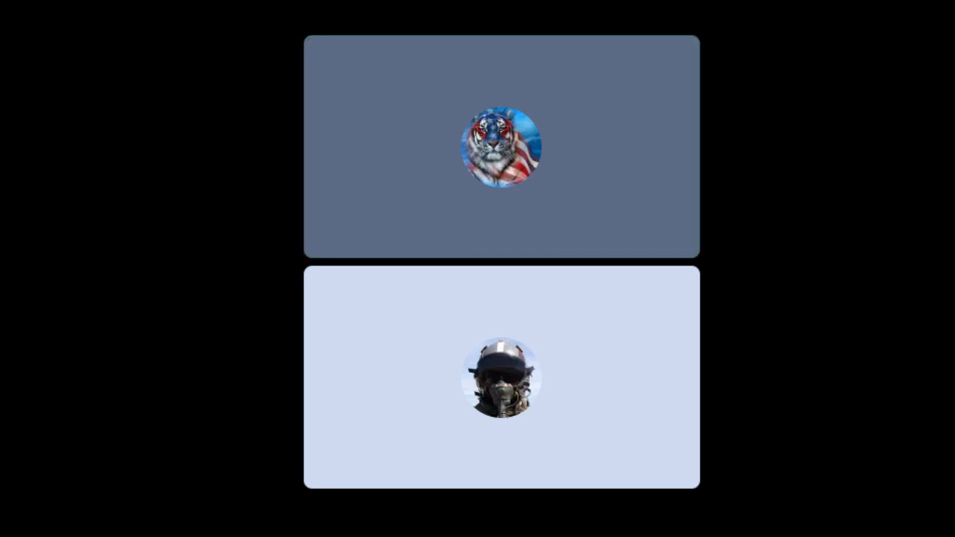
left_click(502, 149)
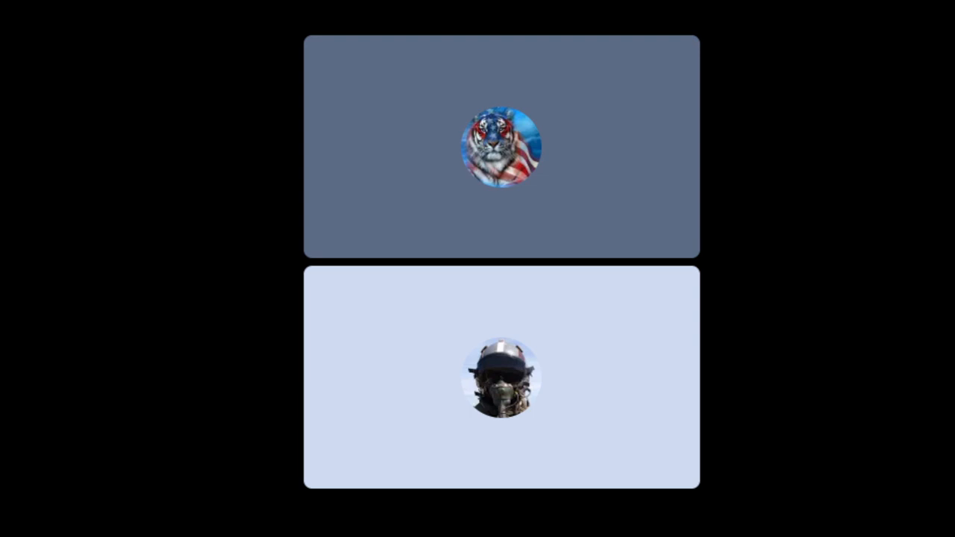
left_click(501, 147)
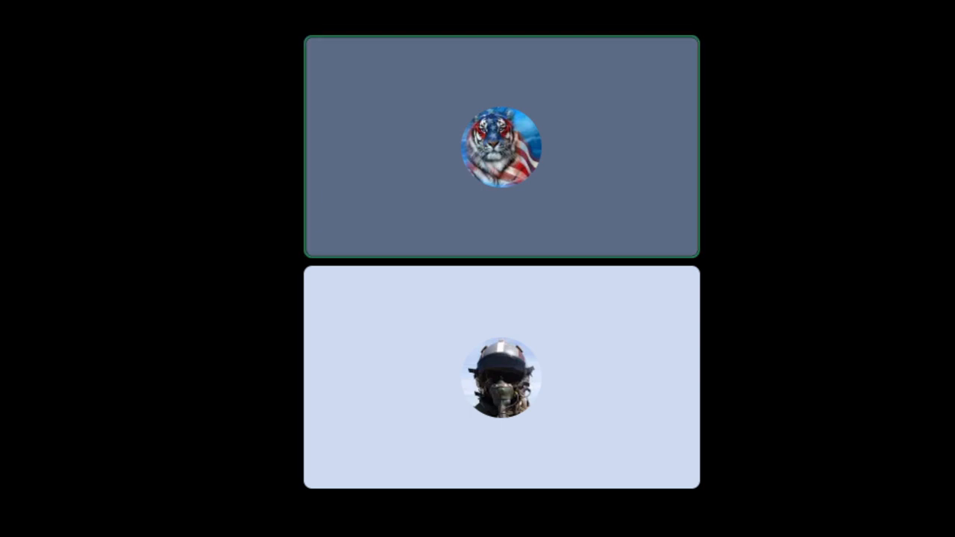
left_click(502, 382)
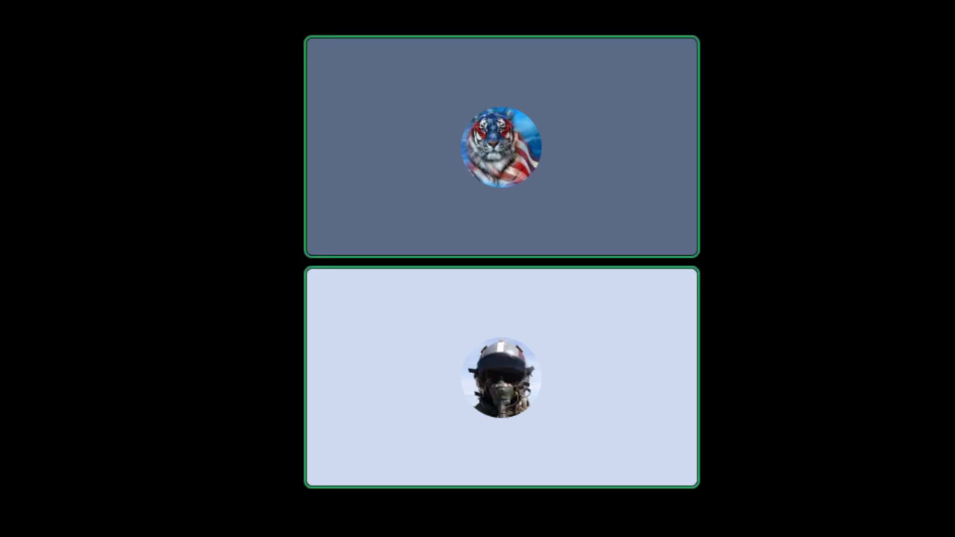
left_click(500, 380)
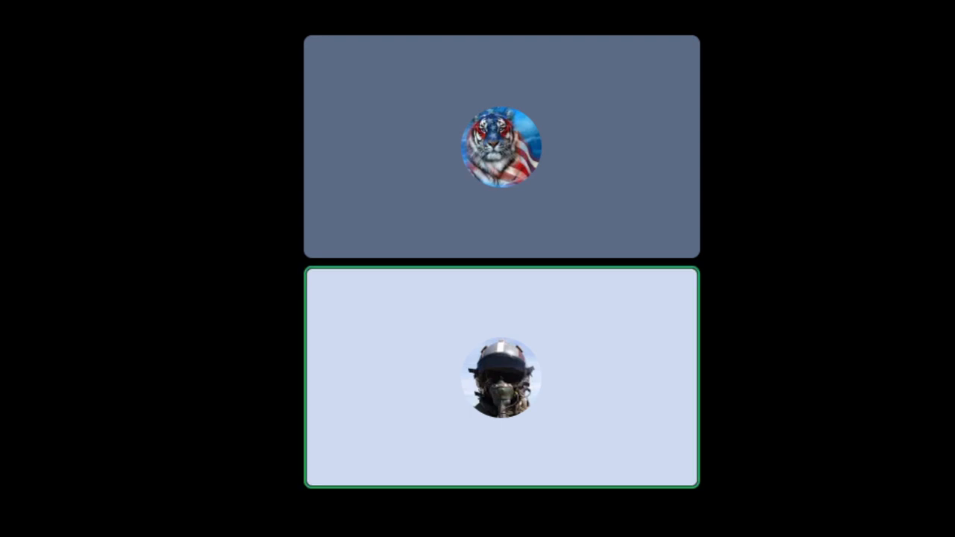
left_click(500, 147)
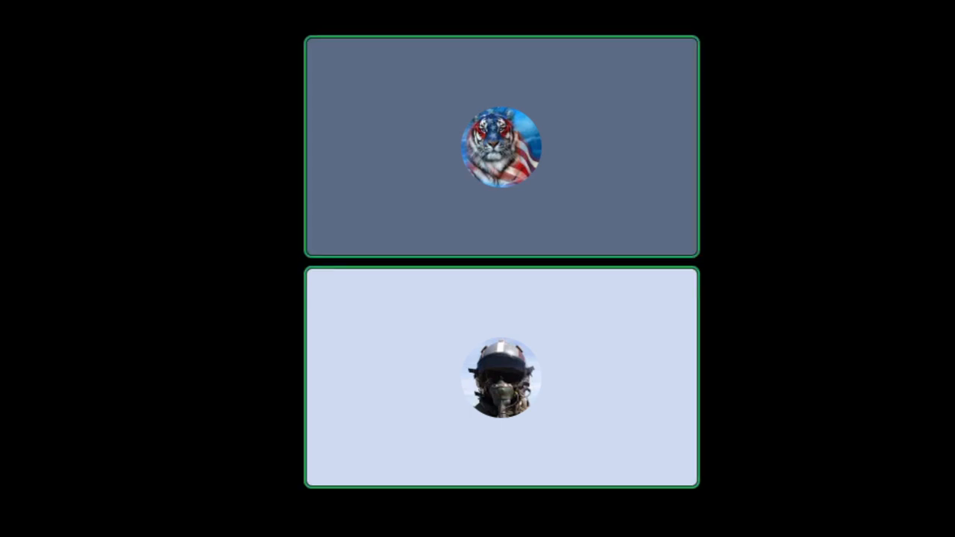
left_click(502, 381)
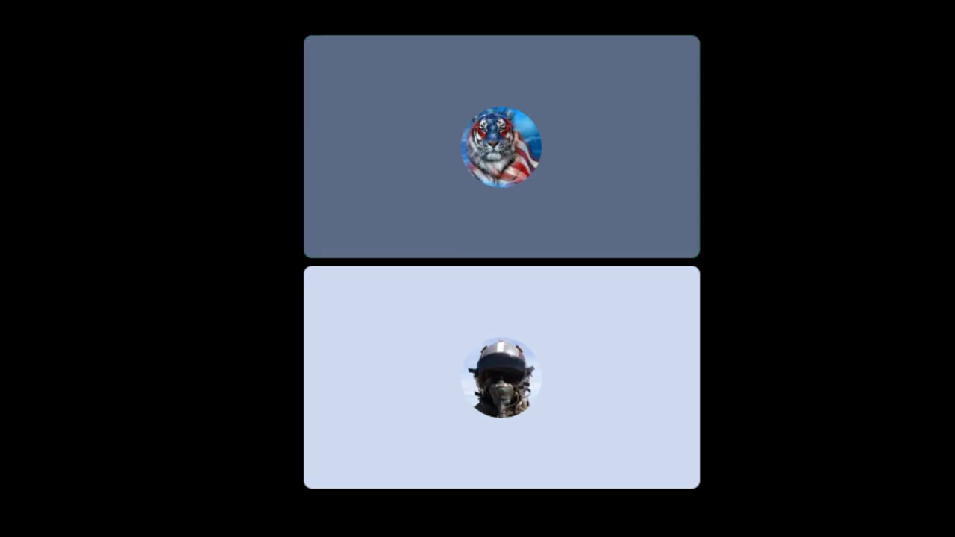
left_click(502, 147)
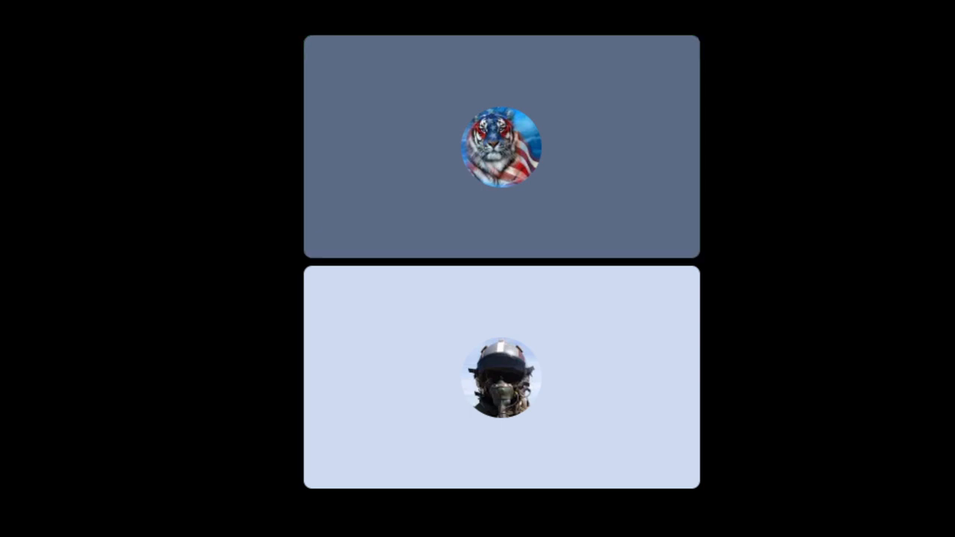
left_click(502, 376)
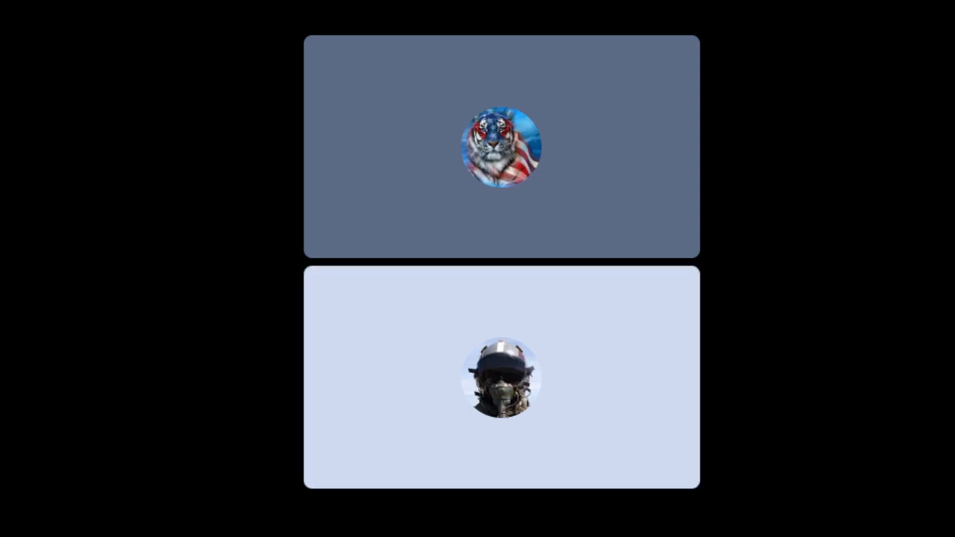
left_click(501, 147)
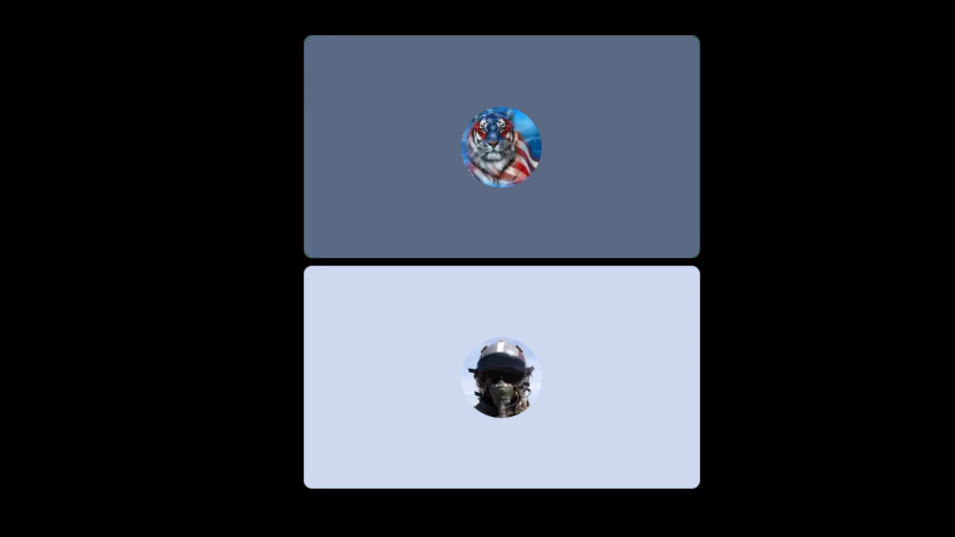
left_click(501, 149)
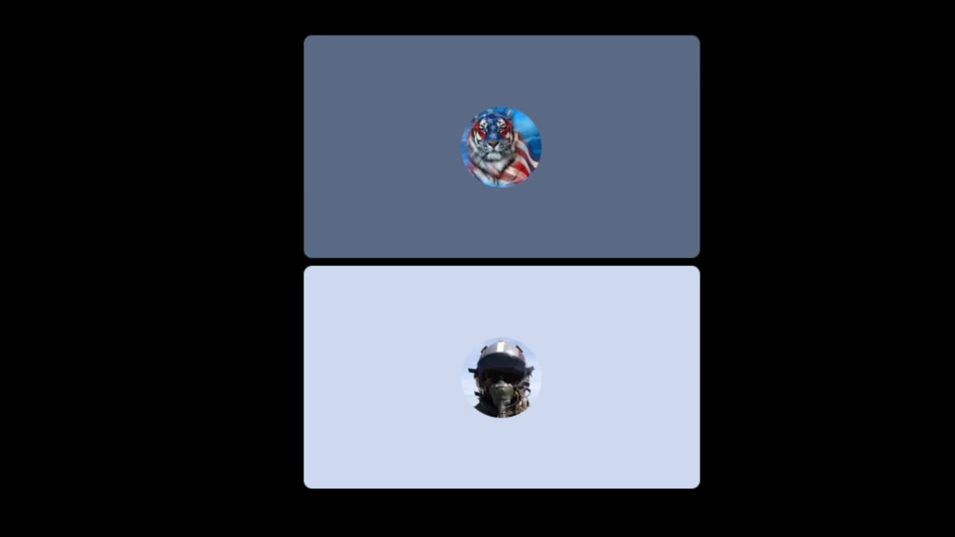
left_click(502, 147)
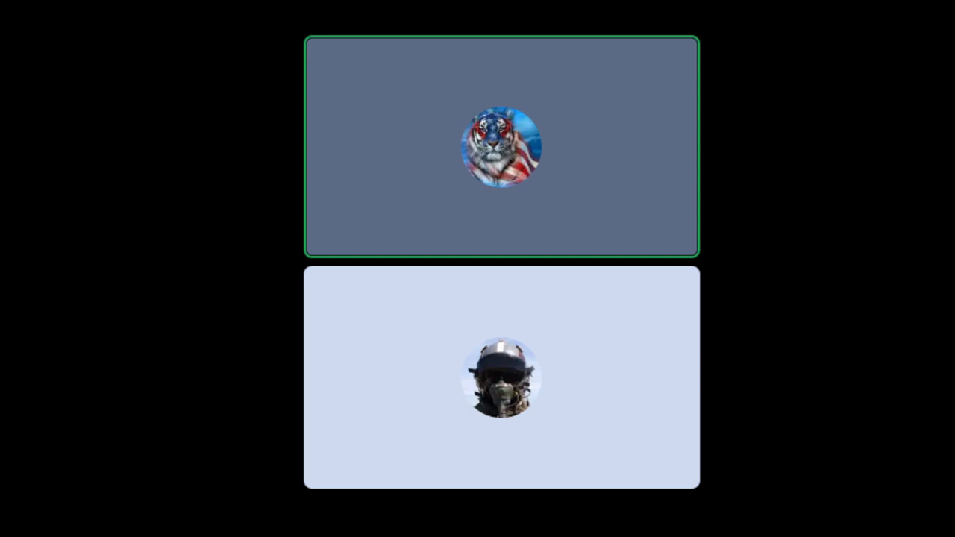
left_click(501, 381)
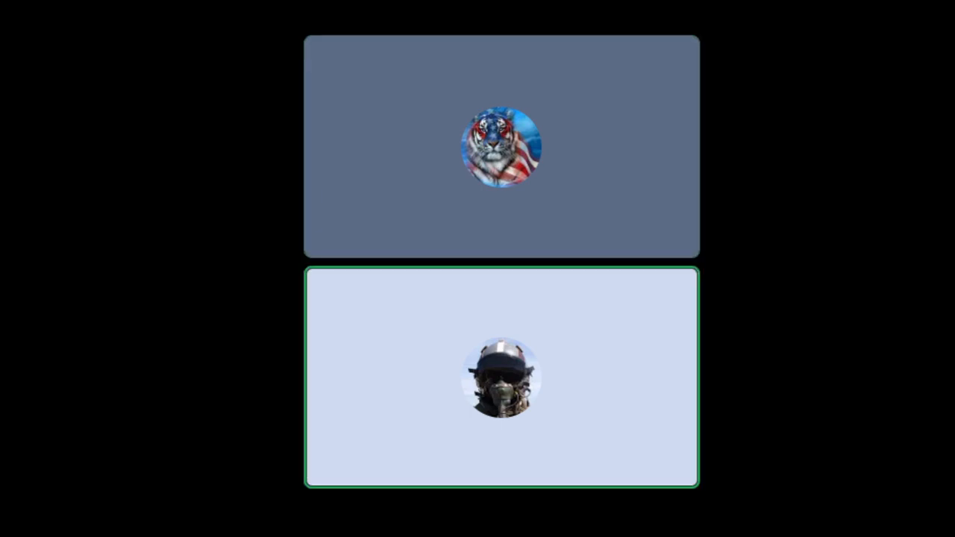
left_click(502, 147)
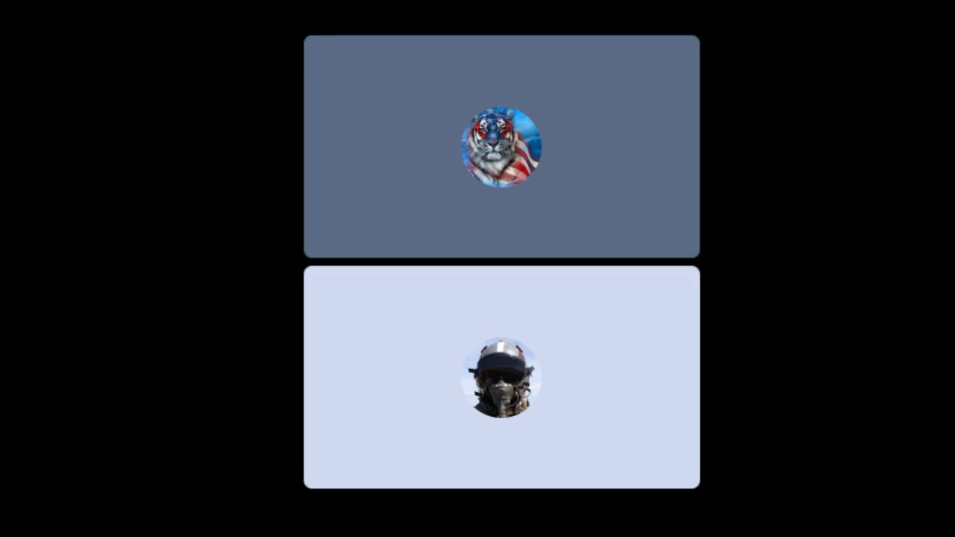
left_click(501, 147)
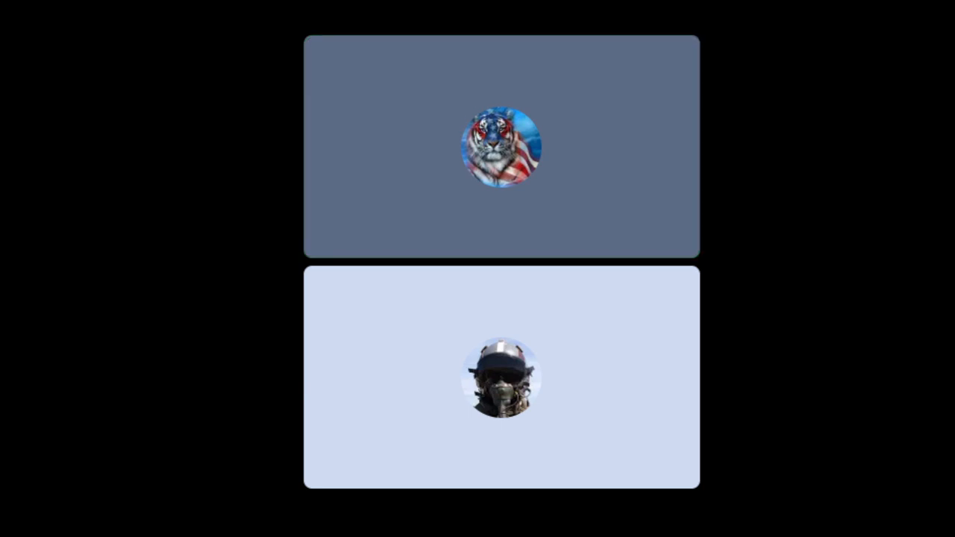
left_click(502, 147)
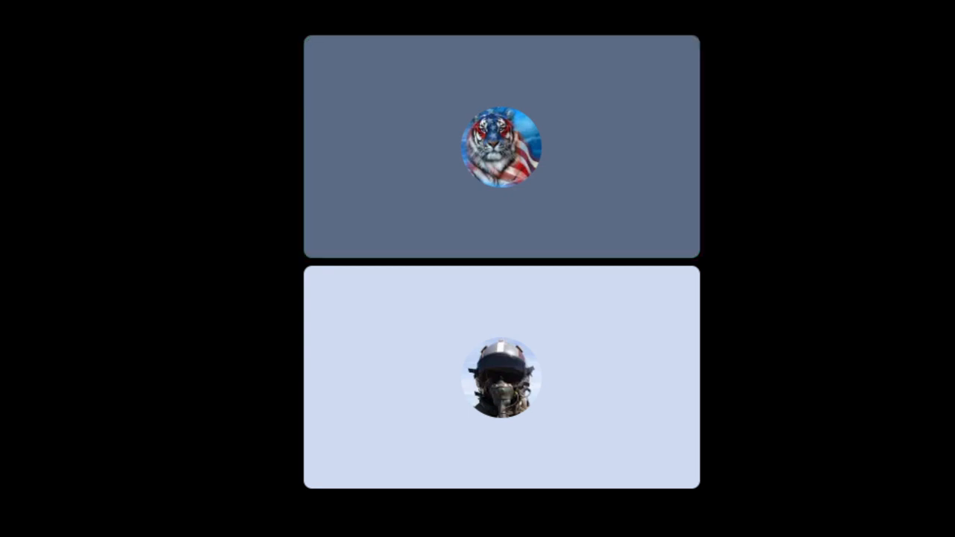
left_click(501, 147)
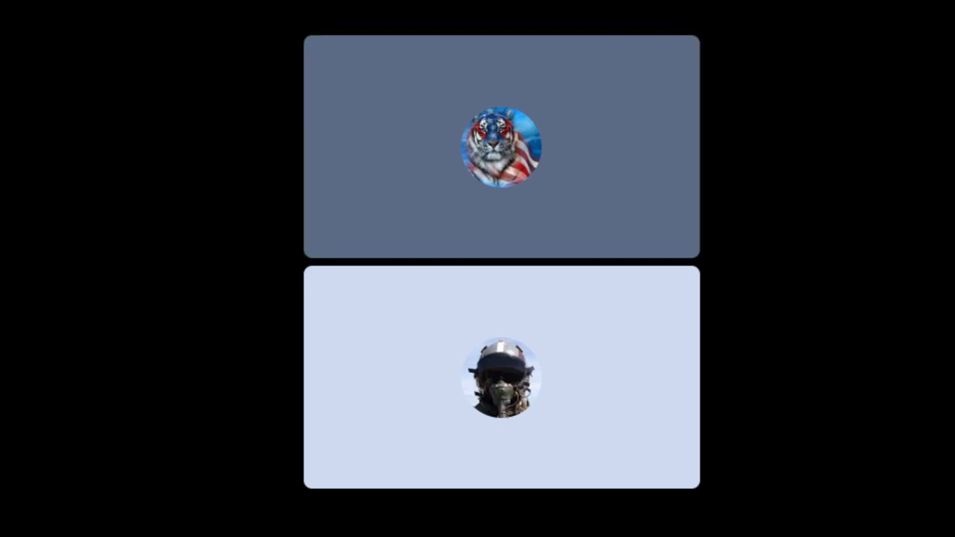
left_click(500, 148)
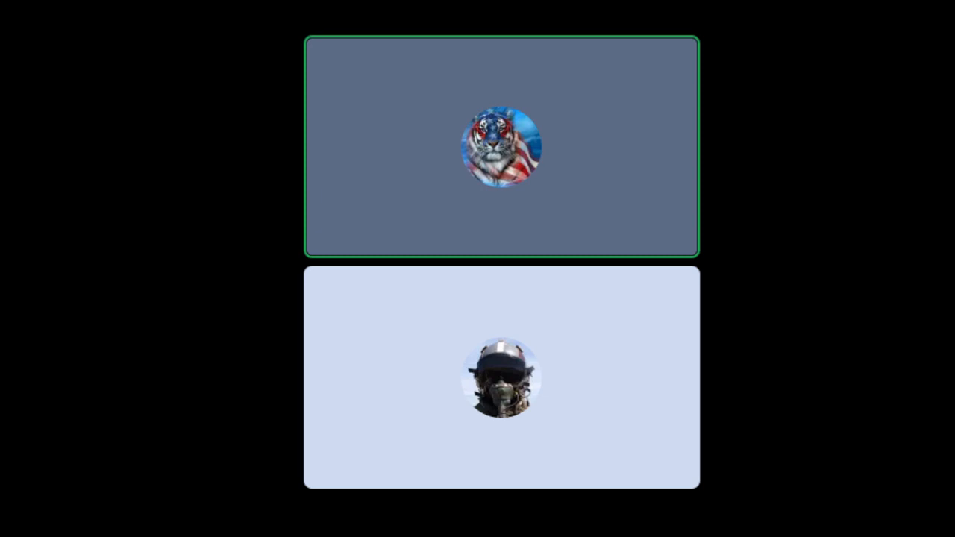
left_click(501, 147)
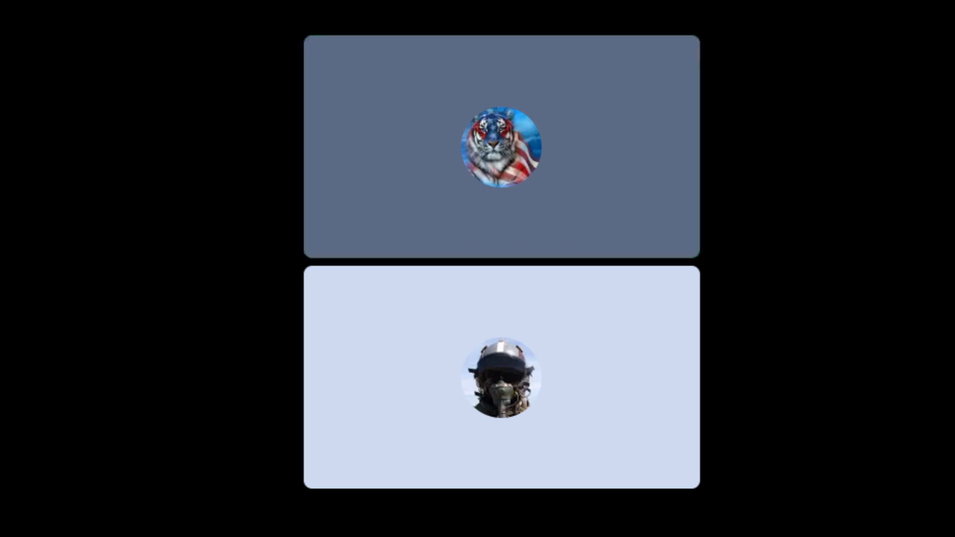
left_click(501, 381)
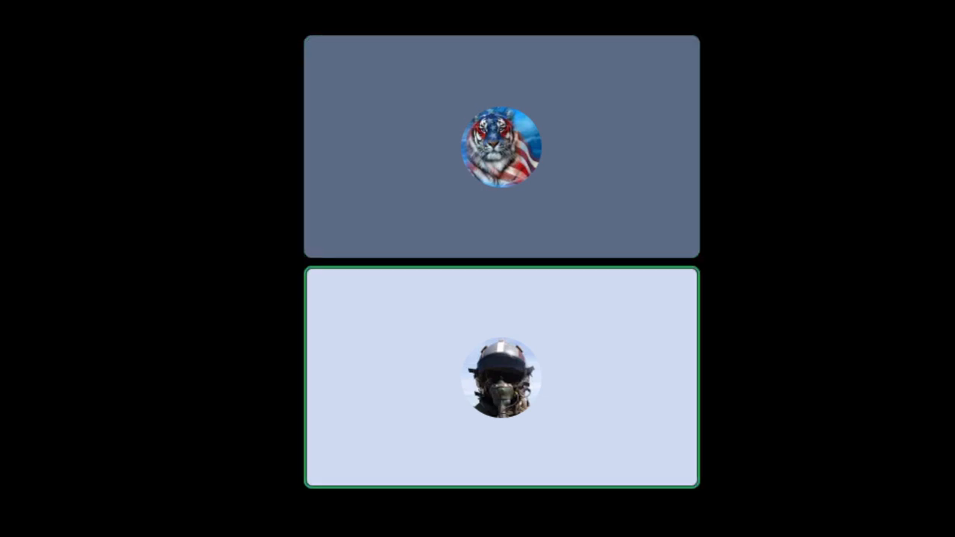
left_click(501, 148)
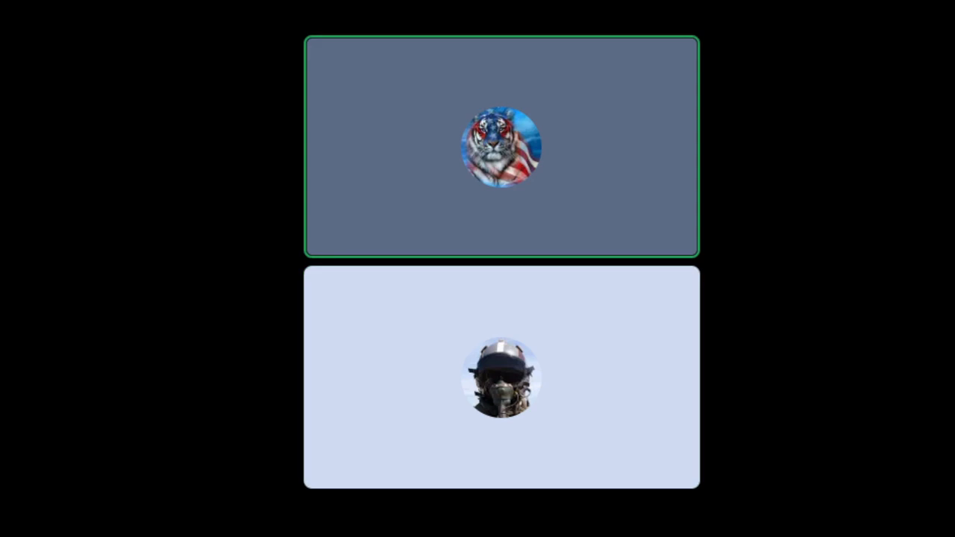
left_click(501, 382)
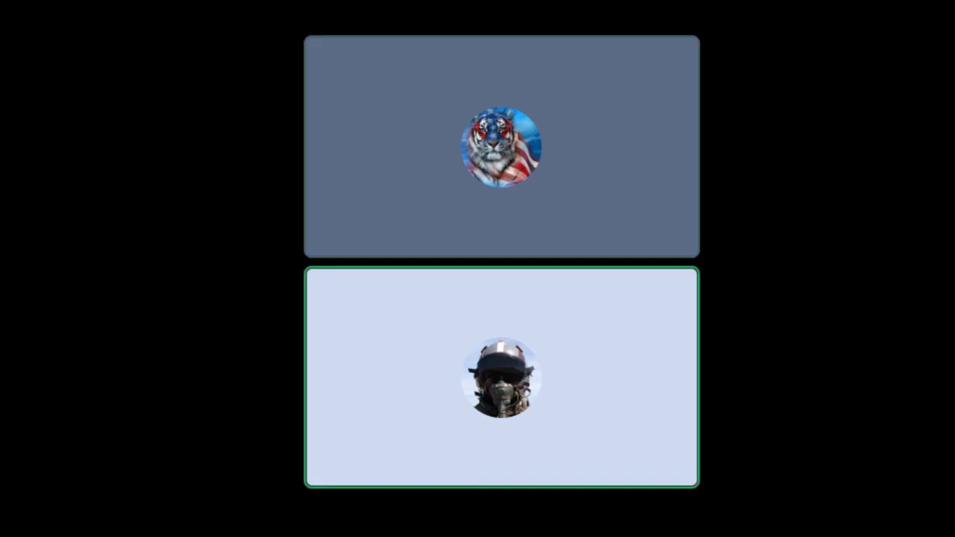
left_click(501, 148)
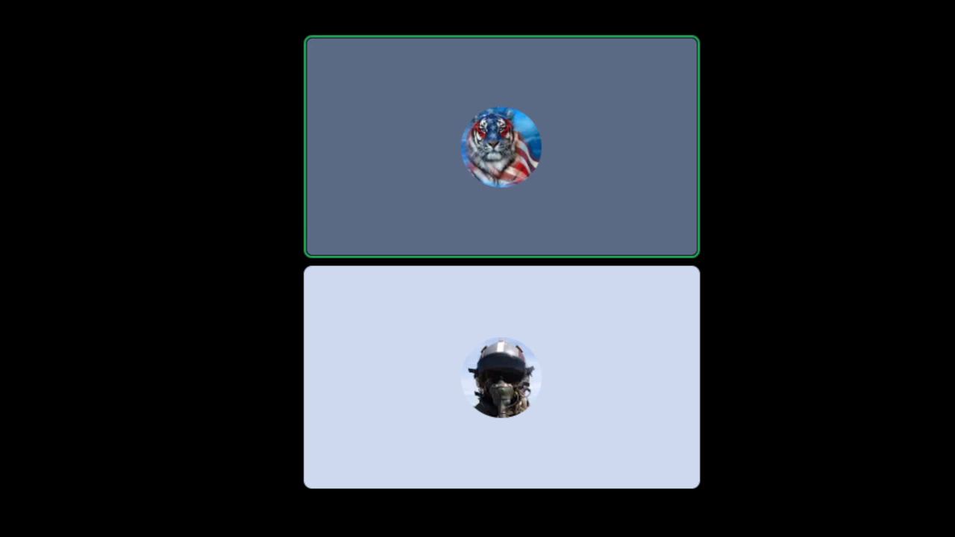
left_click(501, 381)
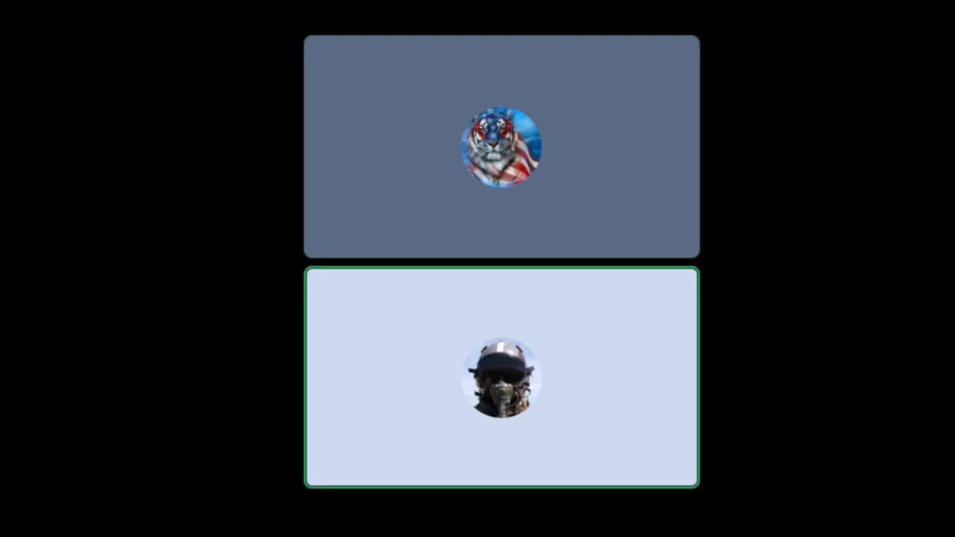
left_click(501, 147)
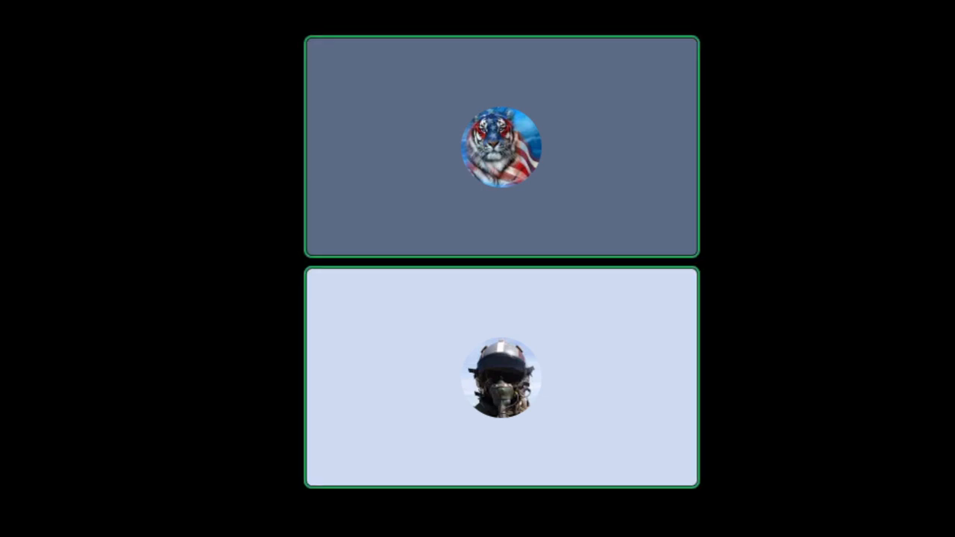
left_click(501, 381)
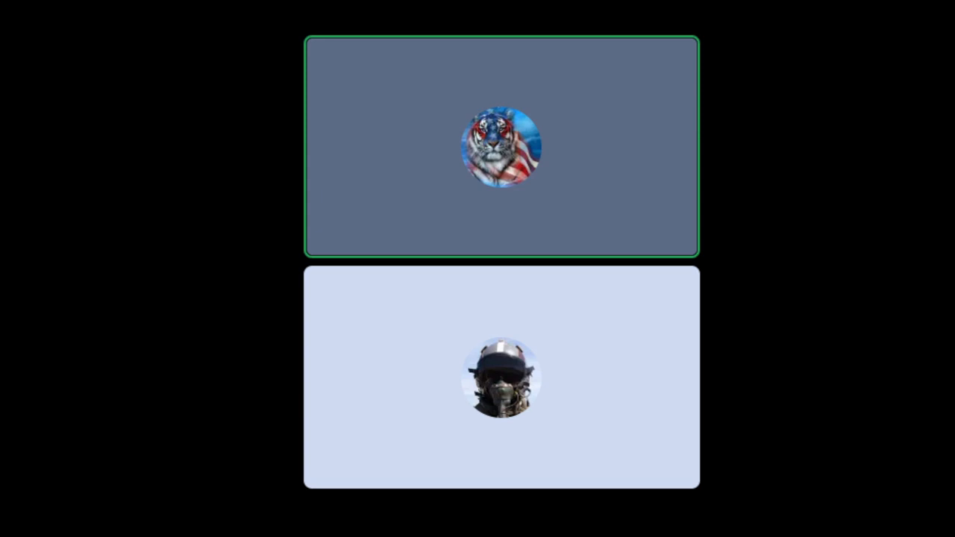
left_click(499, 148)
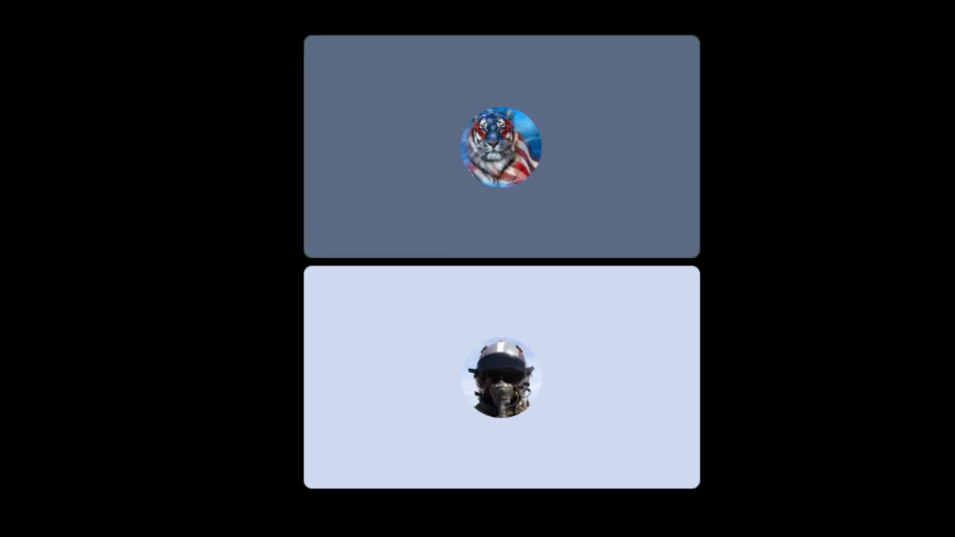
left_click(502, 380)
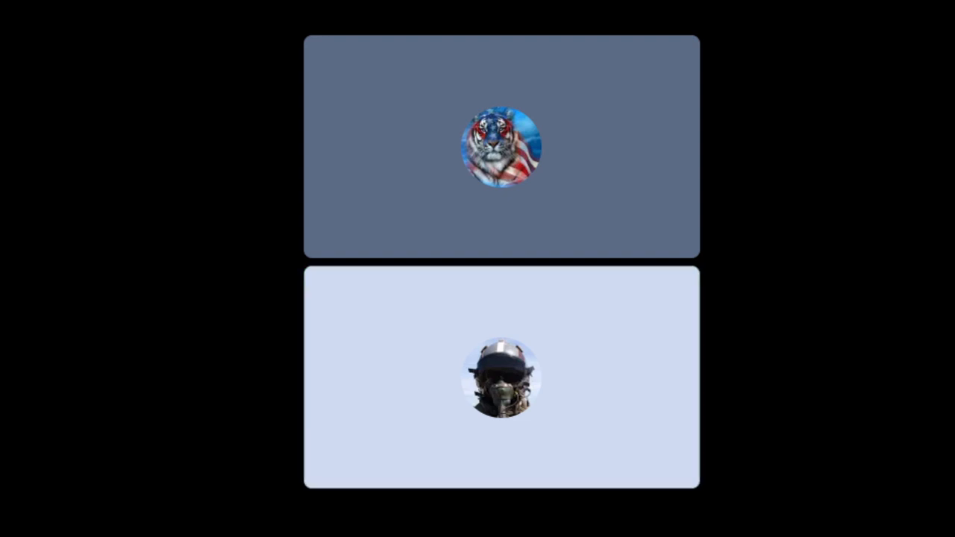
left_click(502, 382)
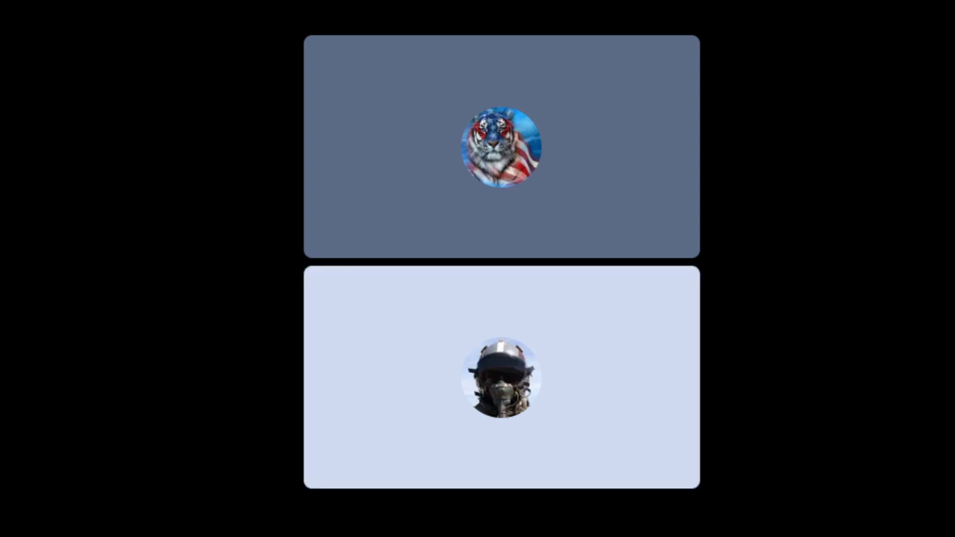
left_click(501, 380)
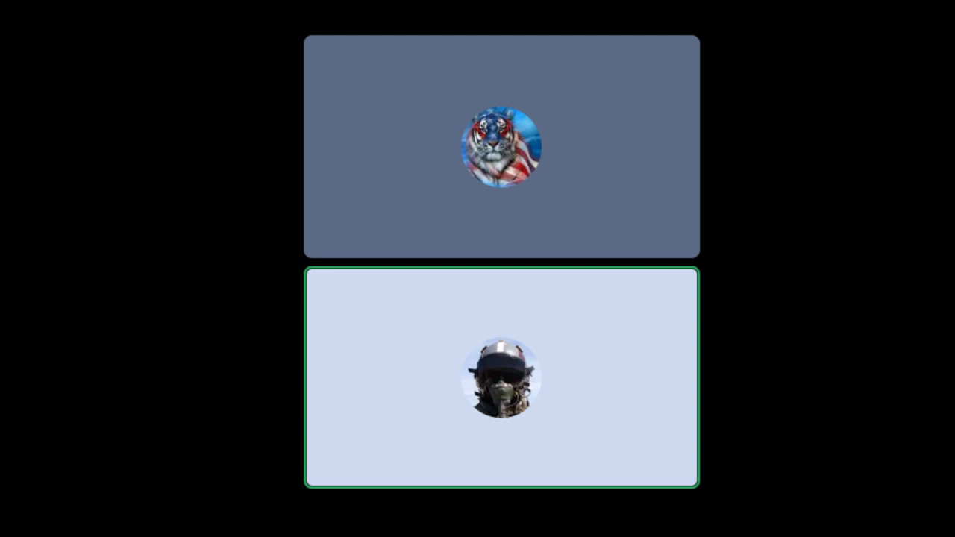
left_click(502, 380)
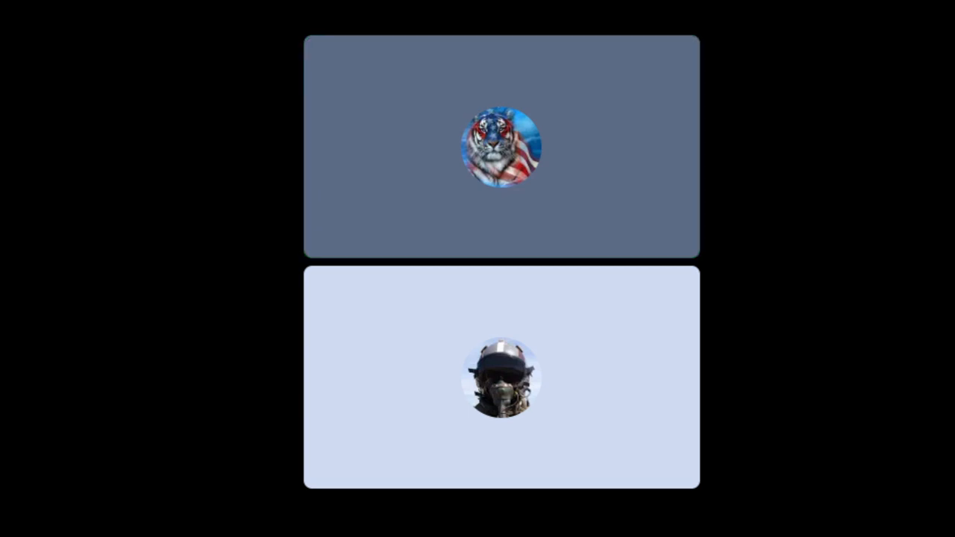
left_click(501, 147)
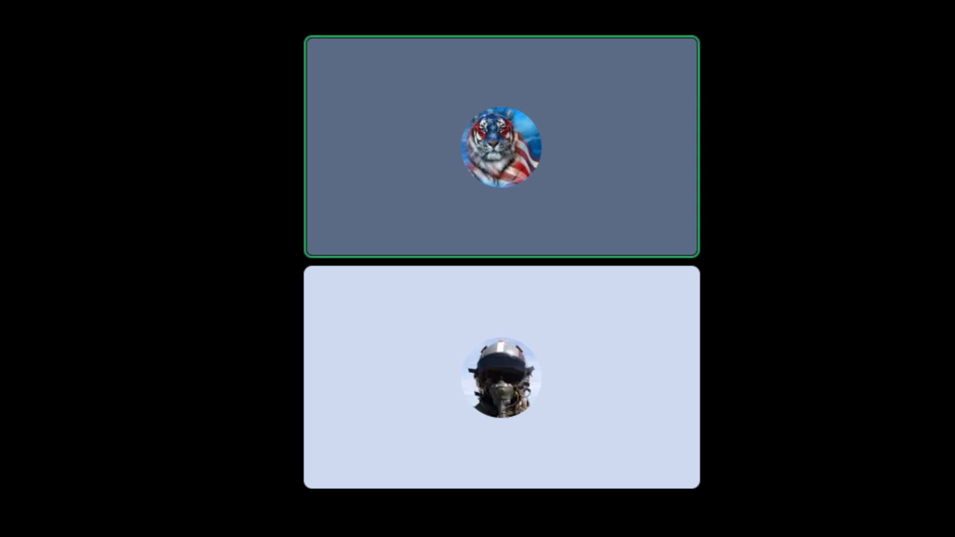
left_click(501, 381)
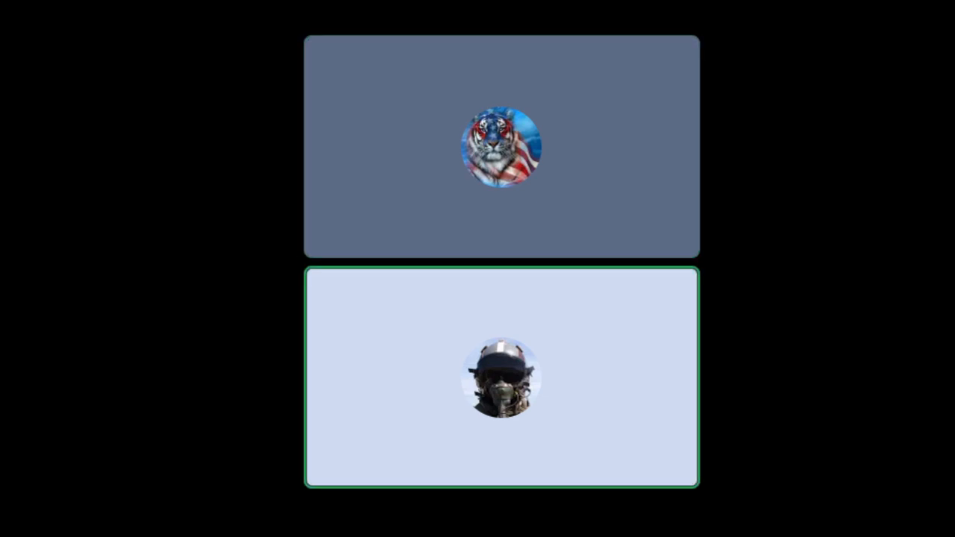
left_click(500, 147)
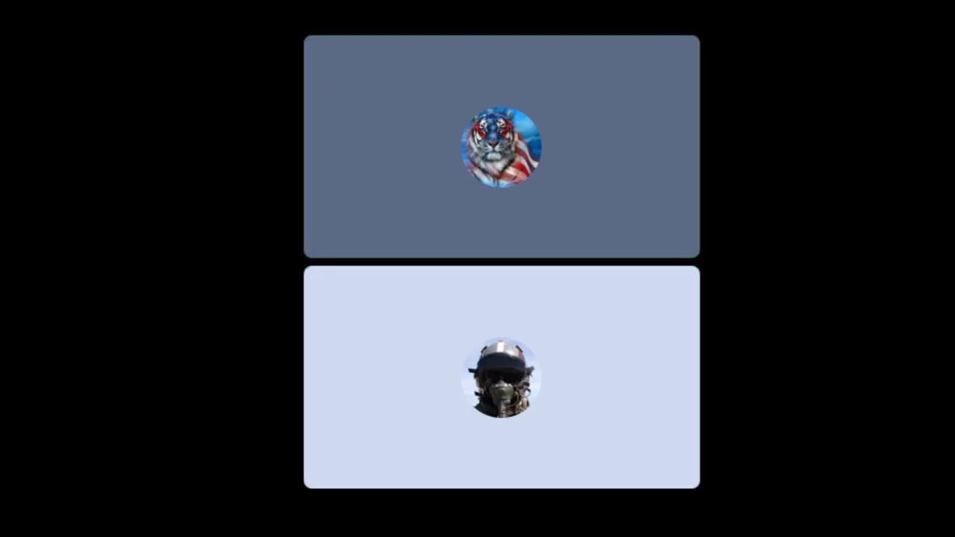
left_click(501, 147)
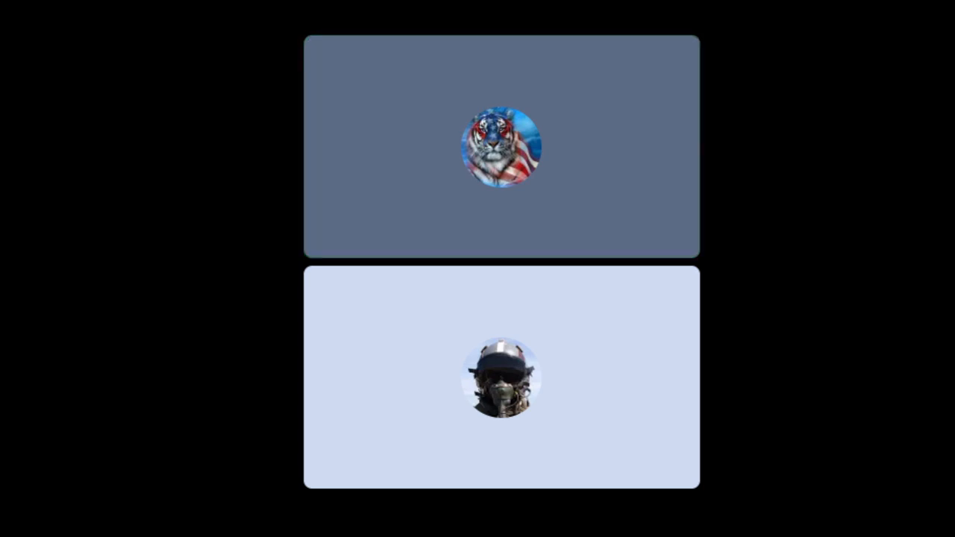
left_click(501, 147)
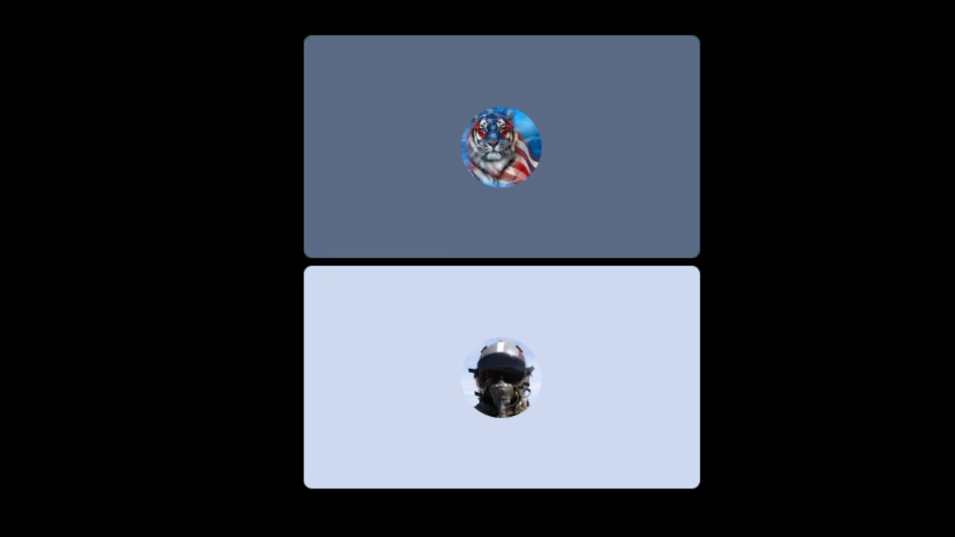
left_click(501, 146)
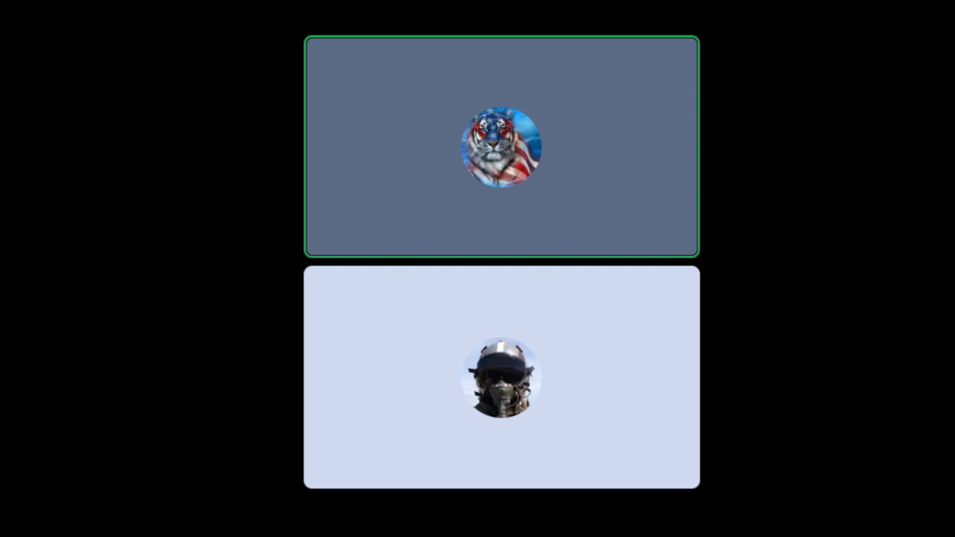
left_click(501, 384)
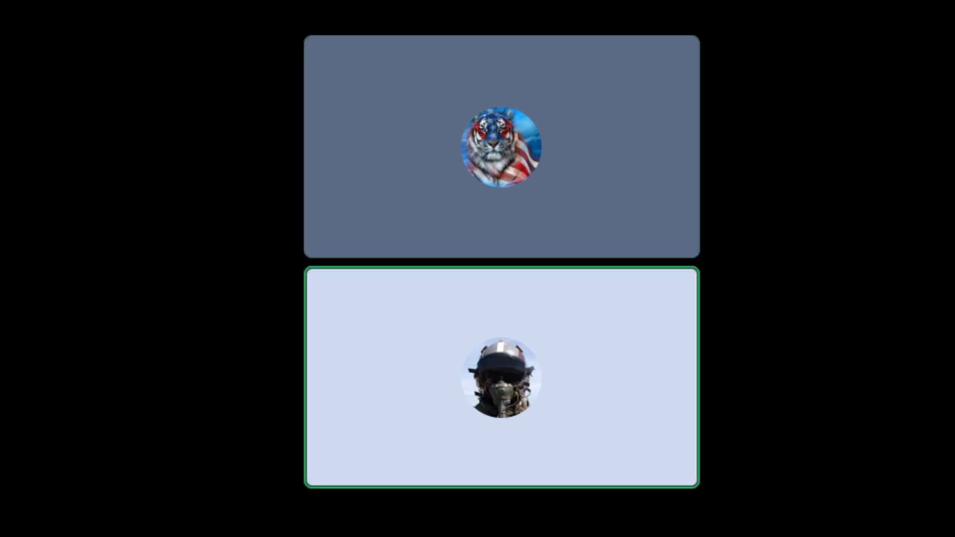
left_click(502, 147)
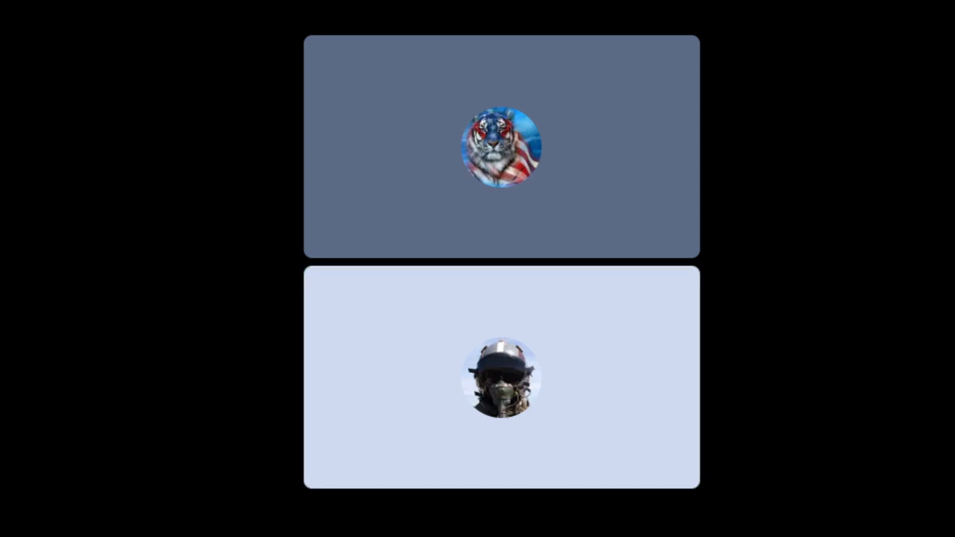
left_click(501, 147)
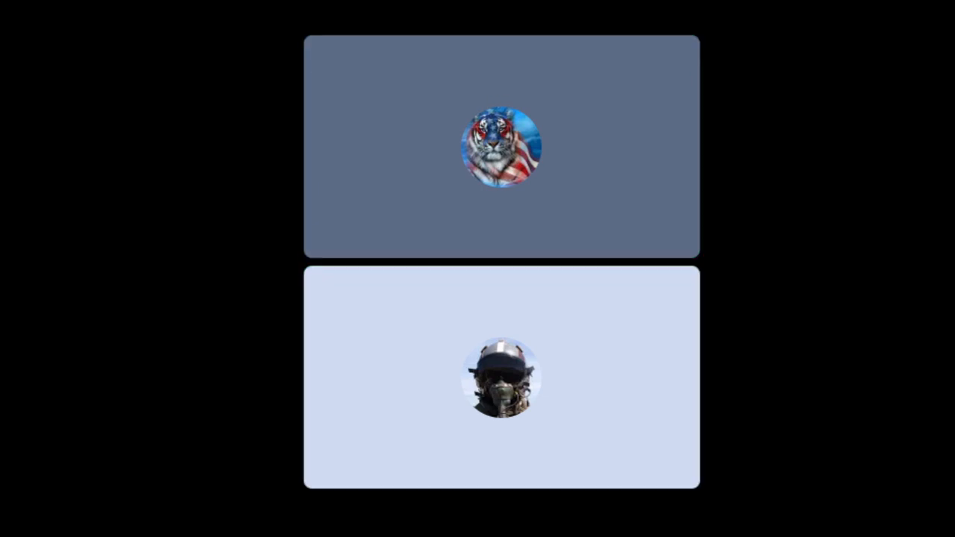
left_click(502, 147)
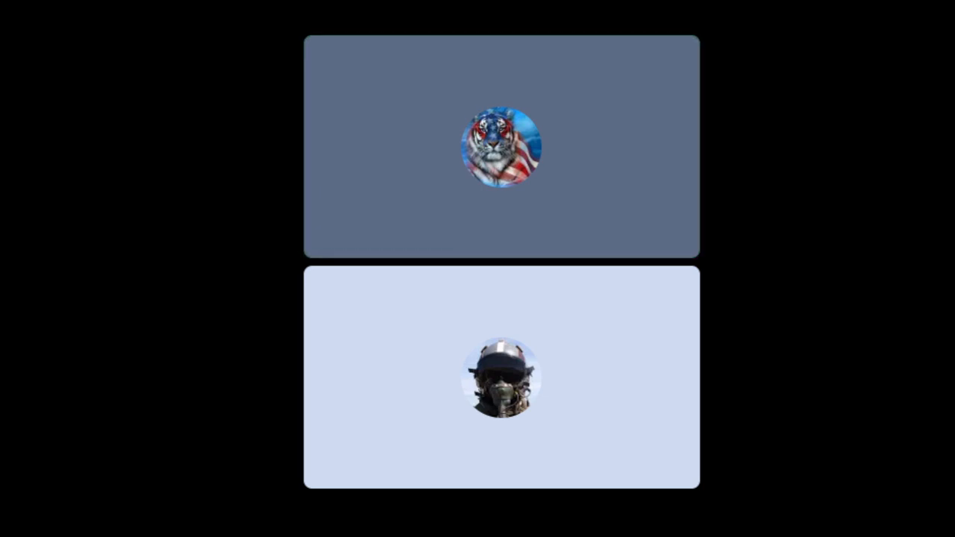
left_click(501, 147)
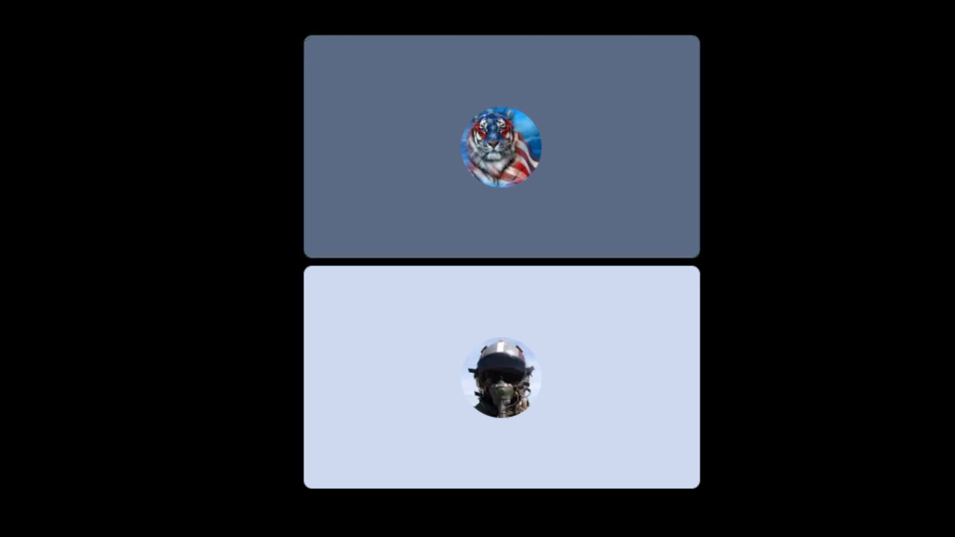
left_click(501, 147)
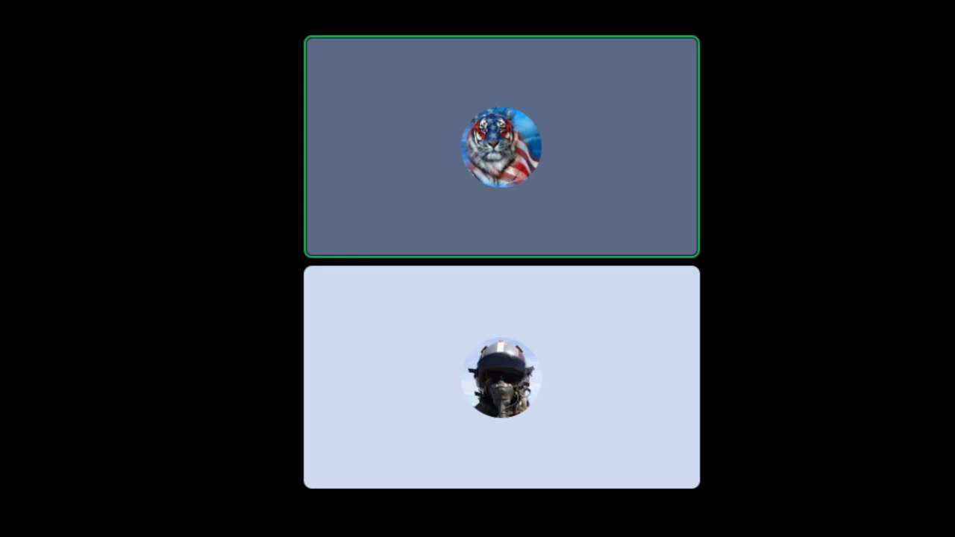
left_click(501, 381)
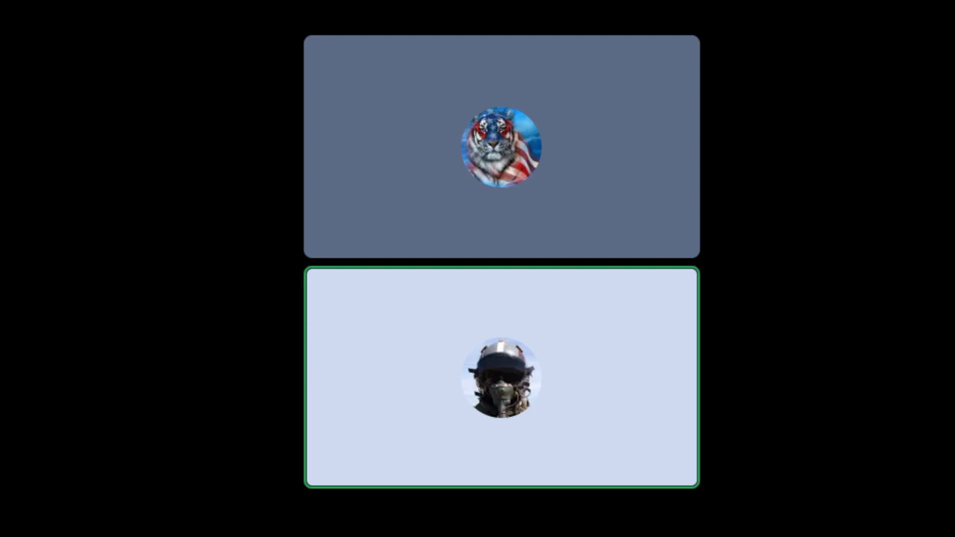
left_click(501, 149)
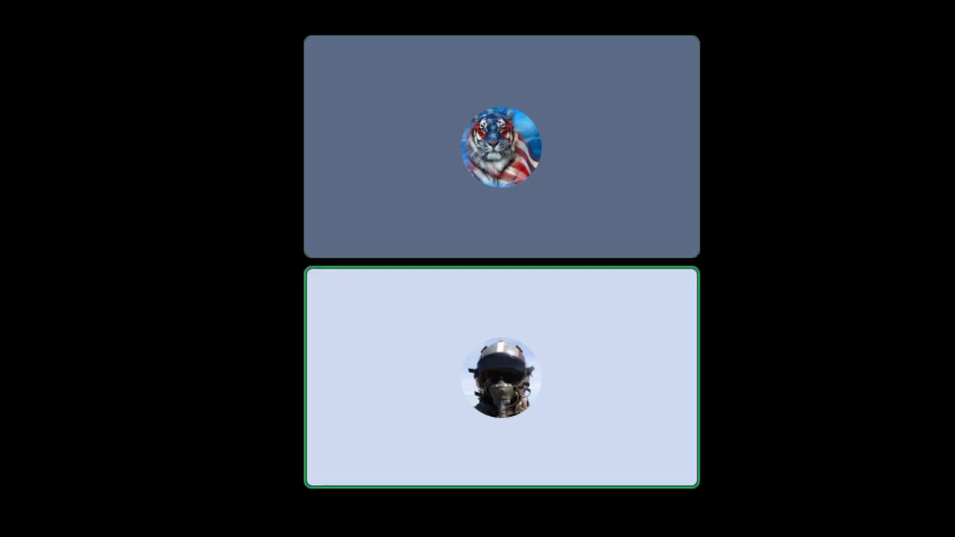
left_click(501, 146)
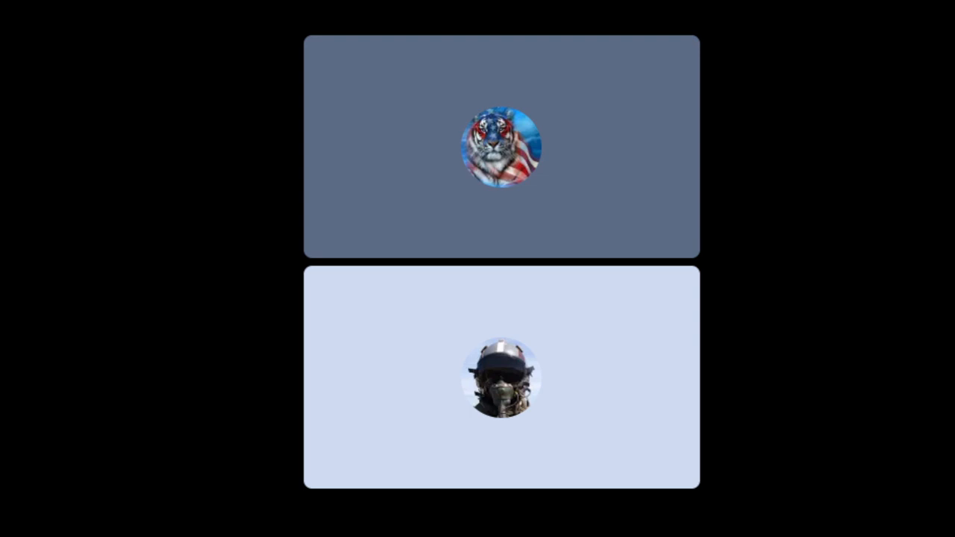
left_click(502, 380)
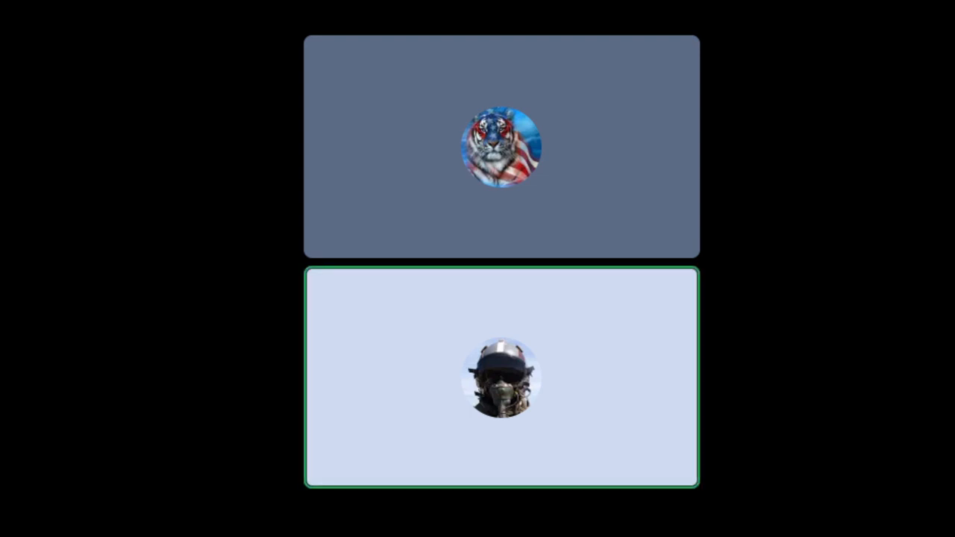
left_click(501, 380)
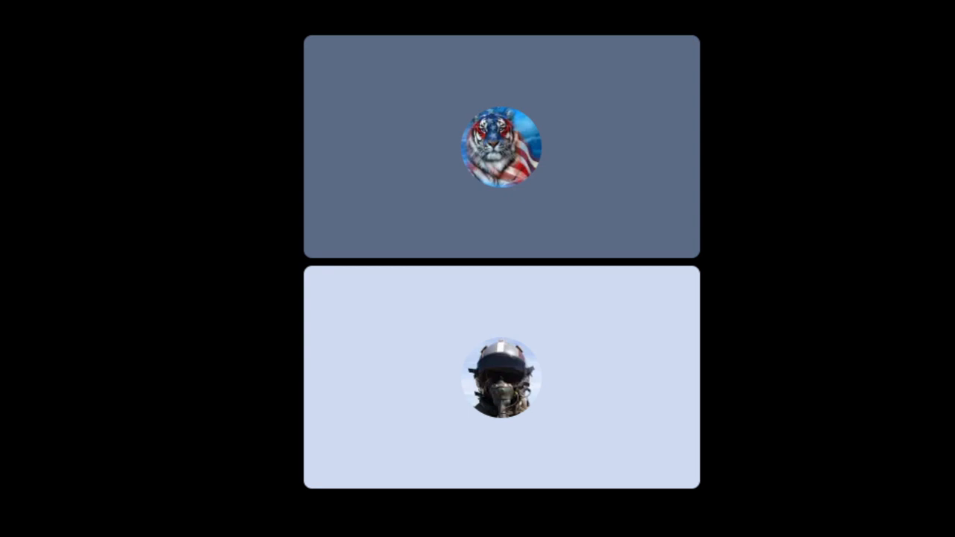
left_click(502, 147)
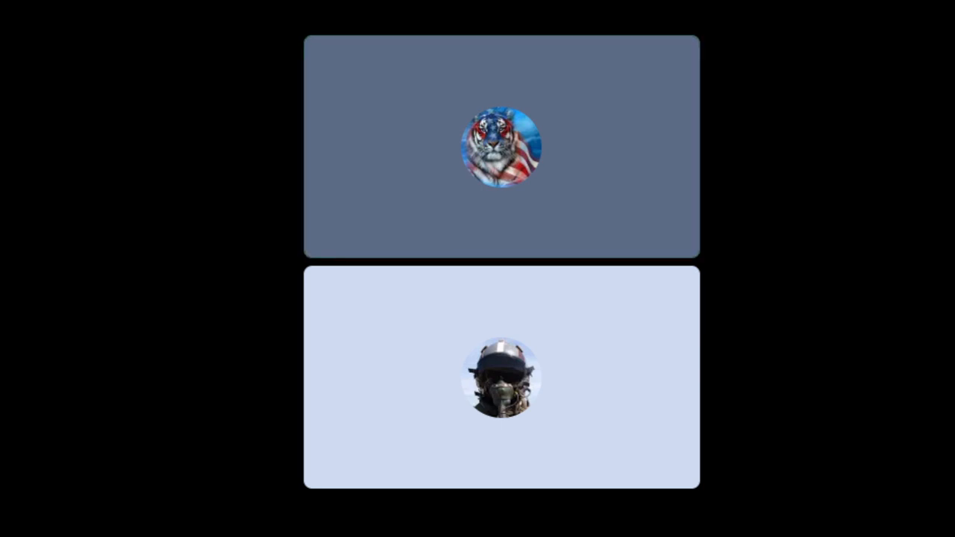
left_click(501, 148)
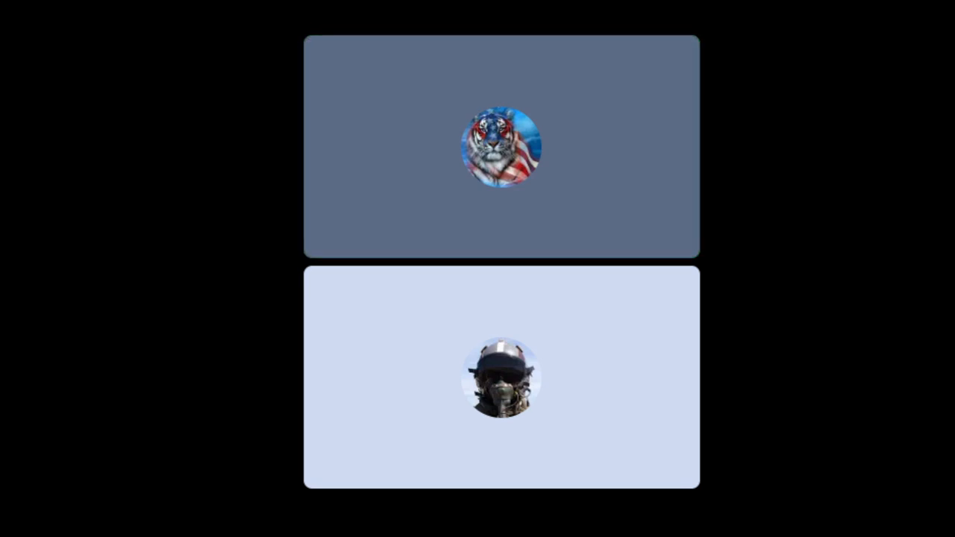
left_click(501, 149)
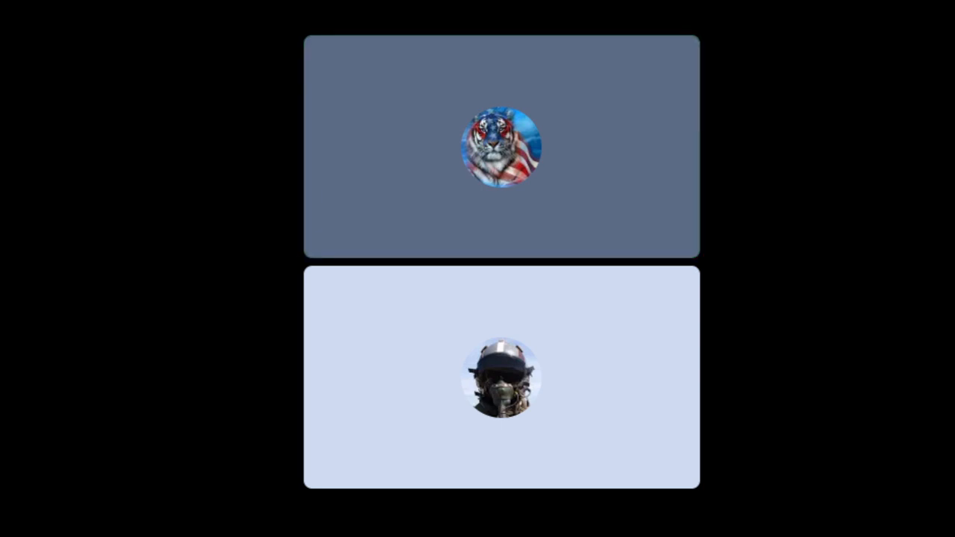
left_click(501, 381)
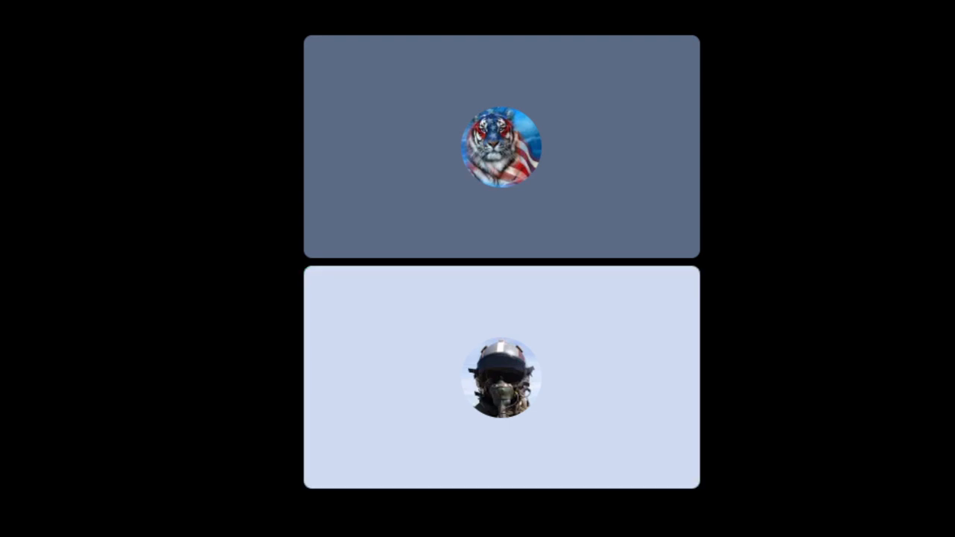
left_click(501, 381)
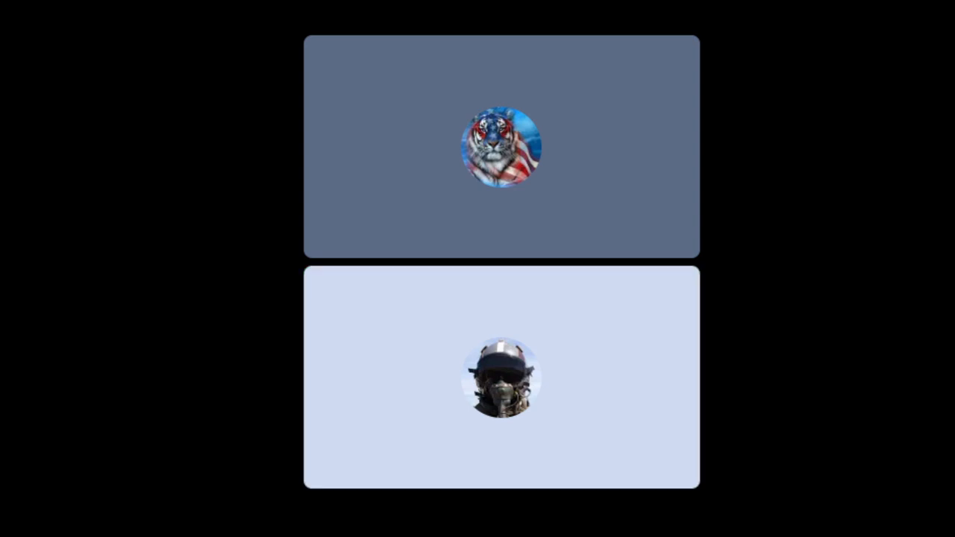
left_click(500, 148)
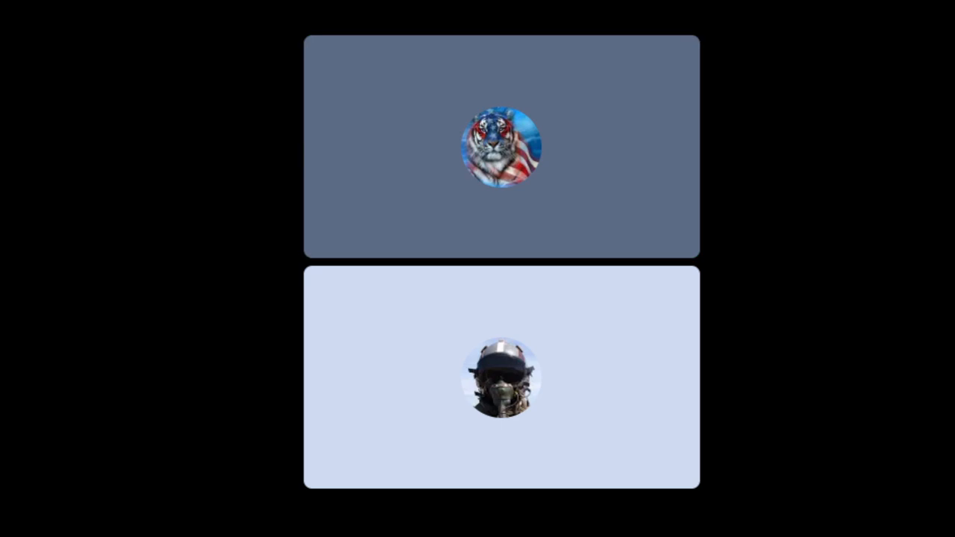
left_click(502, 149)
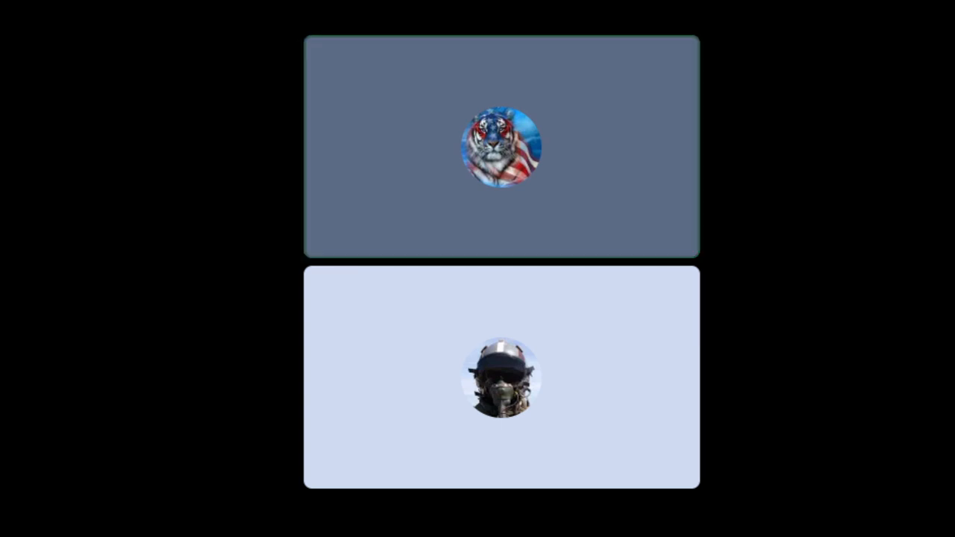
left_click(501, 147)
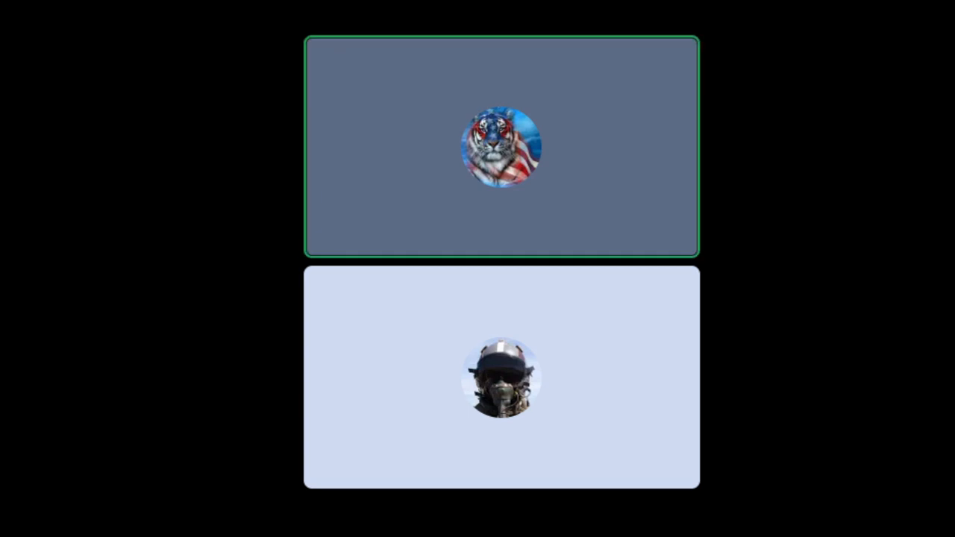
left_click(500, 150)
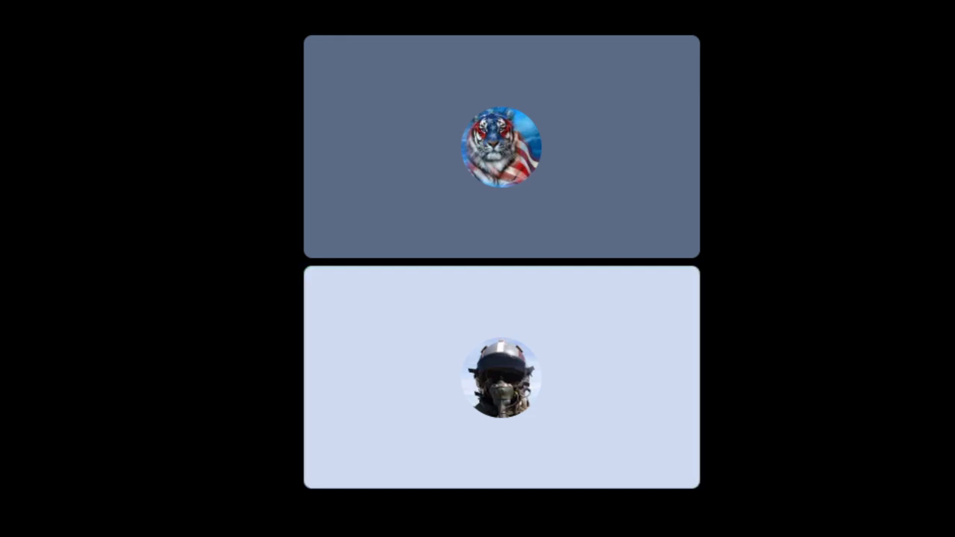
left_click(501, 382)
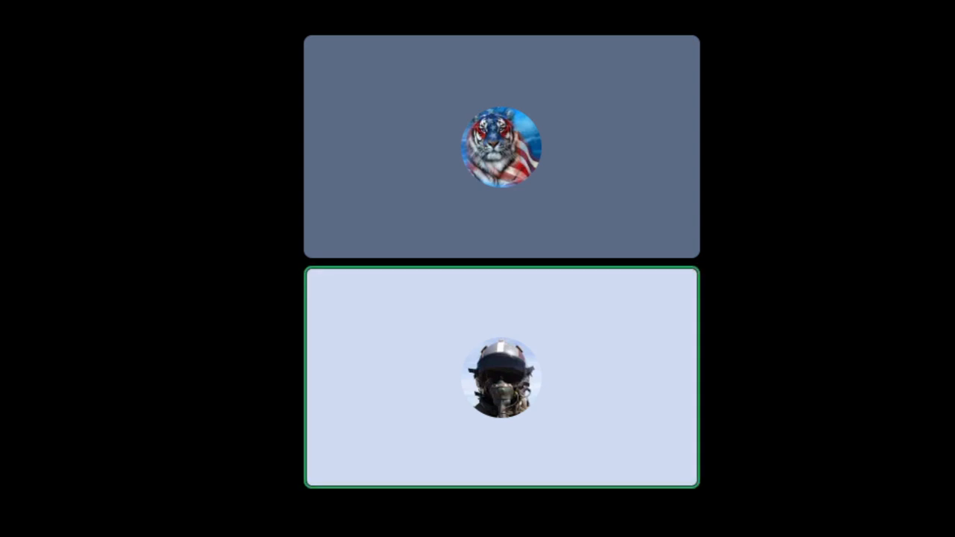
left_click(500, 147)
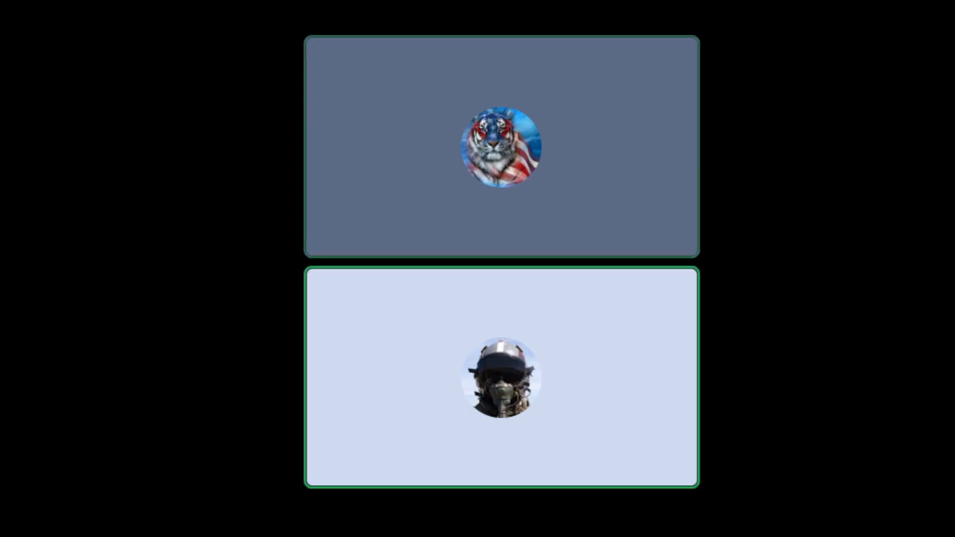
left_click(501, 147)
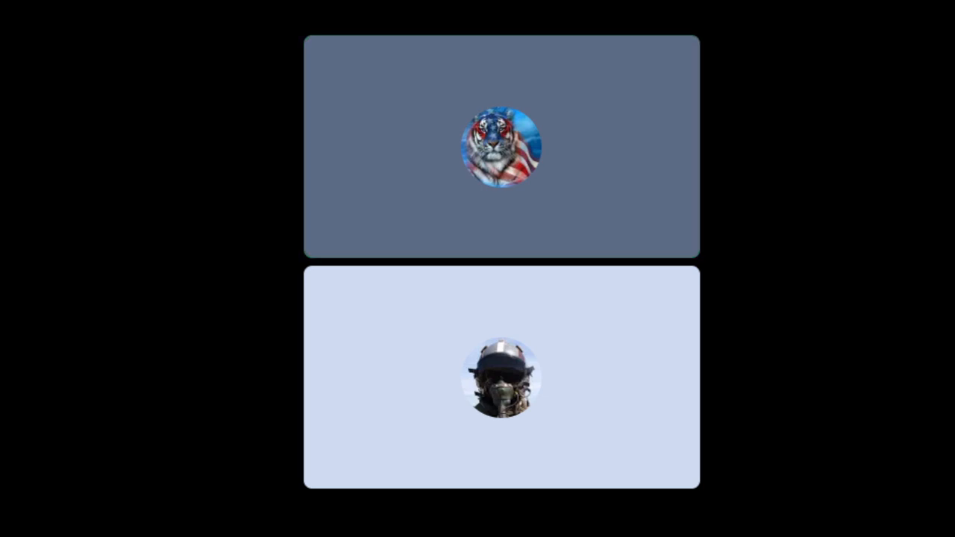
left_click(502, 147)
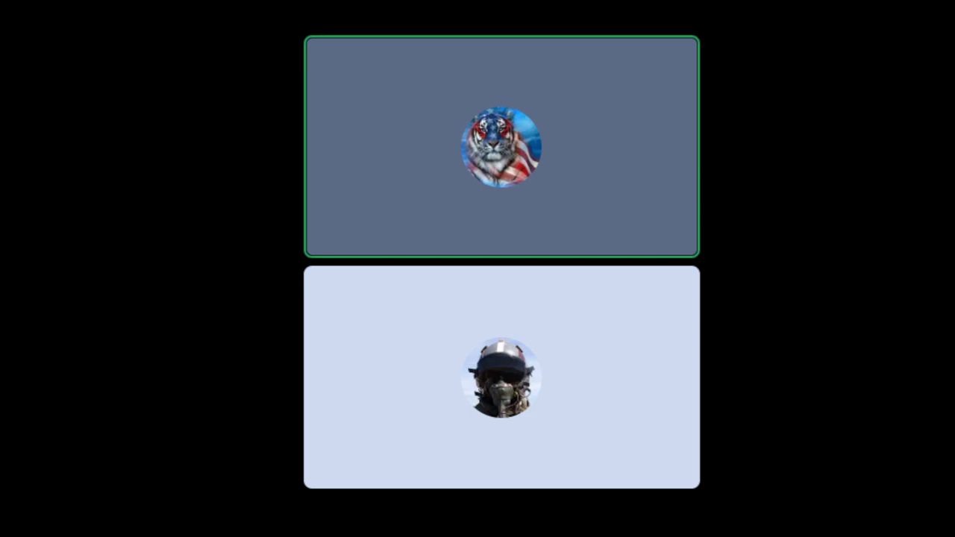
left_click(499, 147)
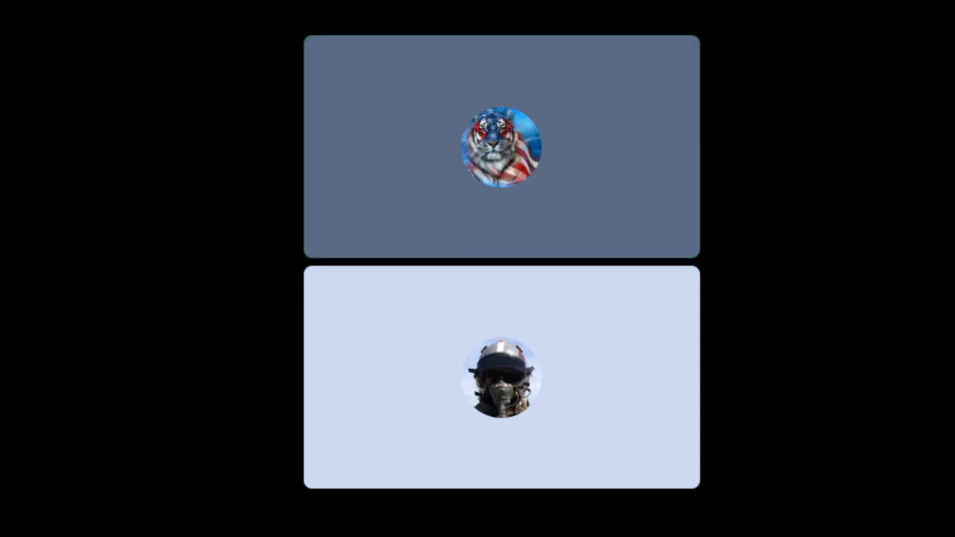
left_click(500, 147)
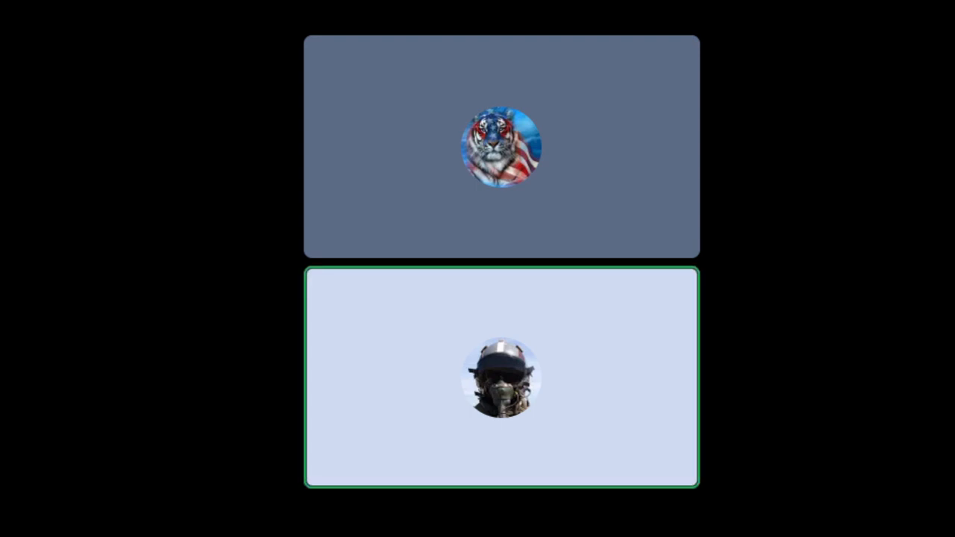
left_click(501, 381)
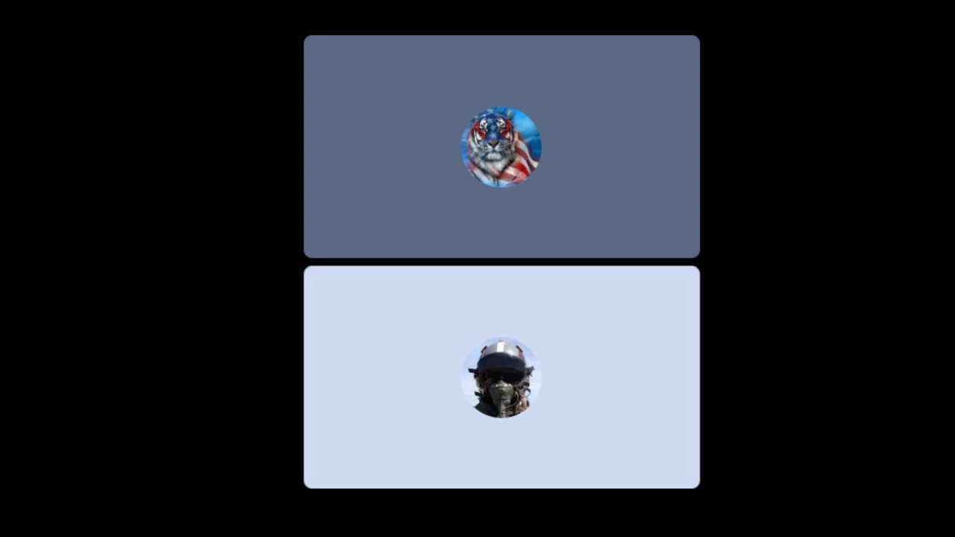
left_click(502, 380)
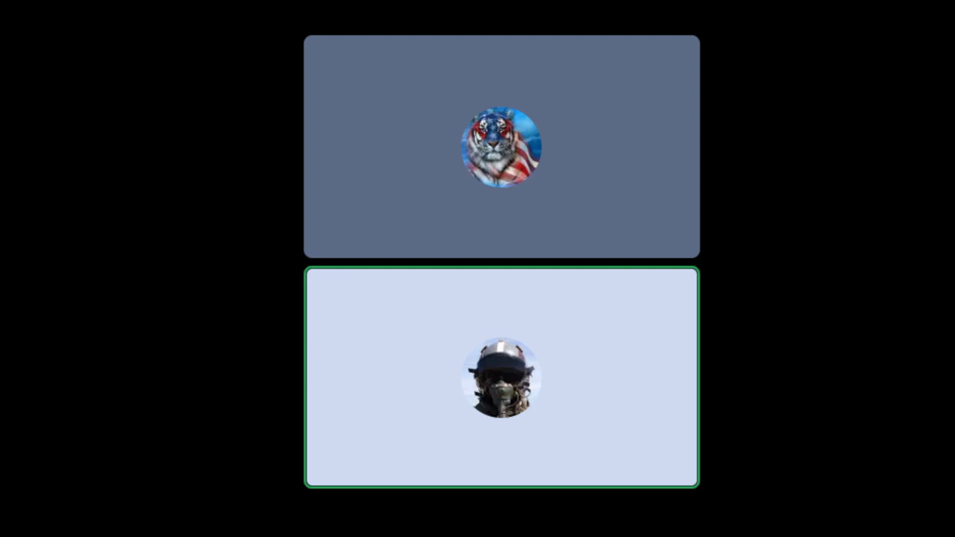
left_click(501, 150)
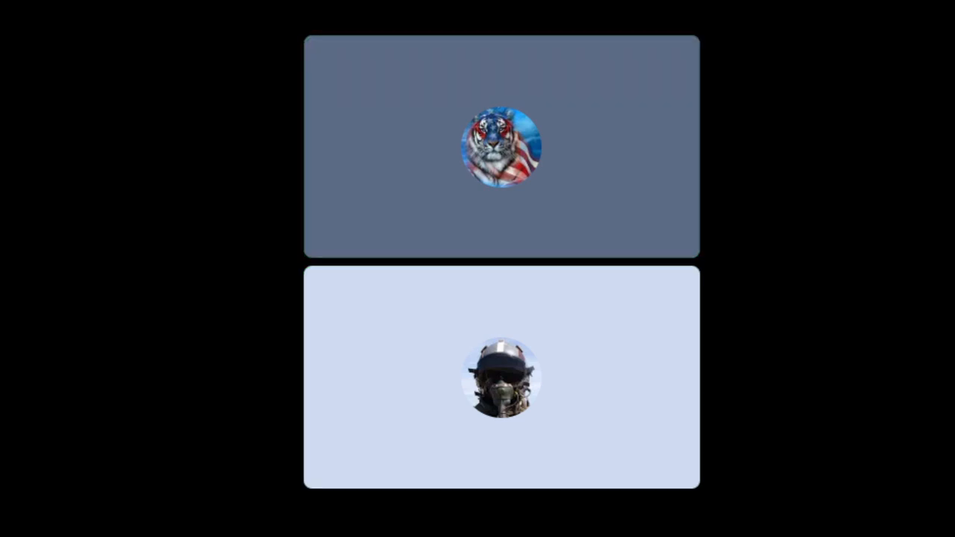
left_click(501, 150)
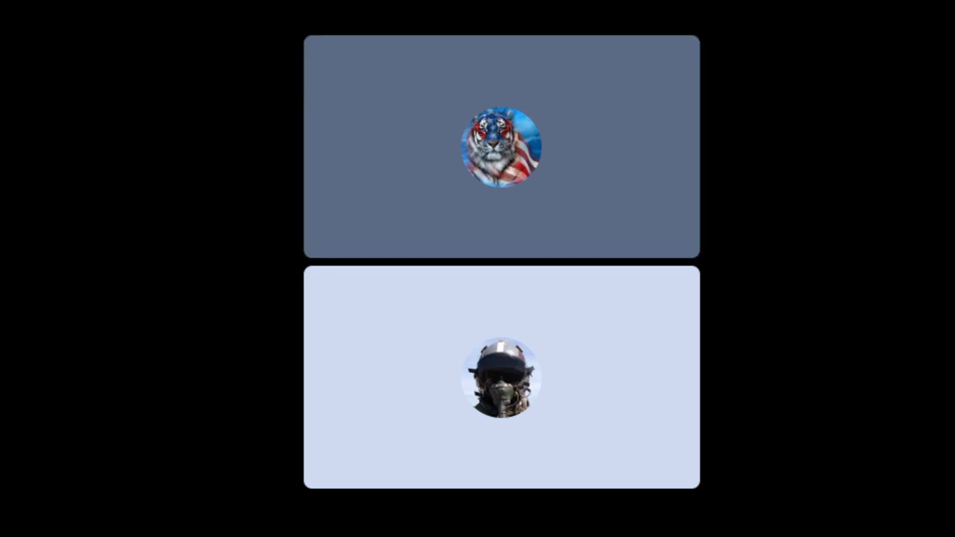
left_click(501, 381)
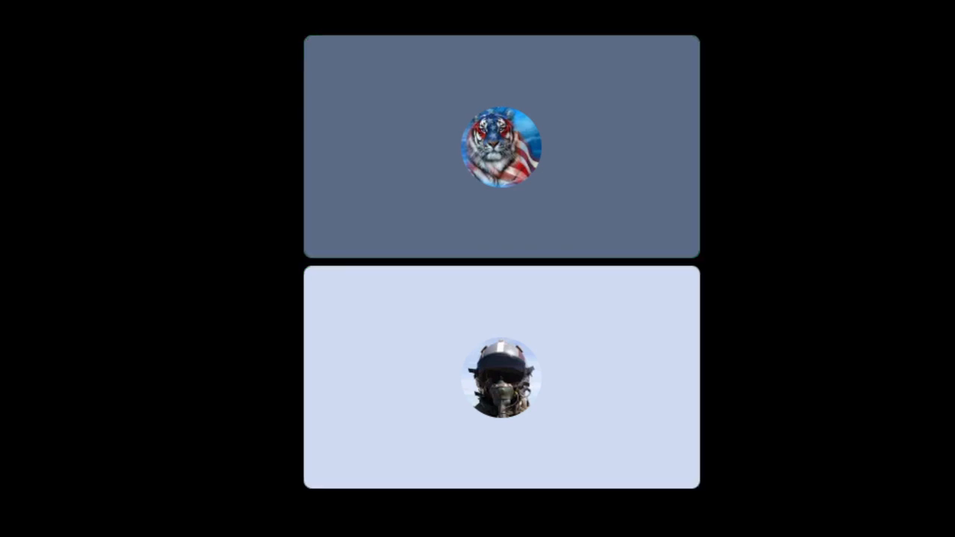
left_click(501, 147)
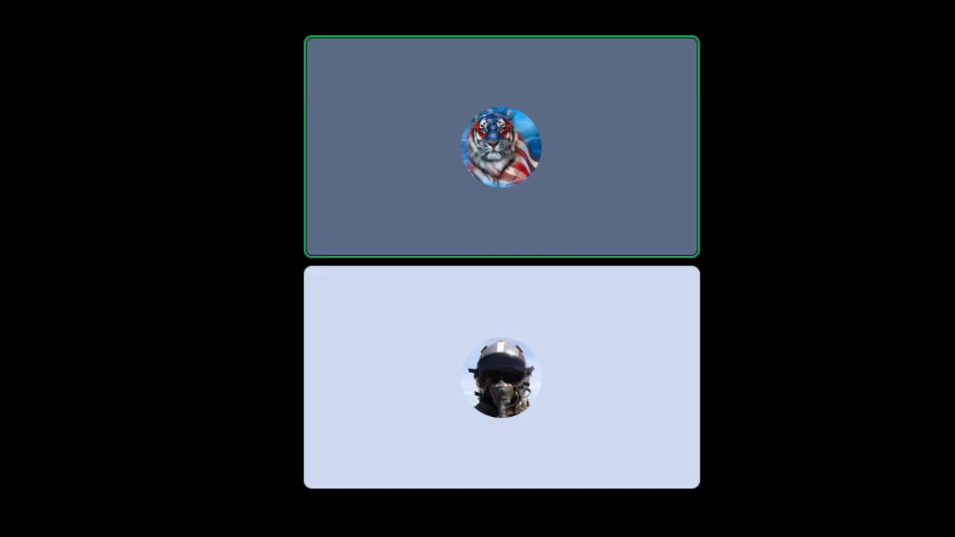
left_click(502, 148)
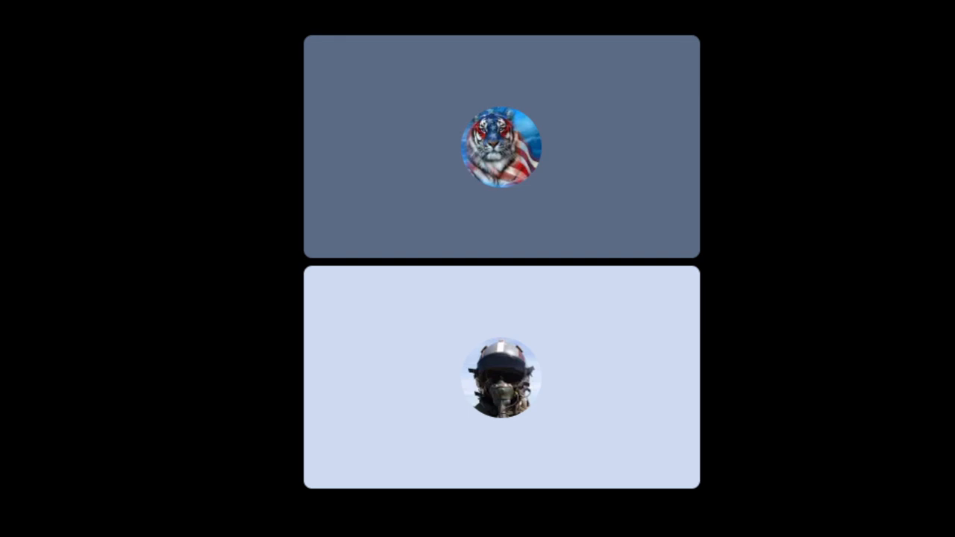
left_click(501, 381)
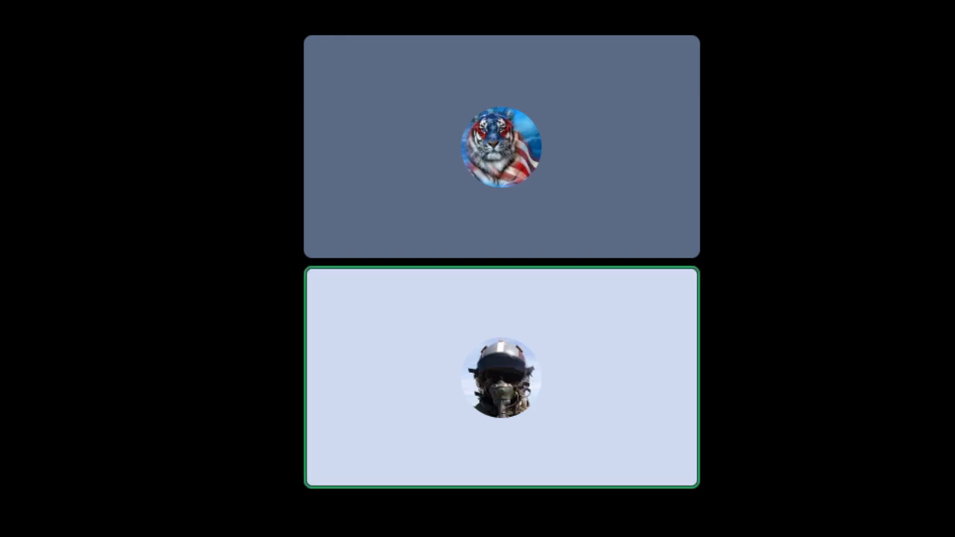
left_click(500, 147)
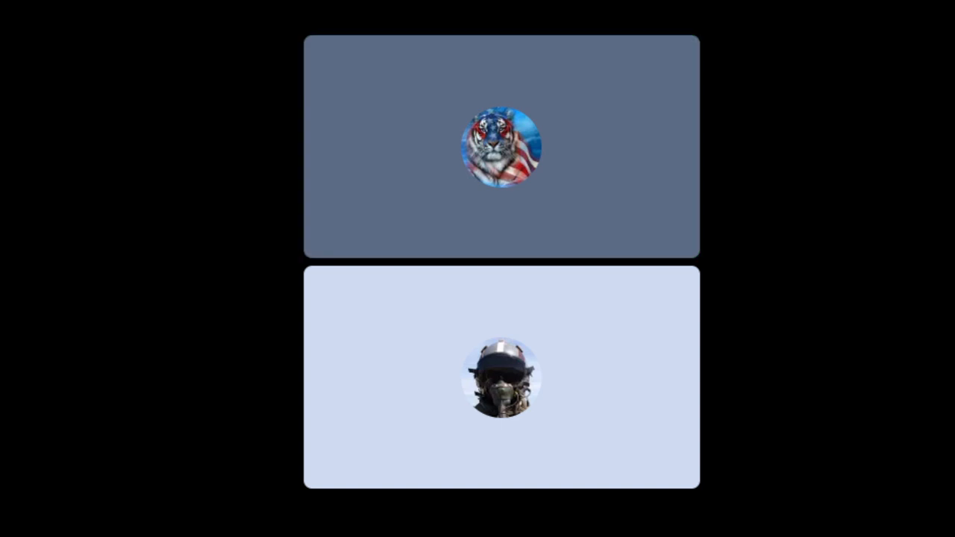
left_click(500, 147)
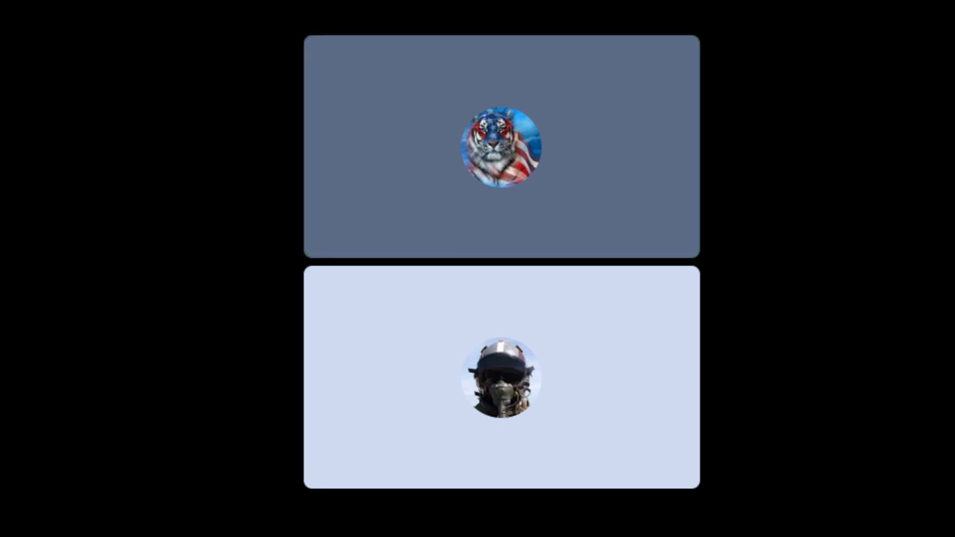
left_click(501, 146)
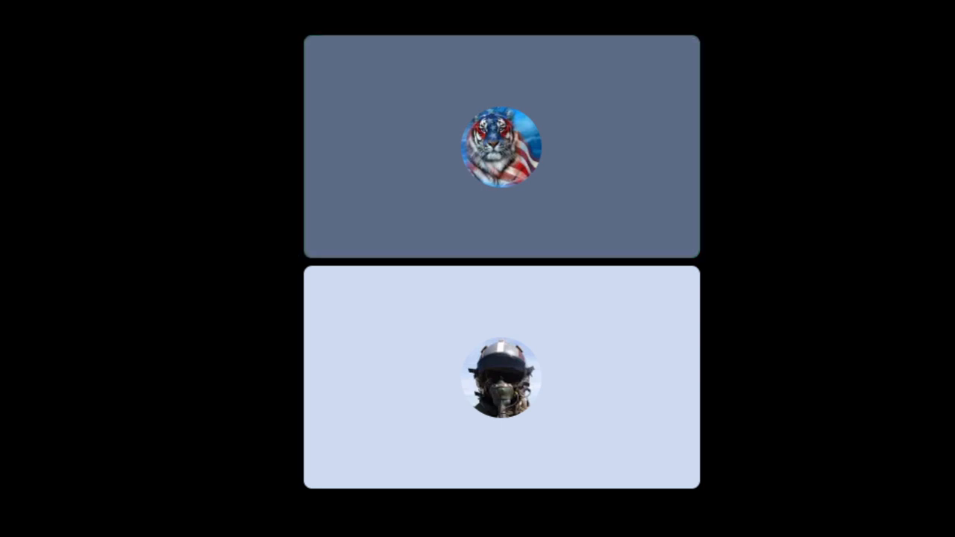
left_click(500, 147)
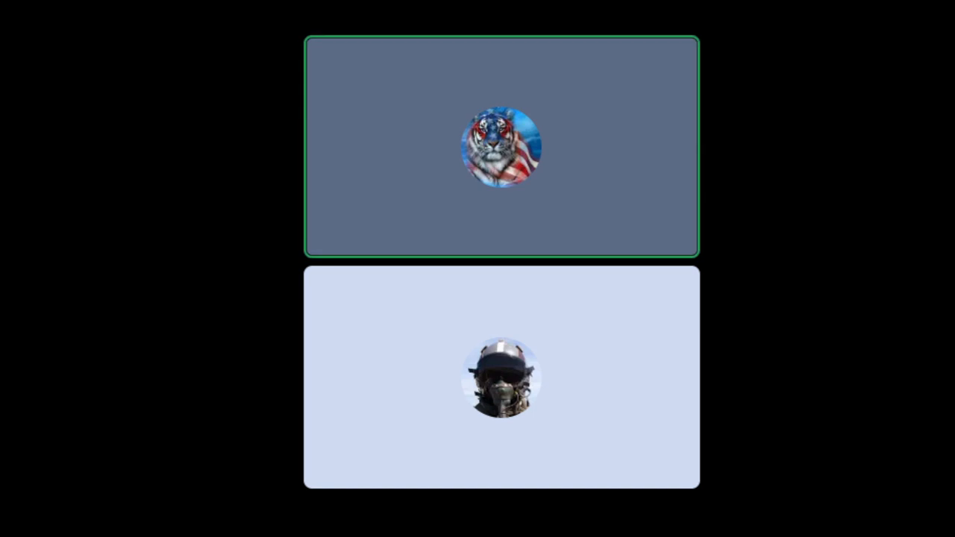
left_click(502, 381)
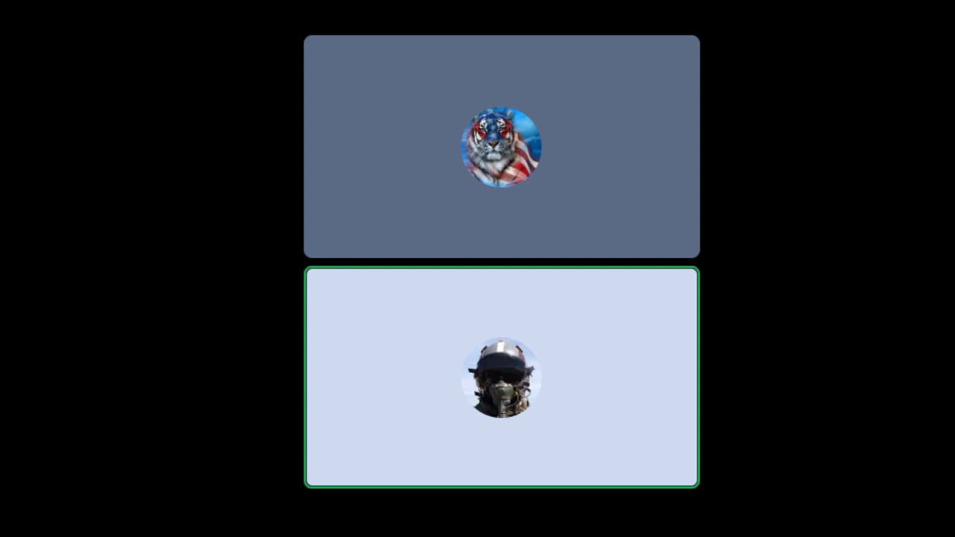
left_click(501, 147)
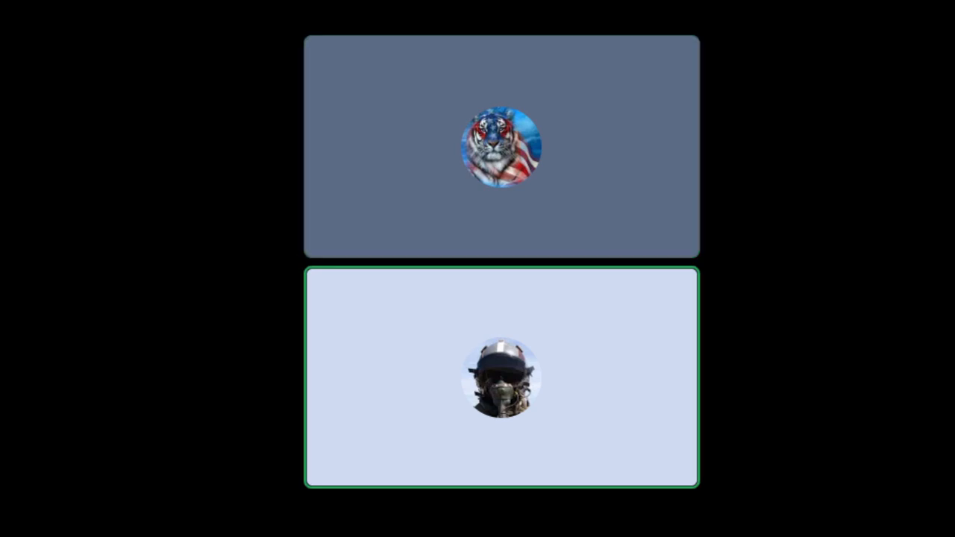
left_click(500, 147)
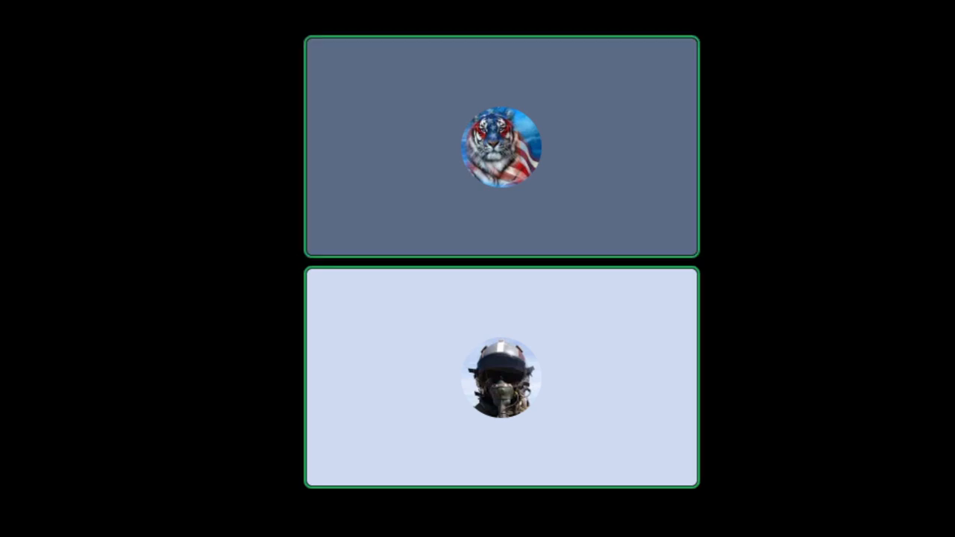
left_click(500, 380)
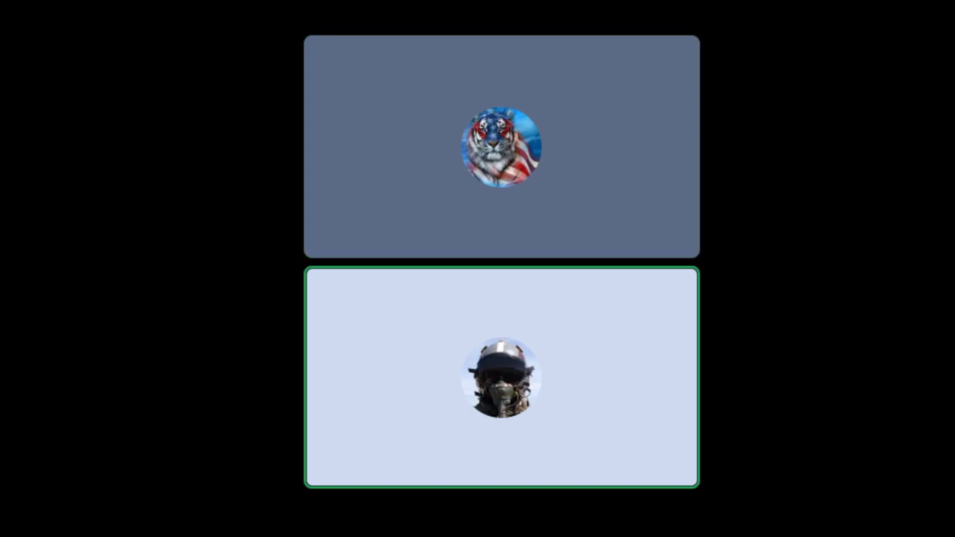
left_click(502, 147)
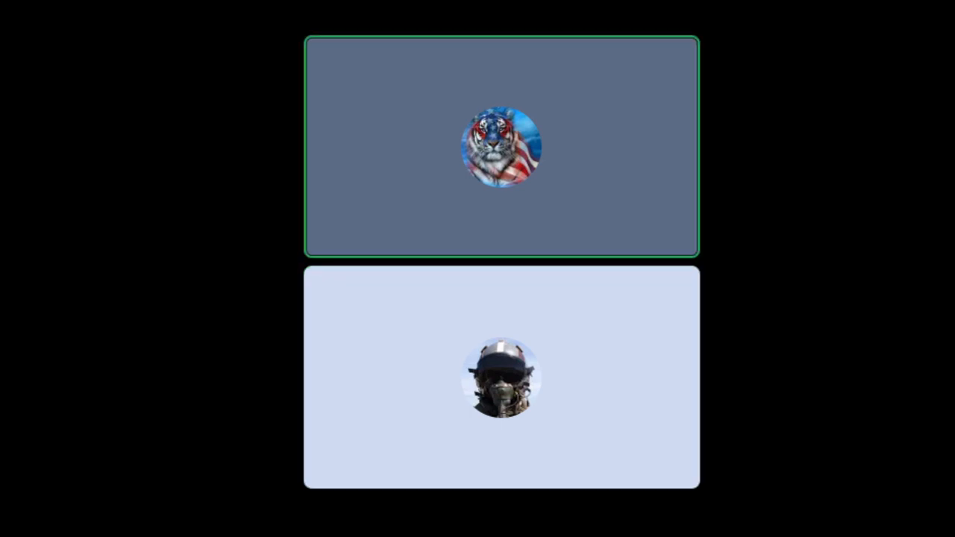
left_click(502, 381)
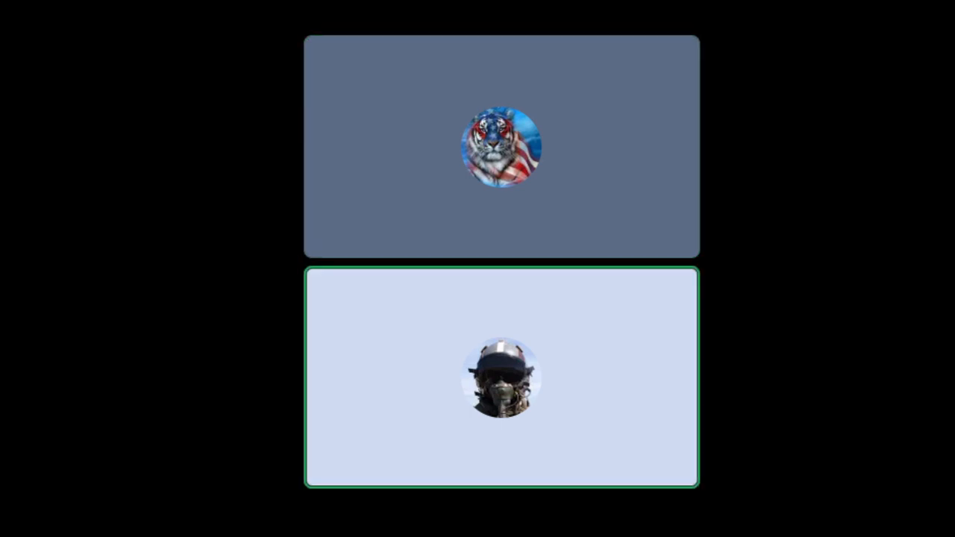
left_click(501, 145)
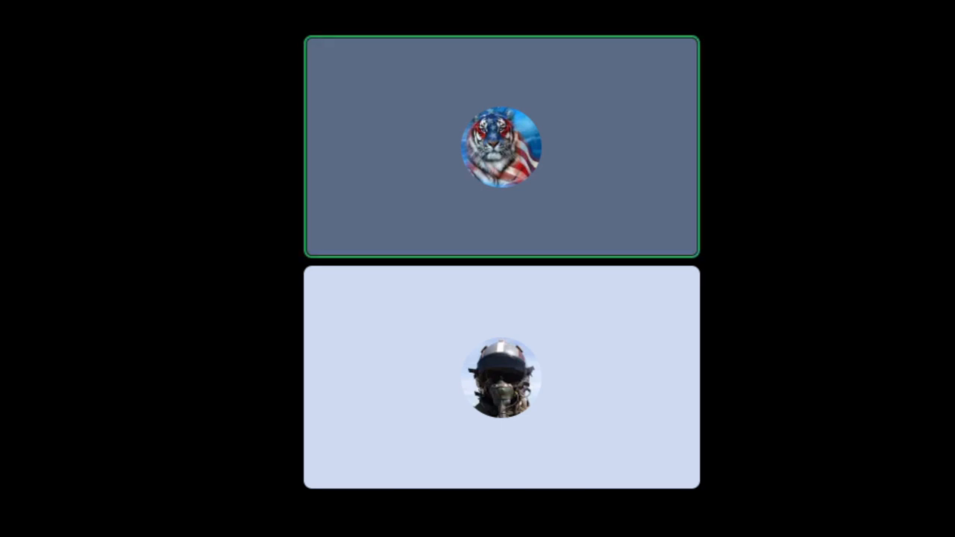
left_click(501, 380)
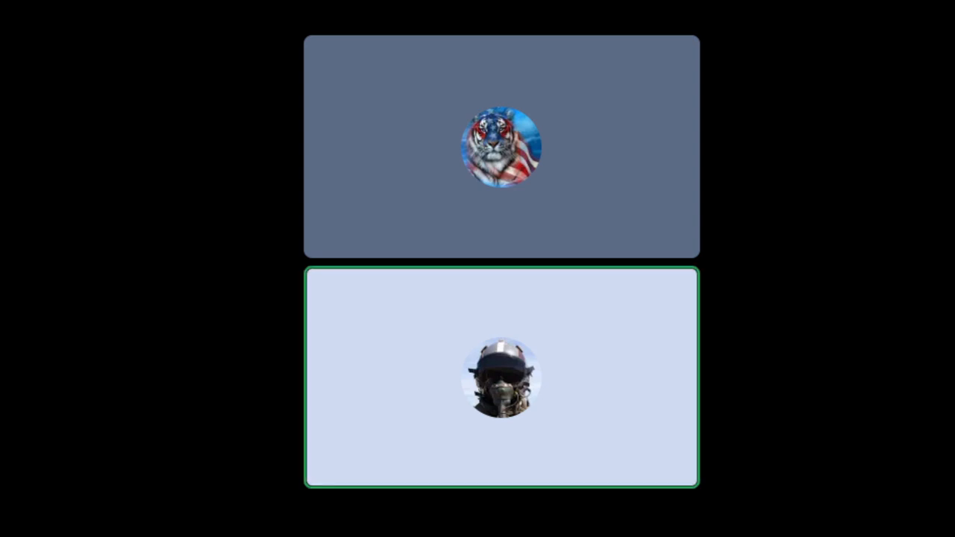
left_click(501, 147)
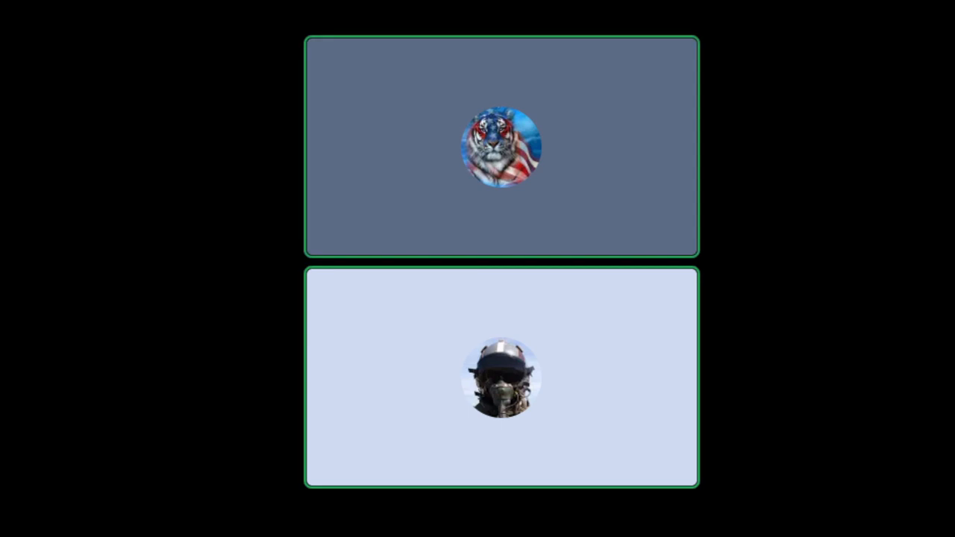
left_click(500, 380)
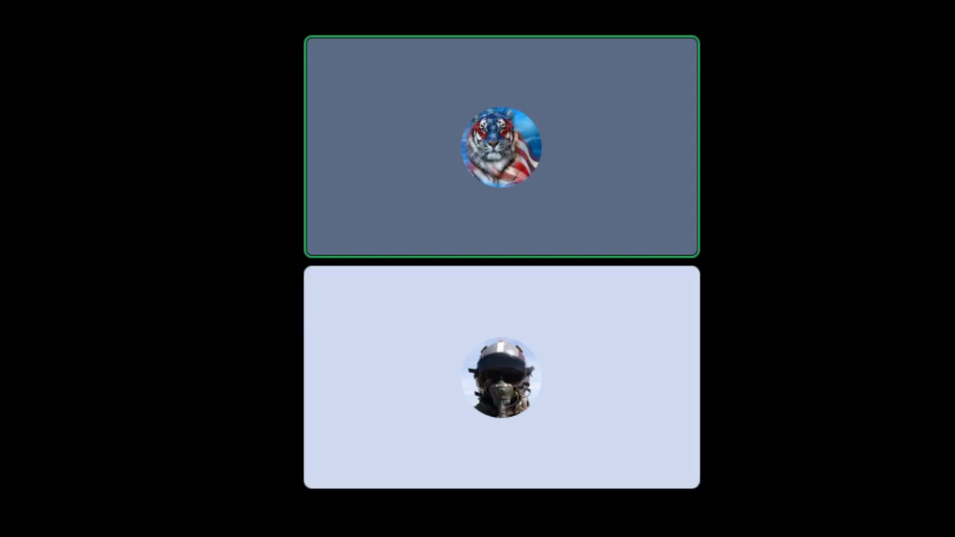
left_click(502, 380)
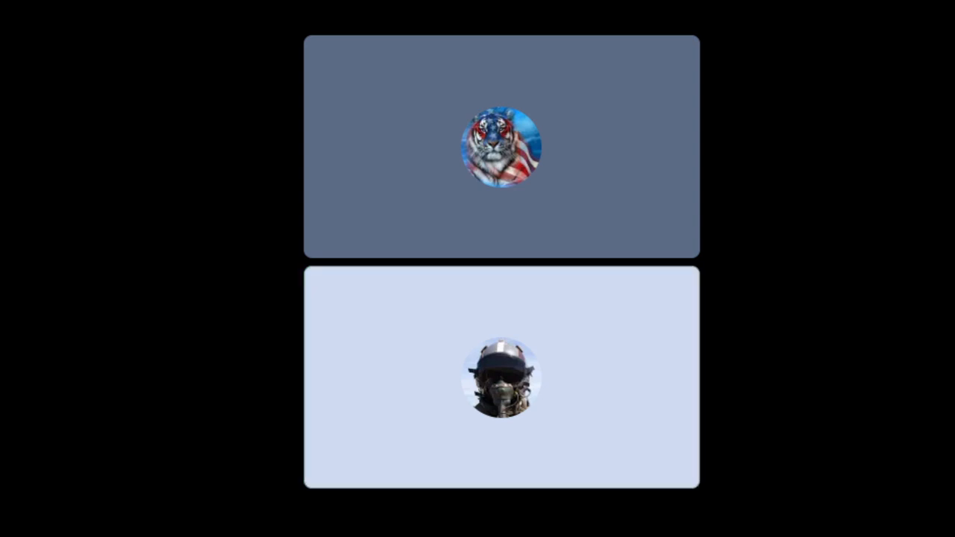
left_click(501, 381)
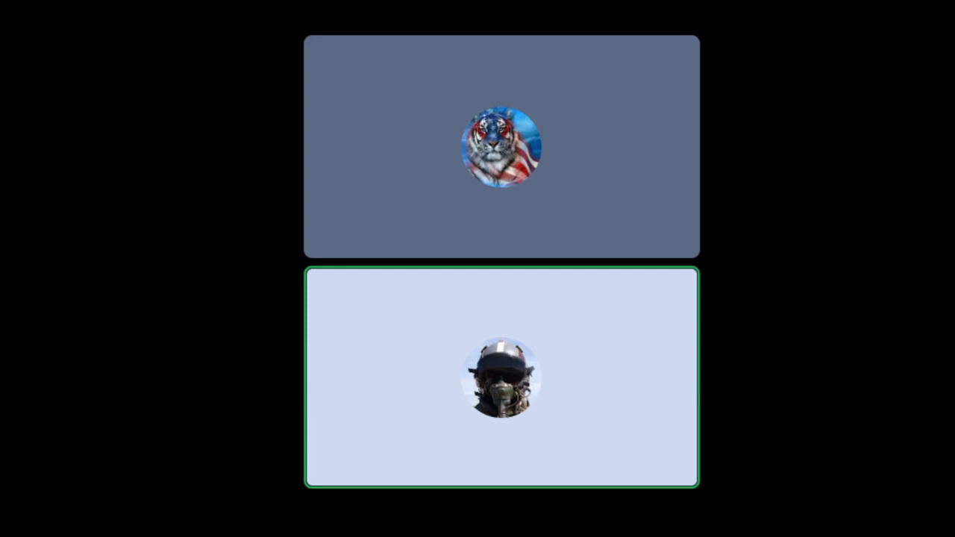
left_click(501, 149)
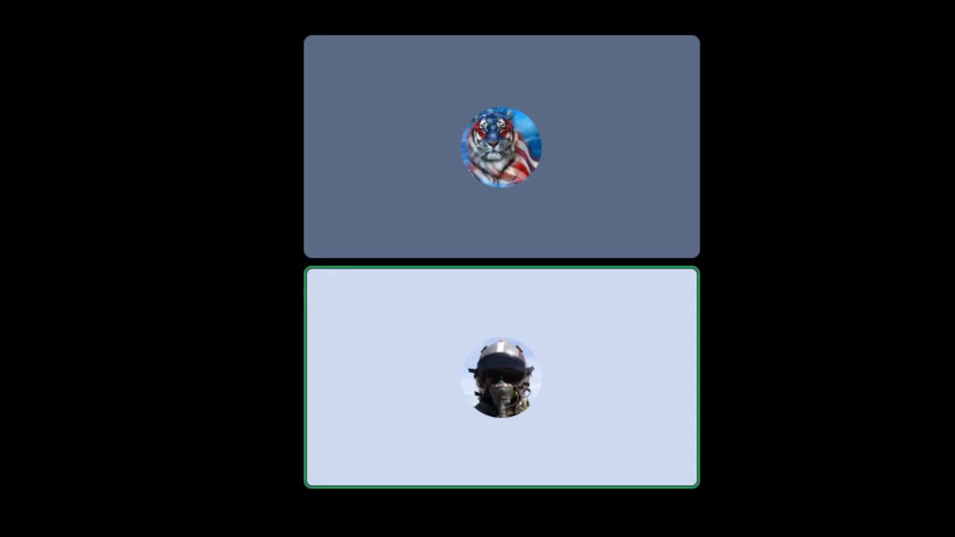
left_click(502, 150)
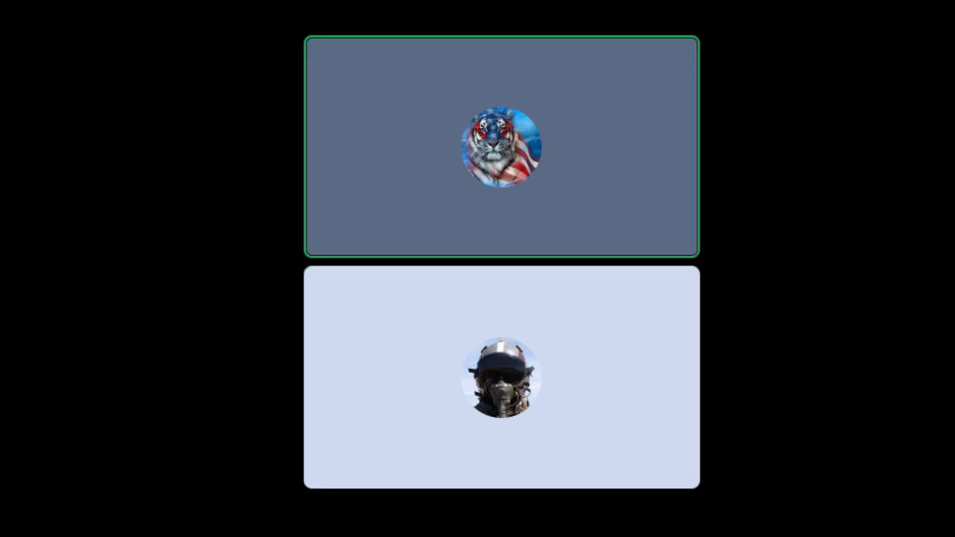
left_click(501, 147)
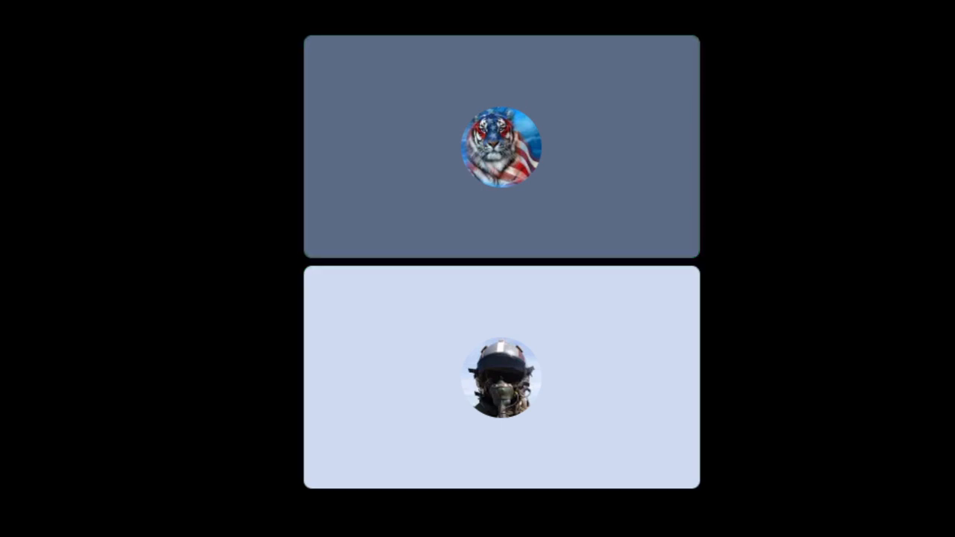
left_click(501, 380)
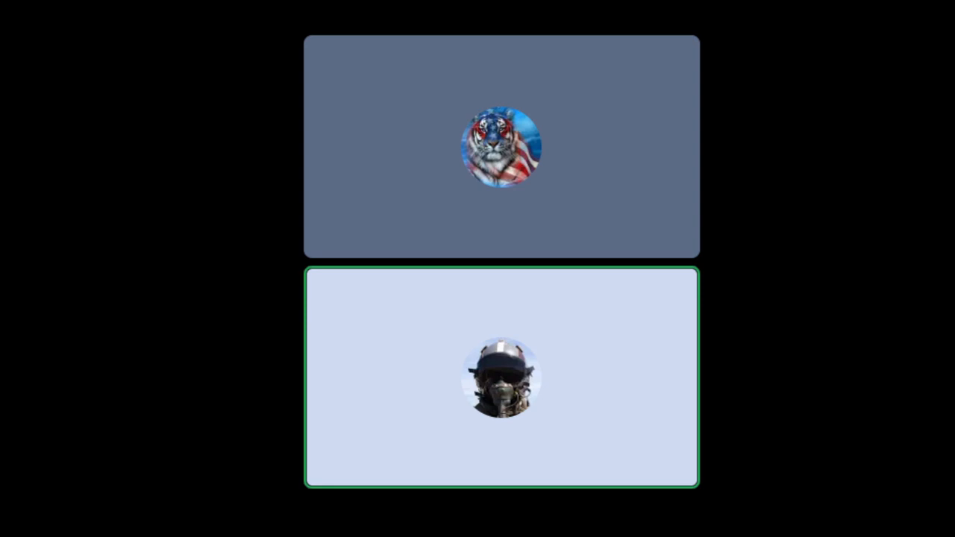
left_click(501, 149)
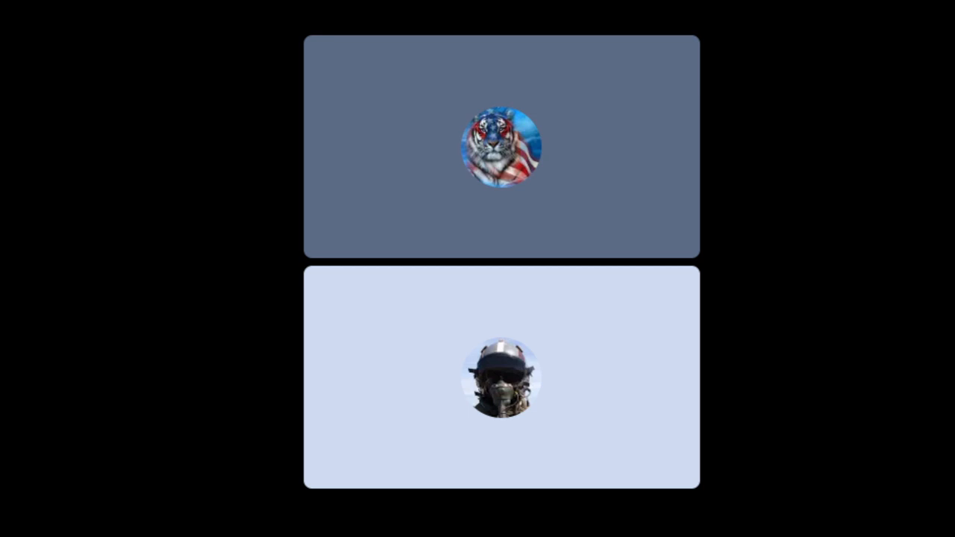
left_click(502, 380)
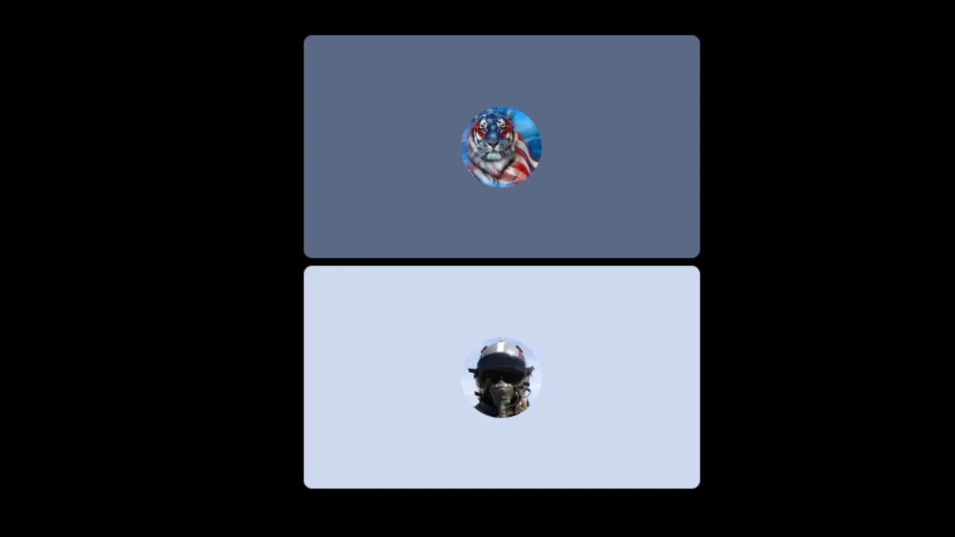
left_click(500, 147)
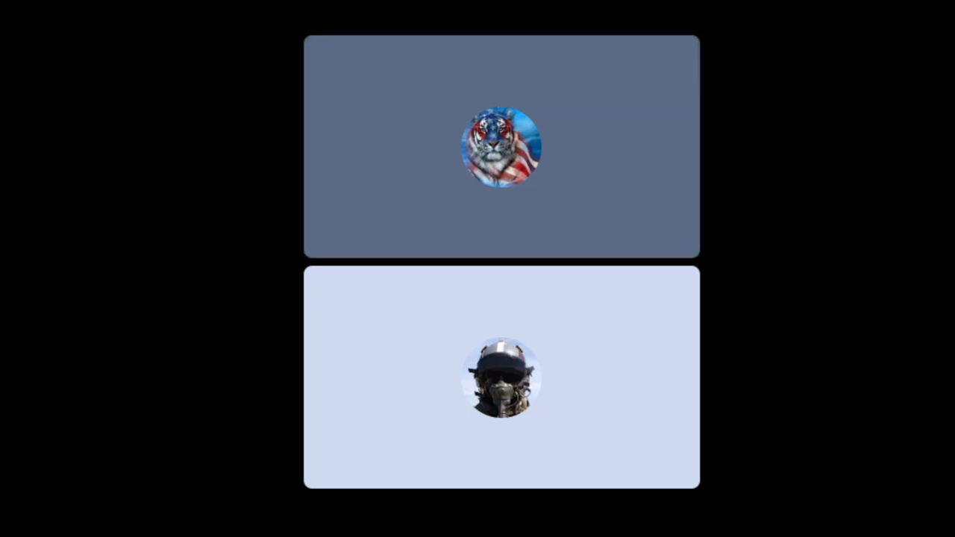
left_click(501, 147)
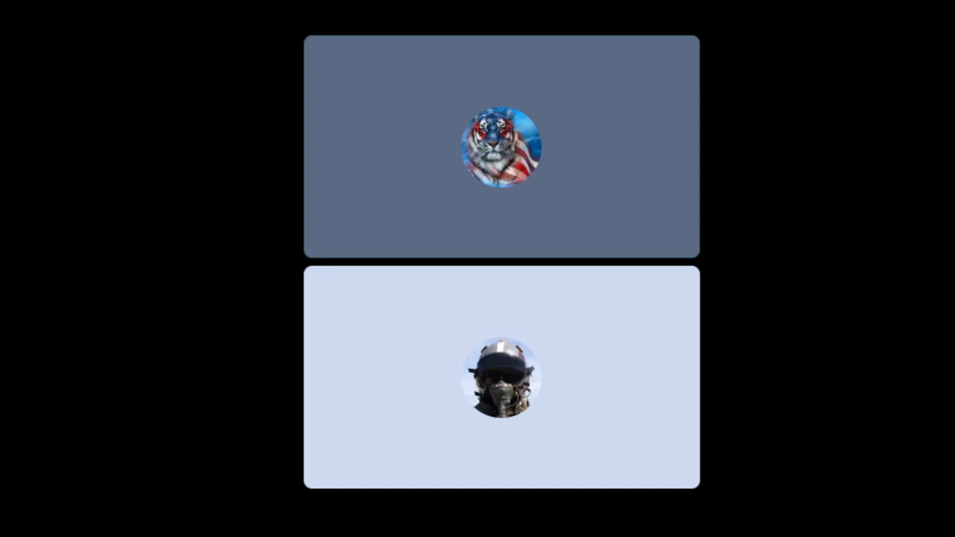
left_click(501, 147)
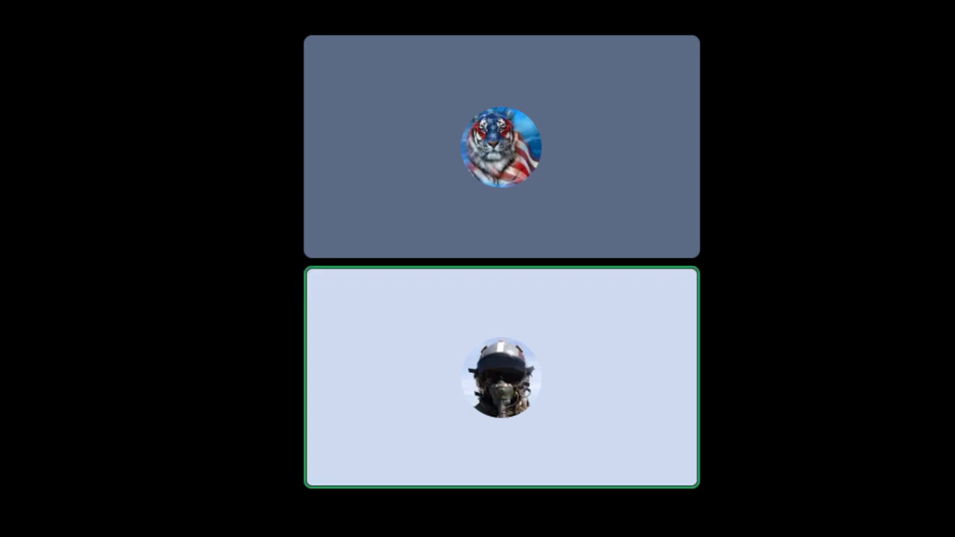
left_click(501, 146)
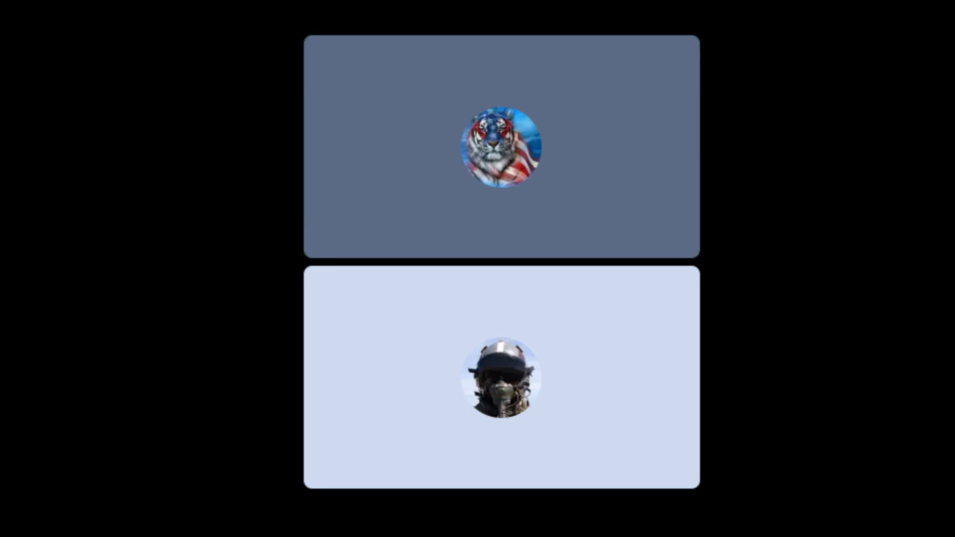
left_click(501, 147)
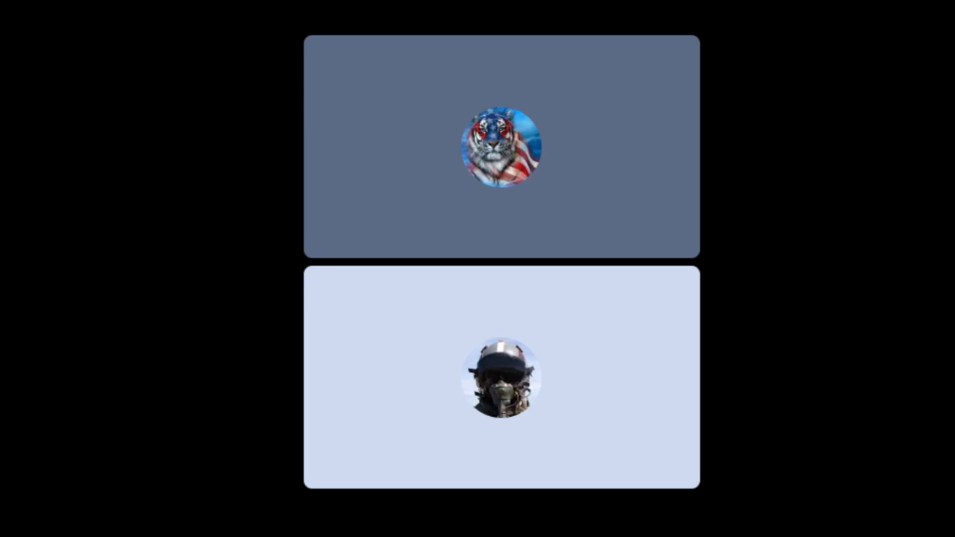
left_click(501, 147)
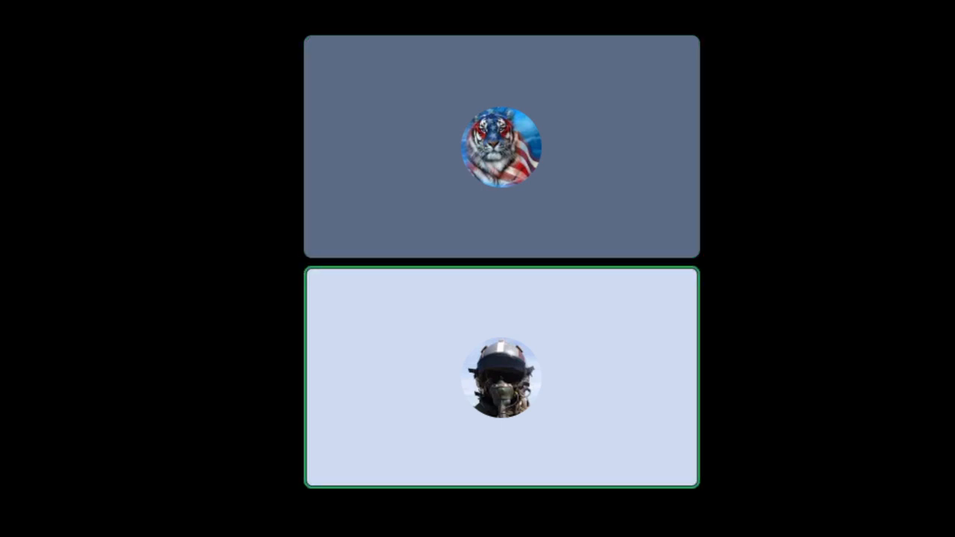
left_click(501, 148)
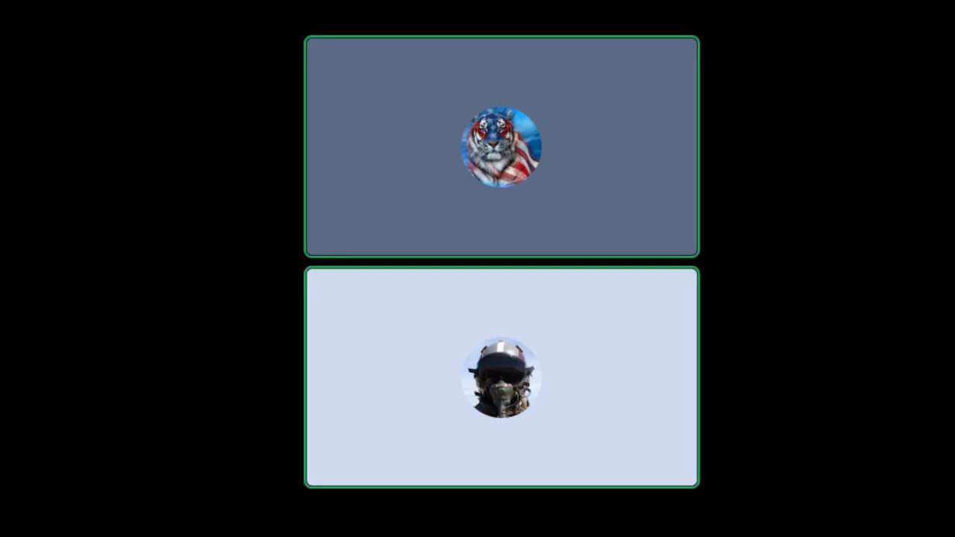
left_click(500, 381)
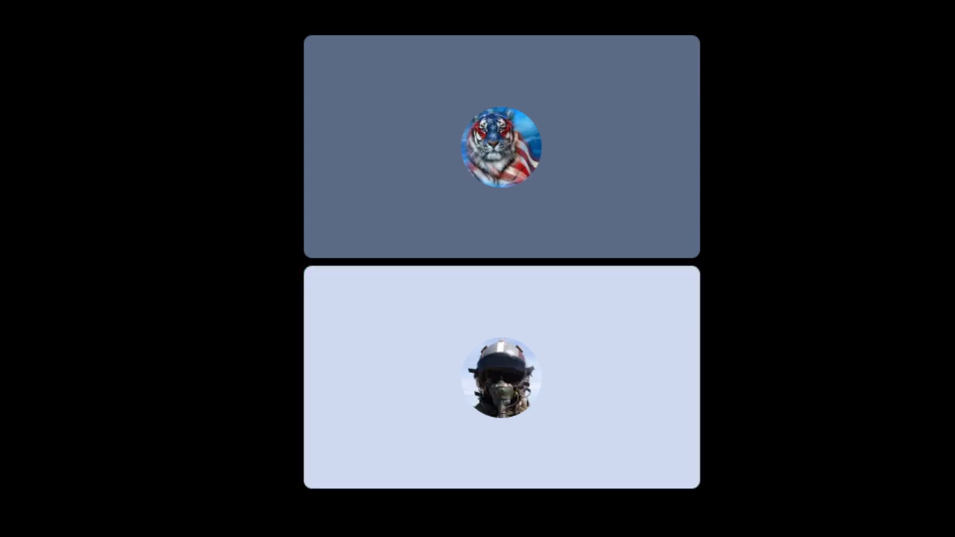
left_click(501, 380)
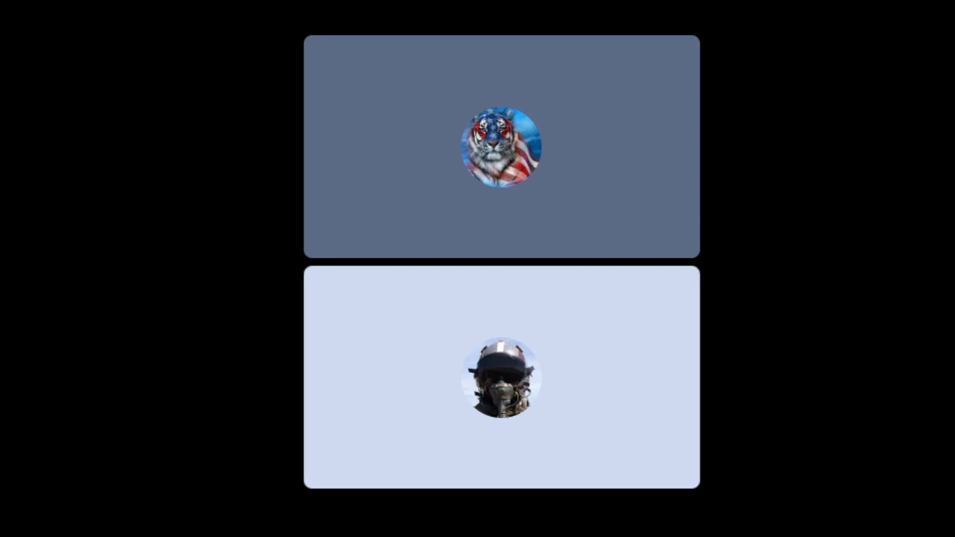
left_click(501, 147)
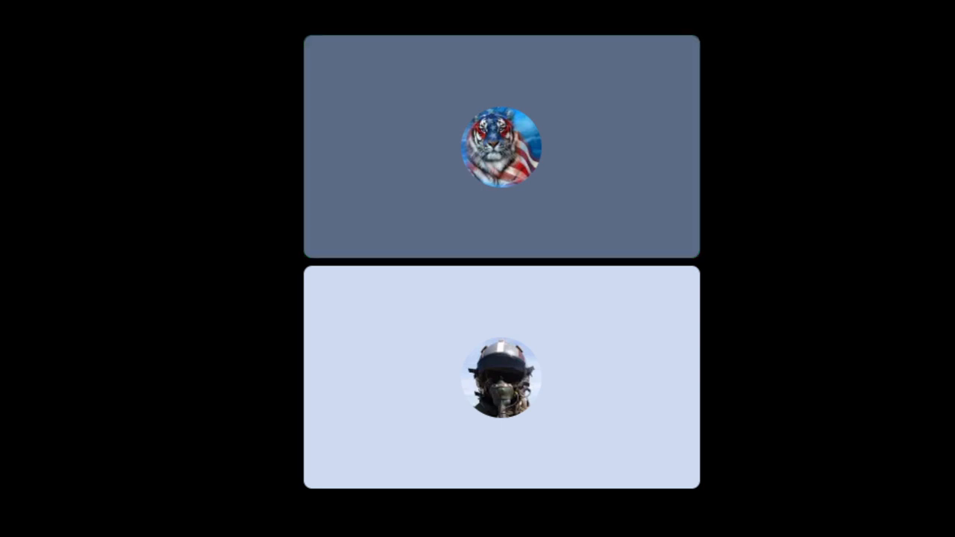
left_click(501, 147)
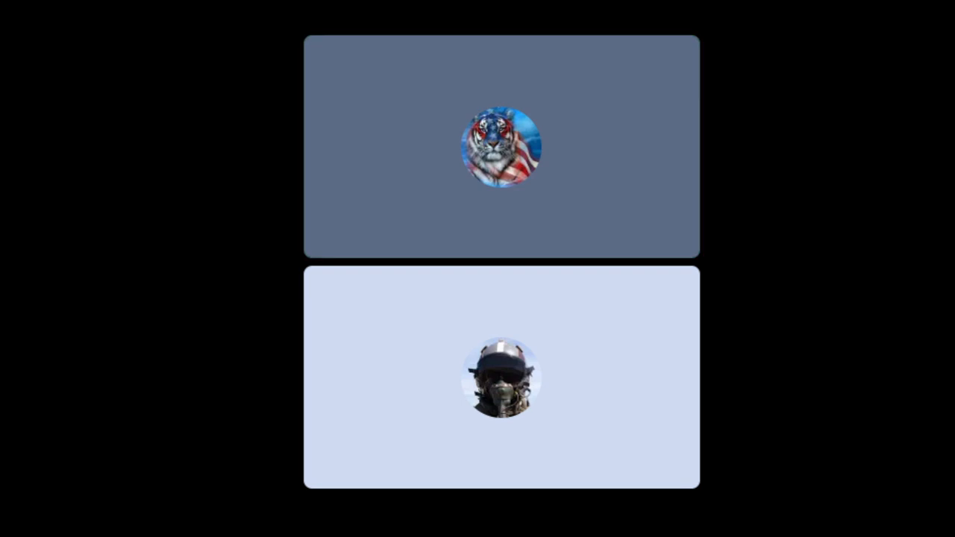
left_click(501, 148)
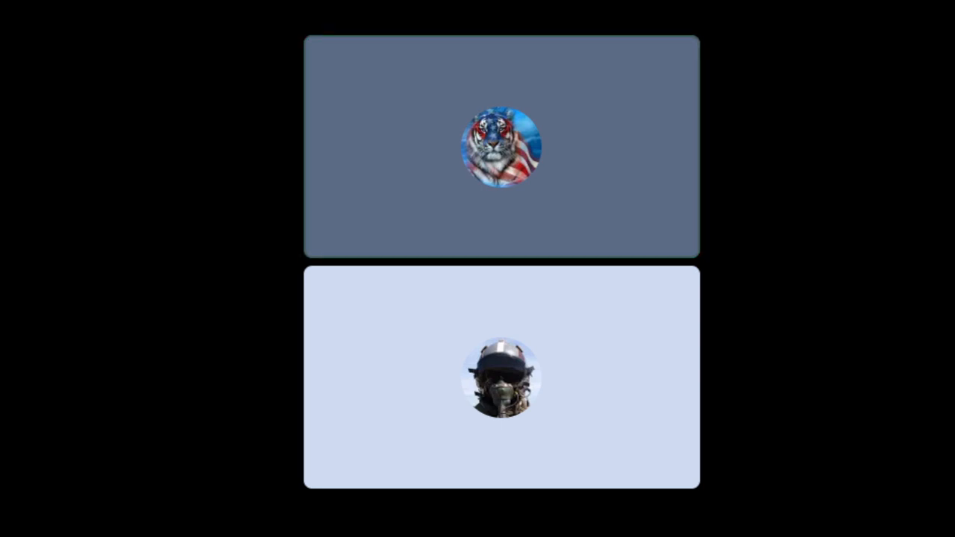
left_click(502, 148)
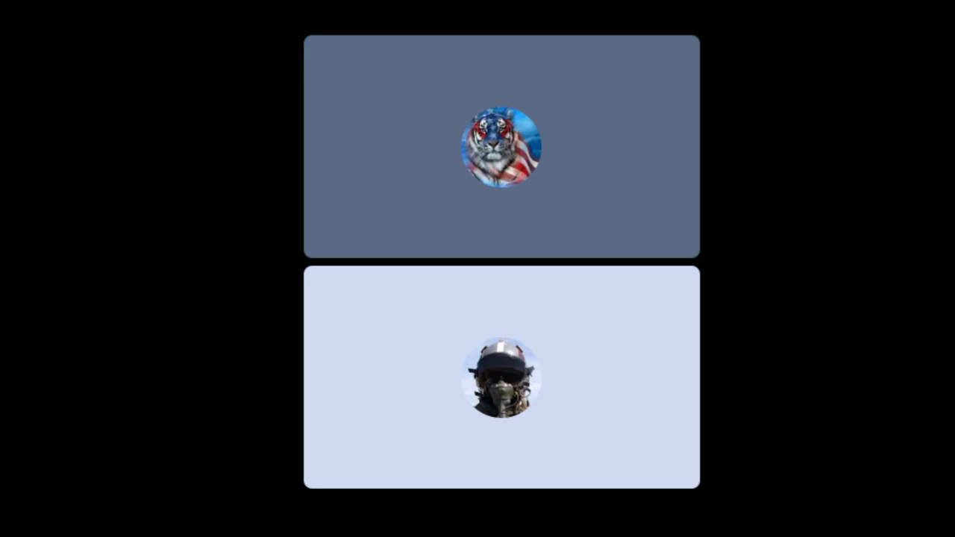
left_click(501, 148)
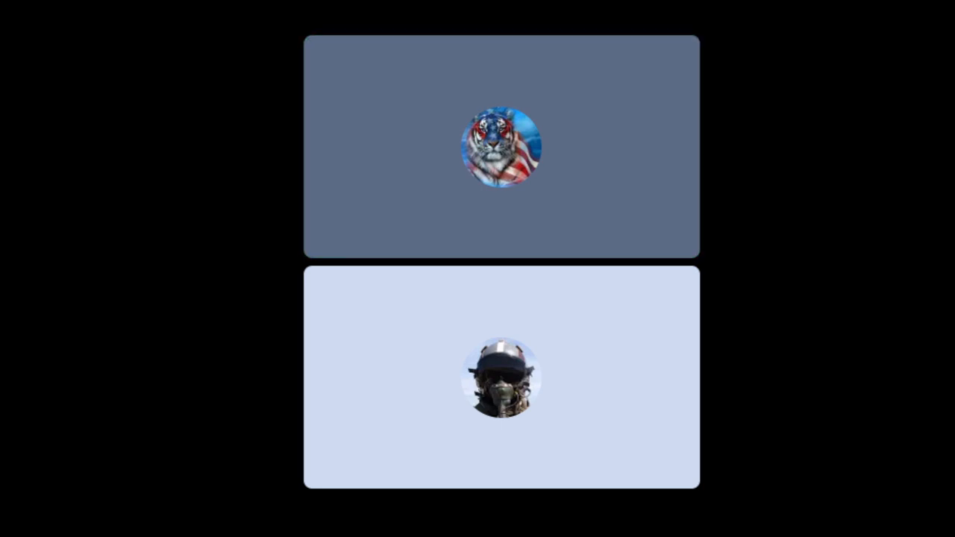
left_click(502, 148)
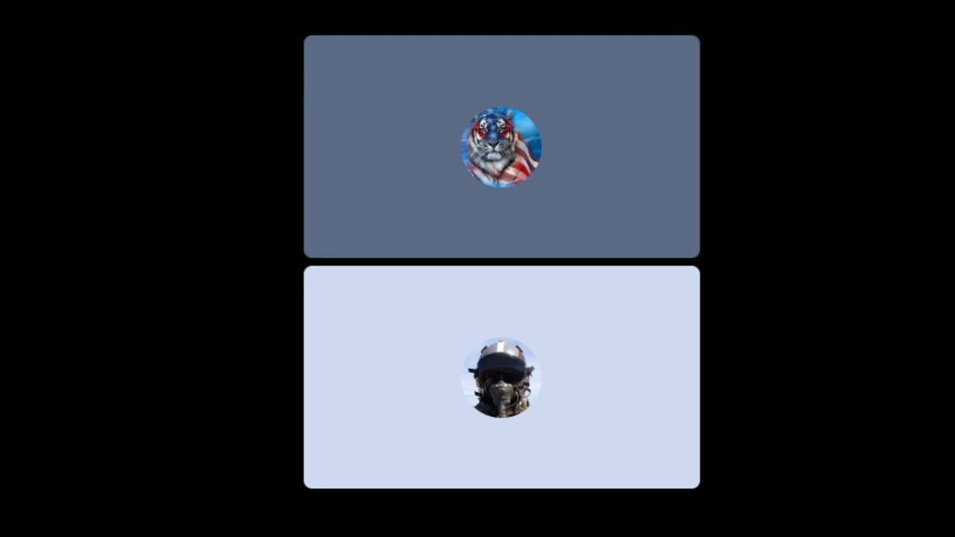
left_click(501, 147)
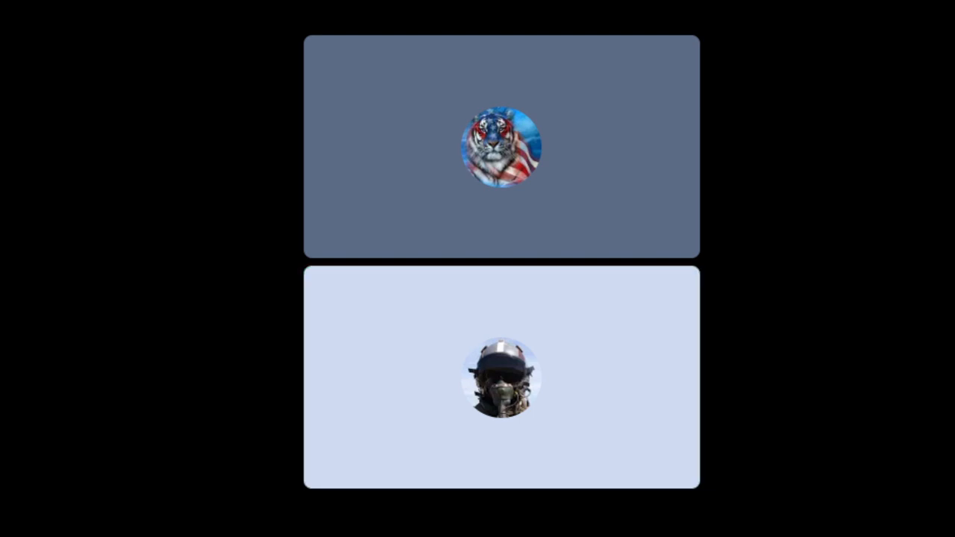
left_click(501, 380)
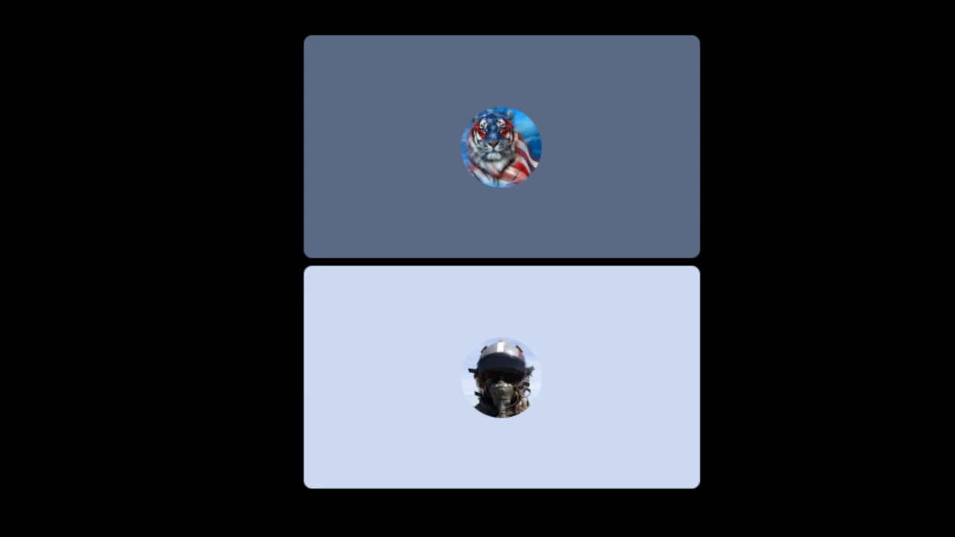
left_click(502, 381)
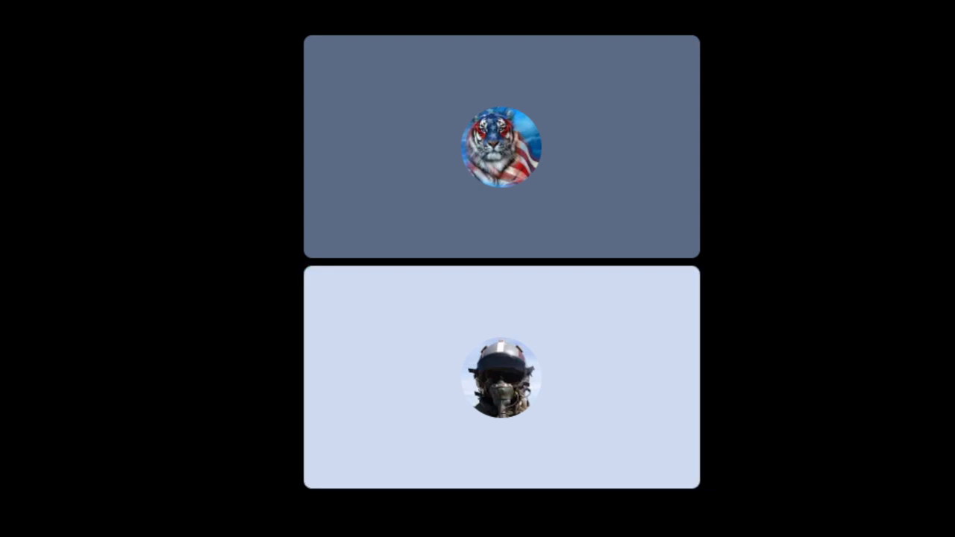
left_click(502, 380)
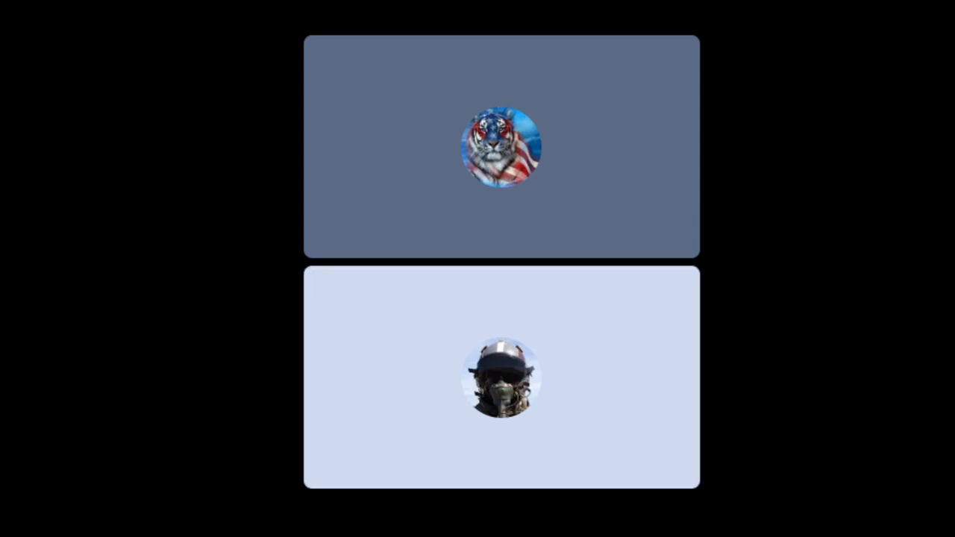
left_click(501, 146)
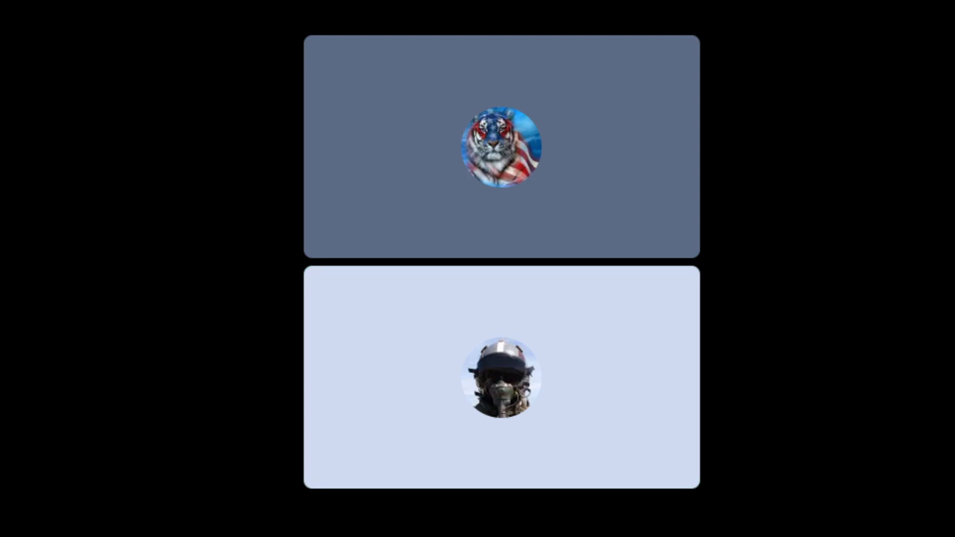
left_click(502, 382)
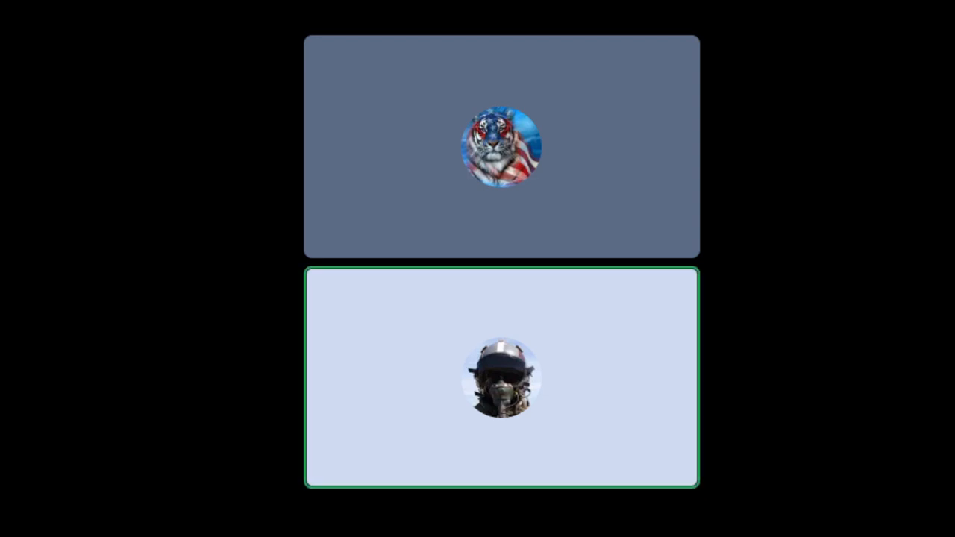
left_click(501, 381)
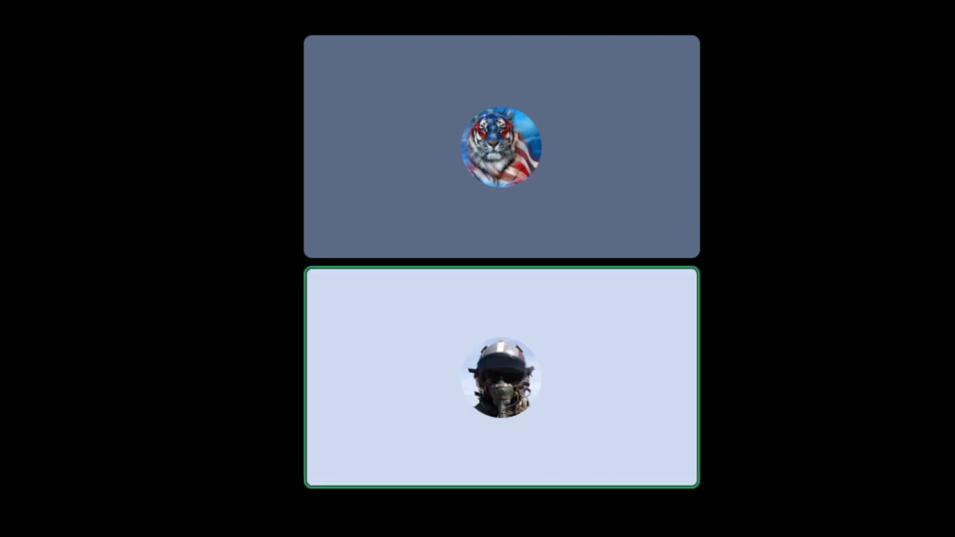
left_click(501, 147)
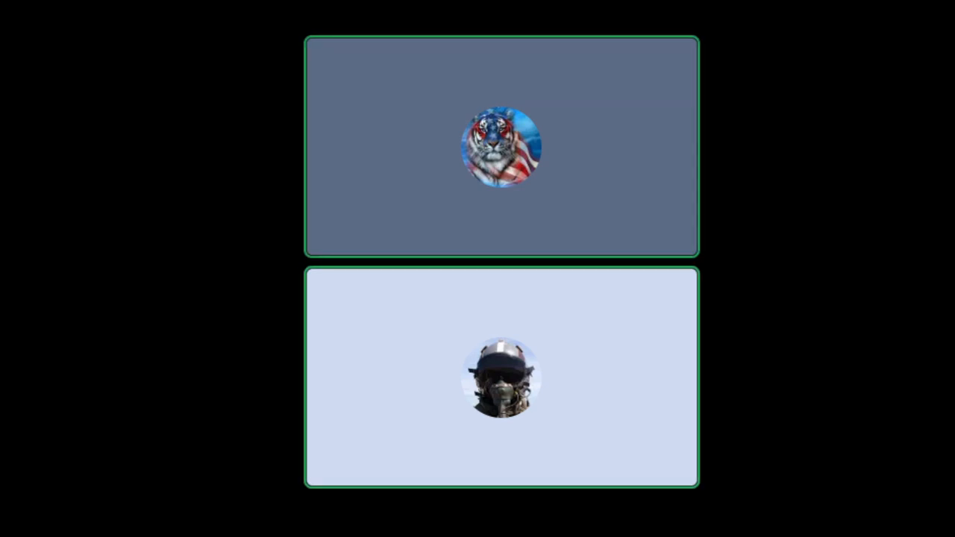
left_click(500, 381)
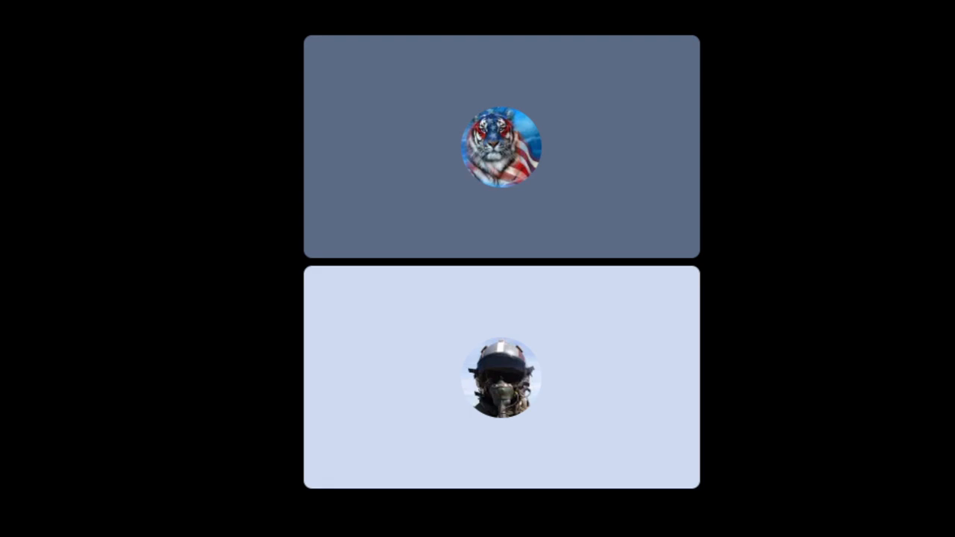
left_click(501, 380)
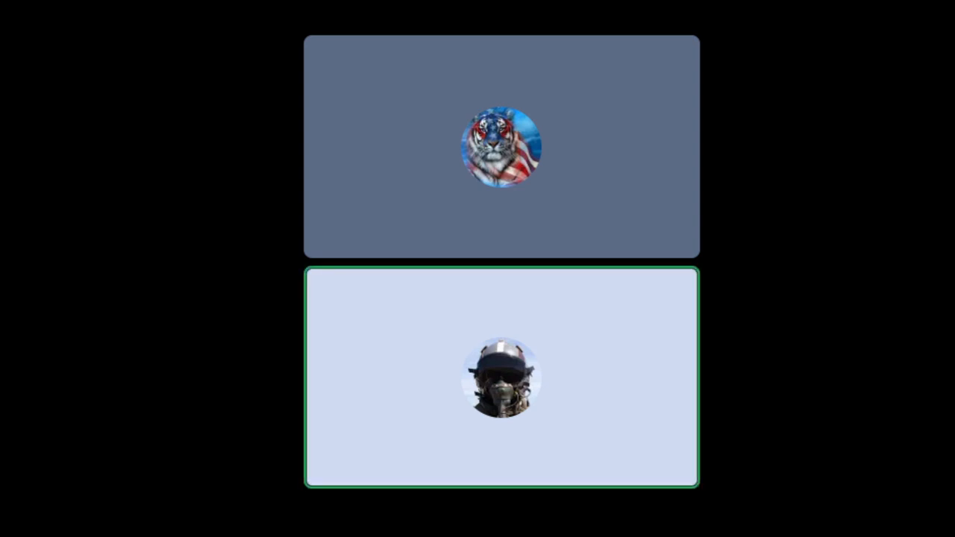
left_click(500, 380)
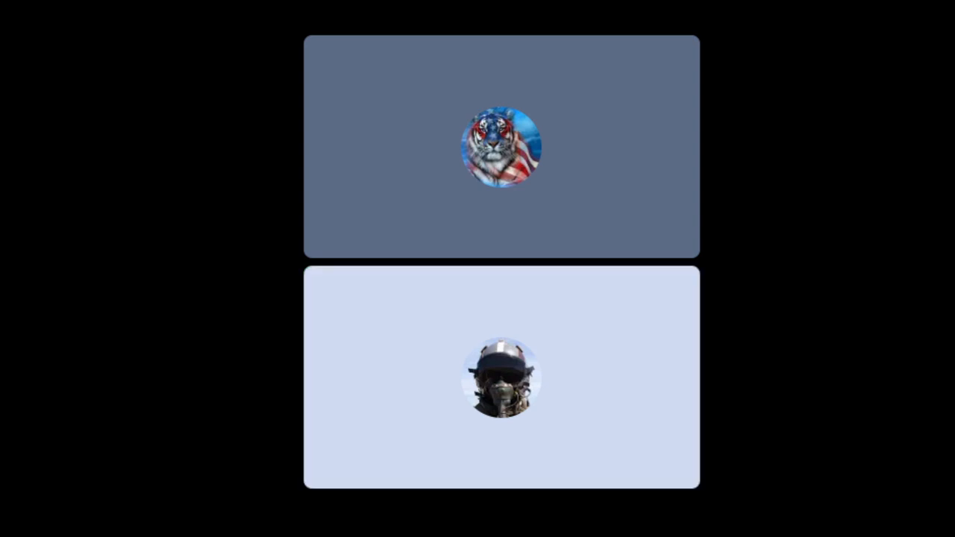
left_click(501, 381)
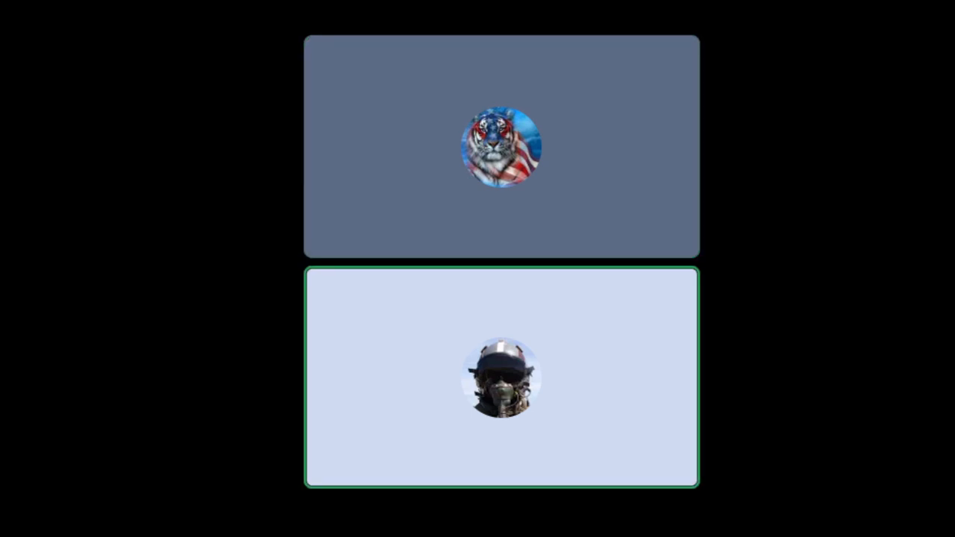
left_click(502, 149)
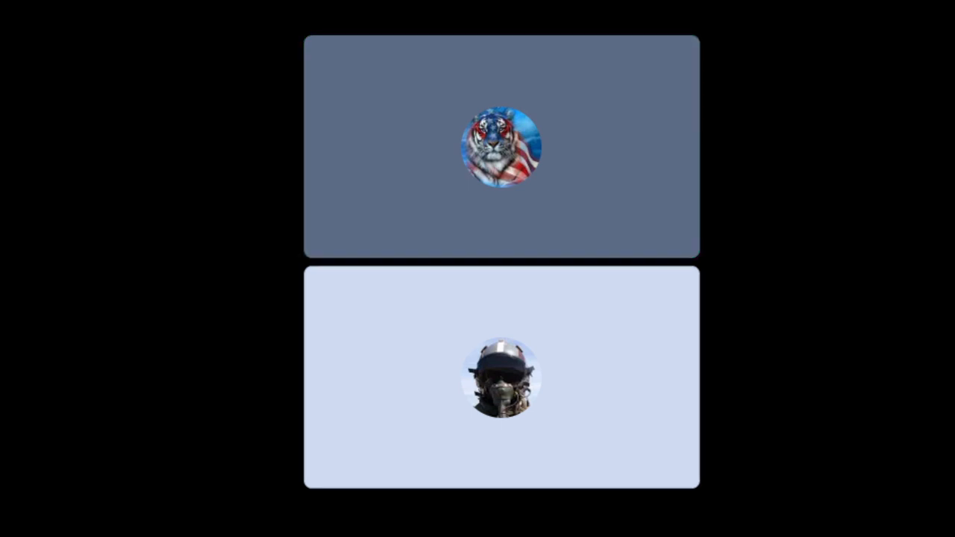
left_click(501, 147)
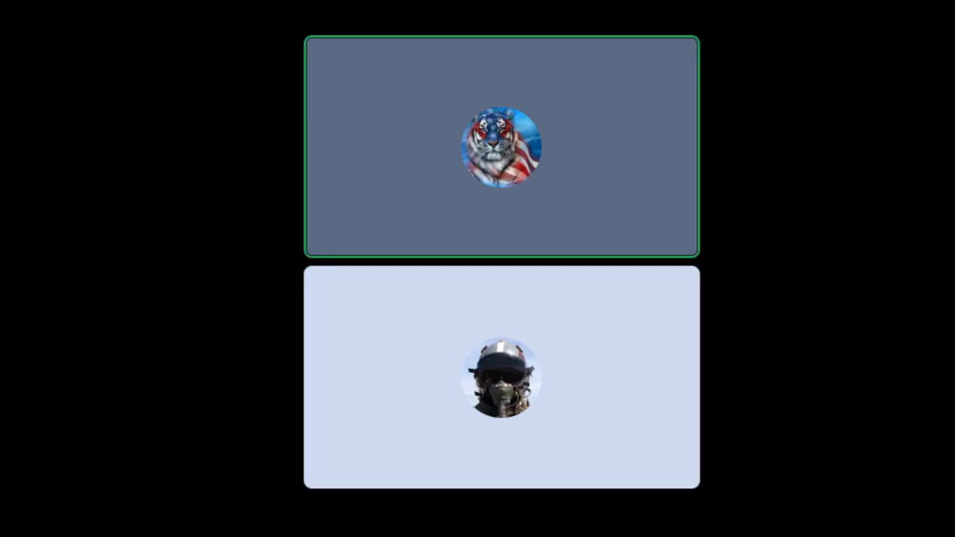
left_click(502, 380)
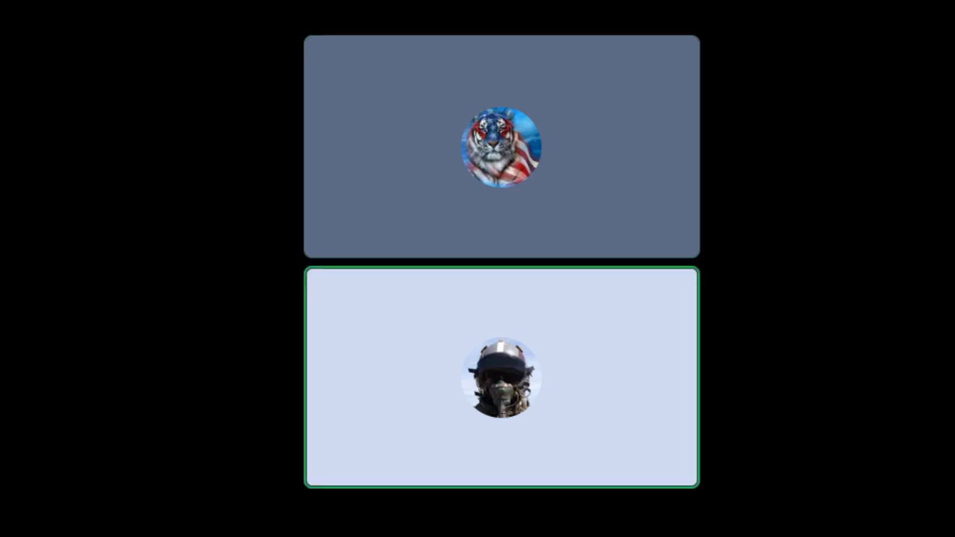
left_click(501, 147)
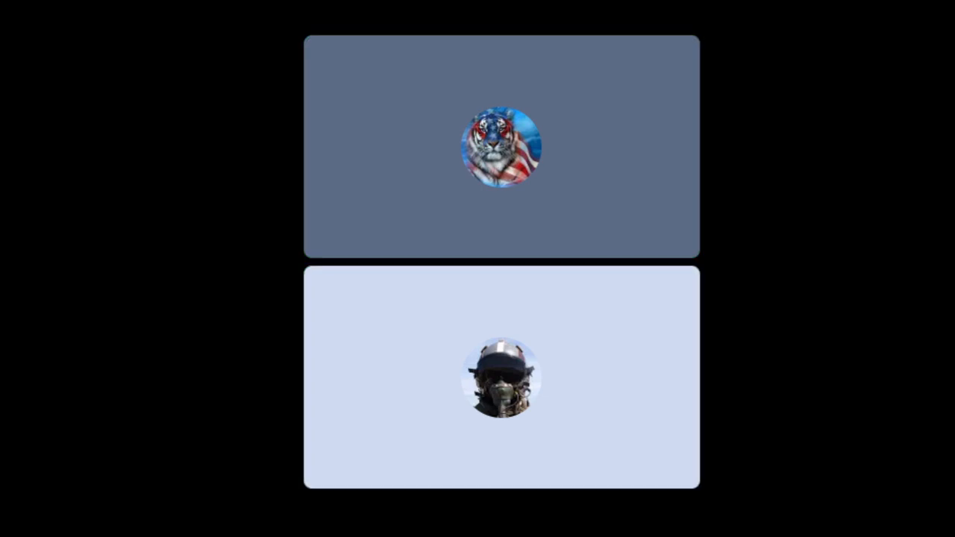
left_click(501, 382)
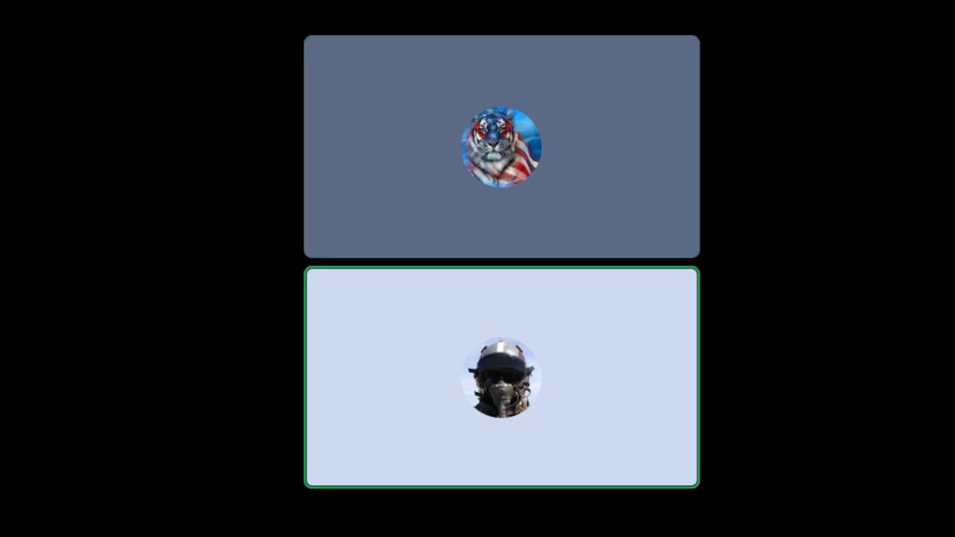
left_click(502, 147)
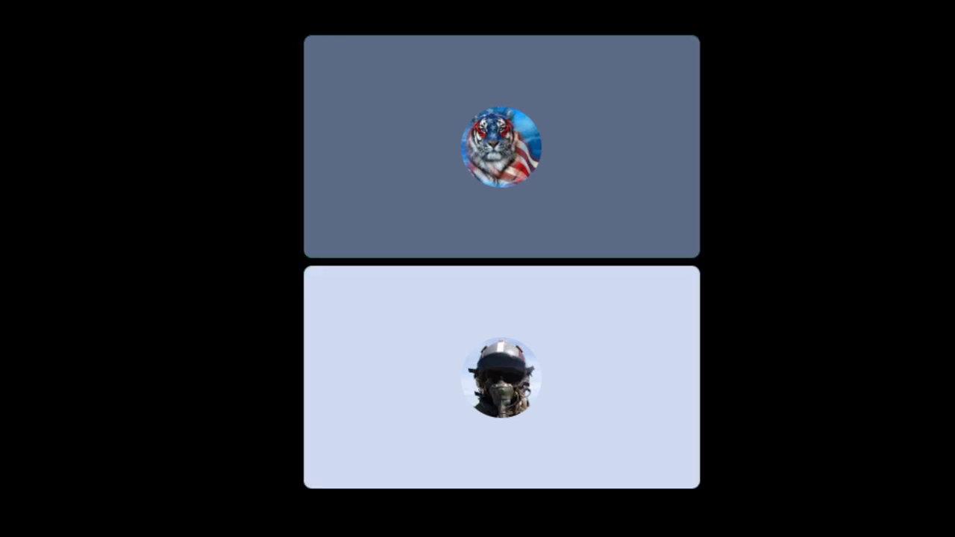
left_click(502, 147)
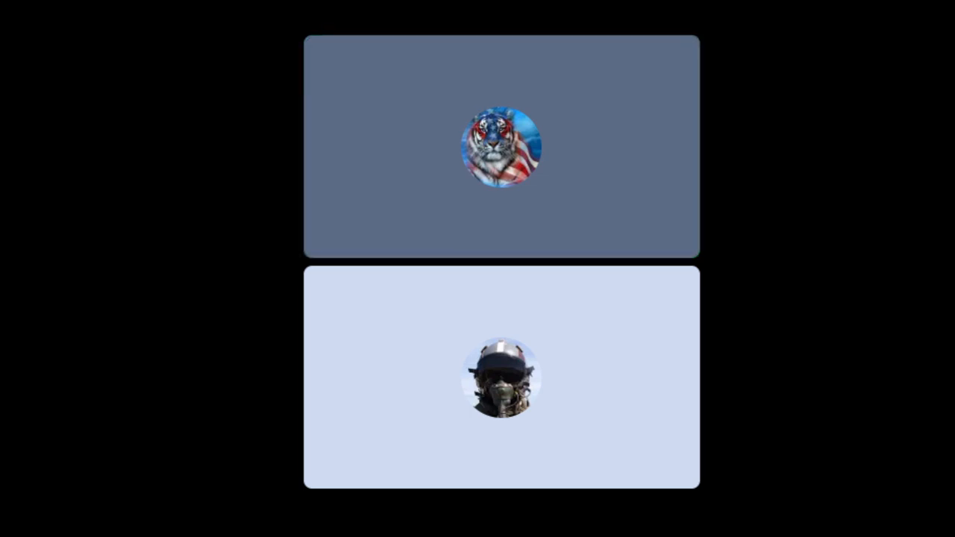
left_click(502, 147)
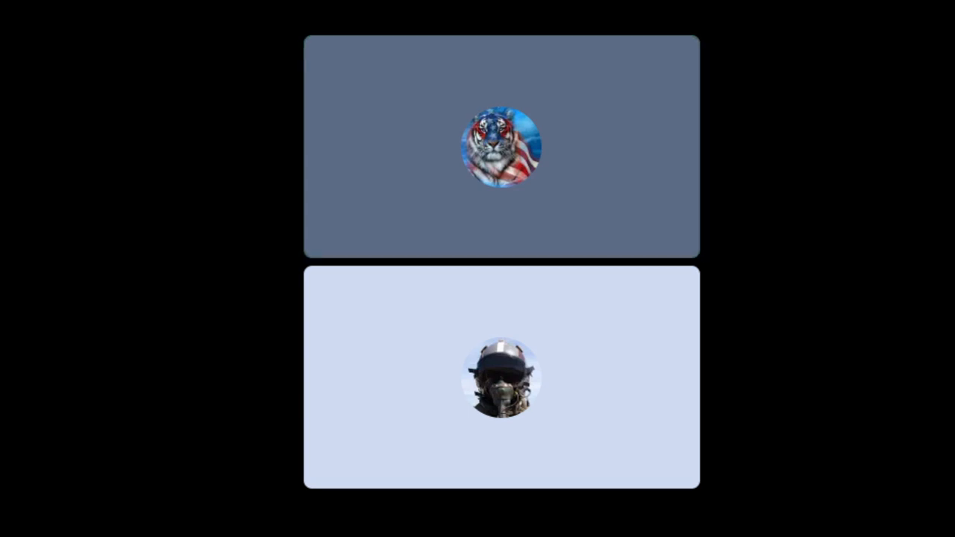
left_click(502, 147)
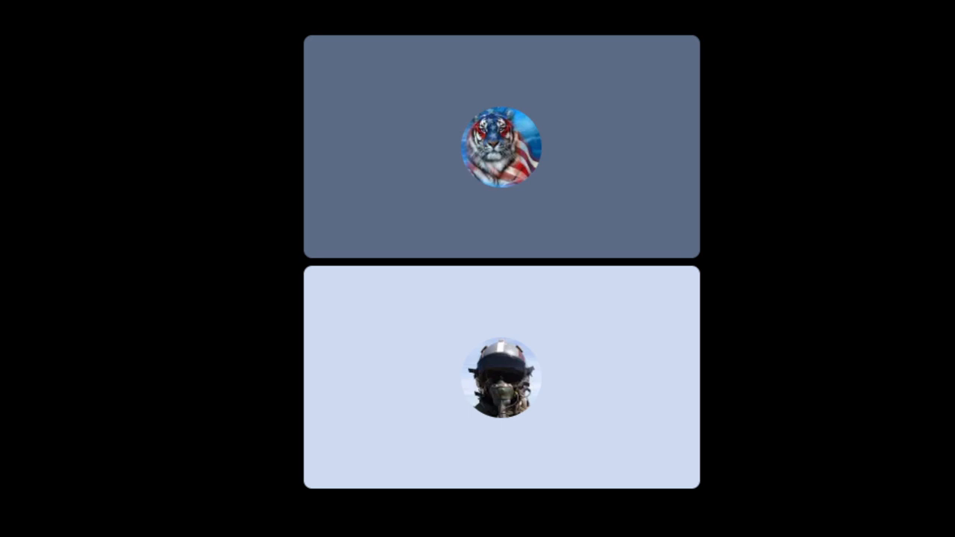
left_click(501, 149)
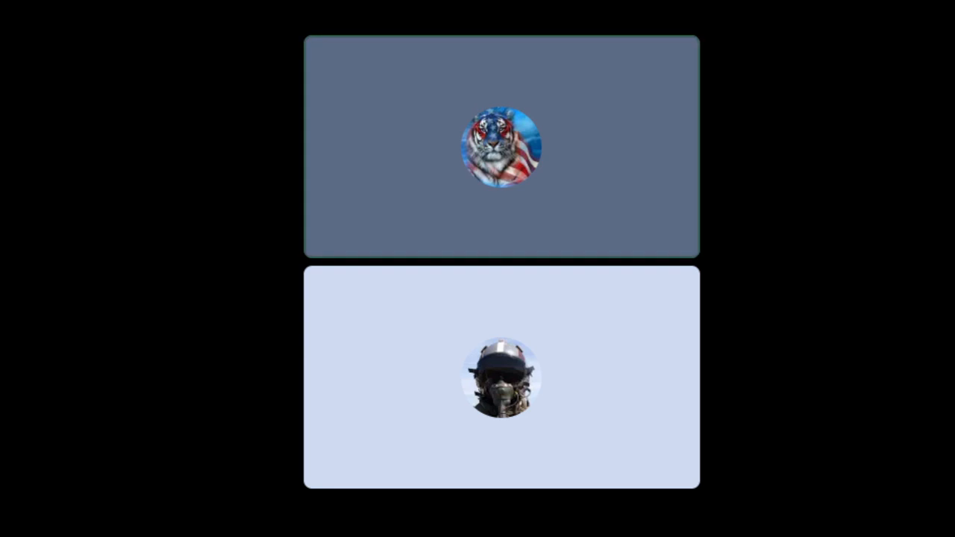
left_click(502, 147)
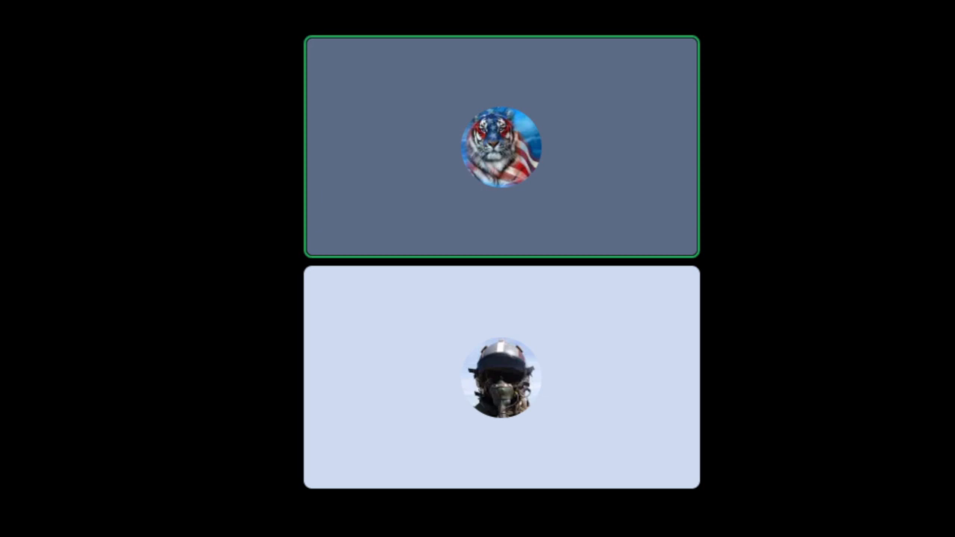
left_click(501, 379)
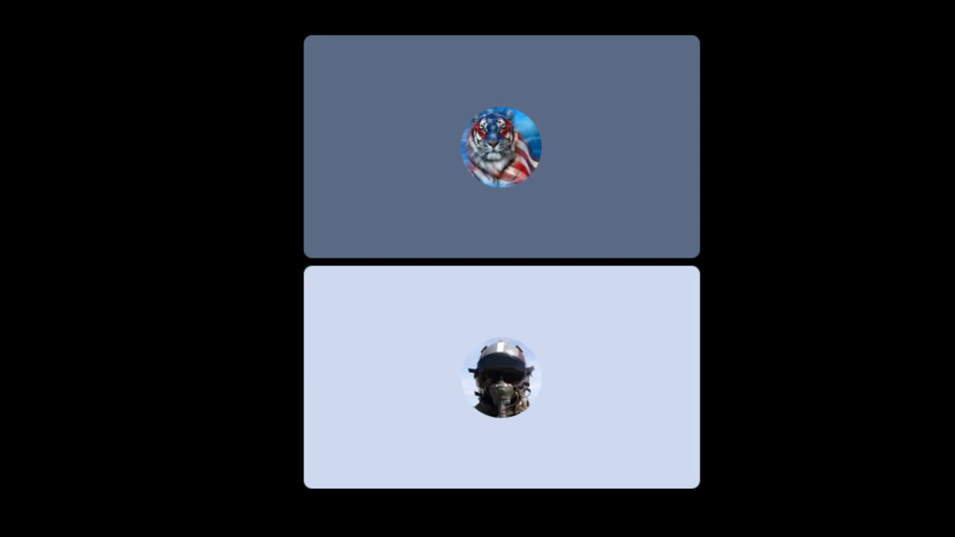
left_click(502, 149)
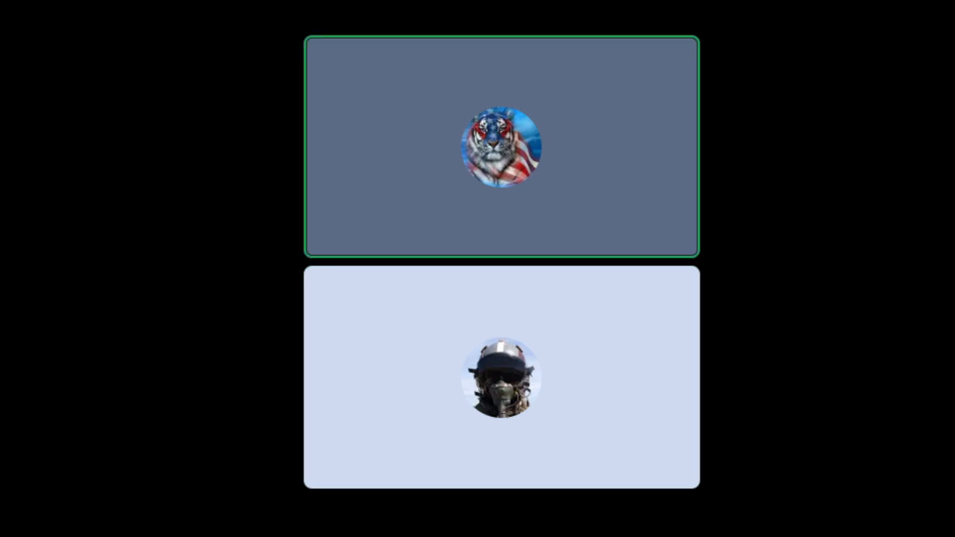
left_click(501, 382)
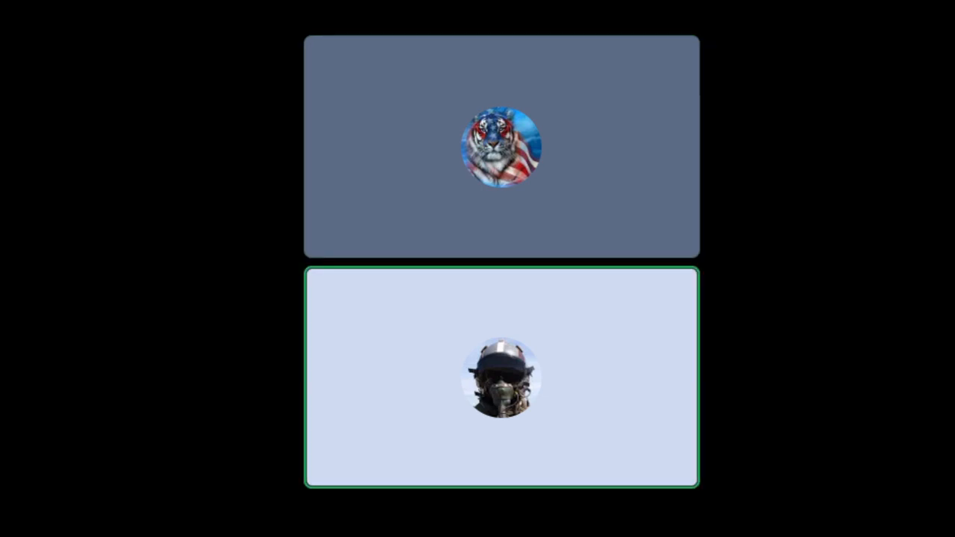
left_click(501, 147)
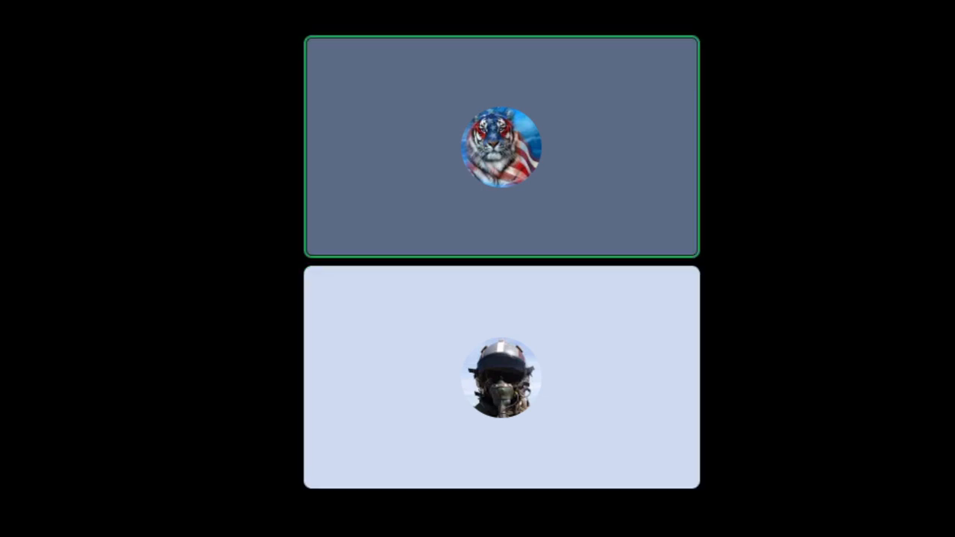
left_click(502, 381)
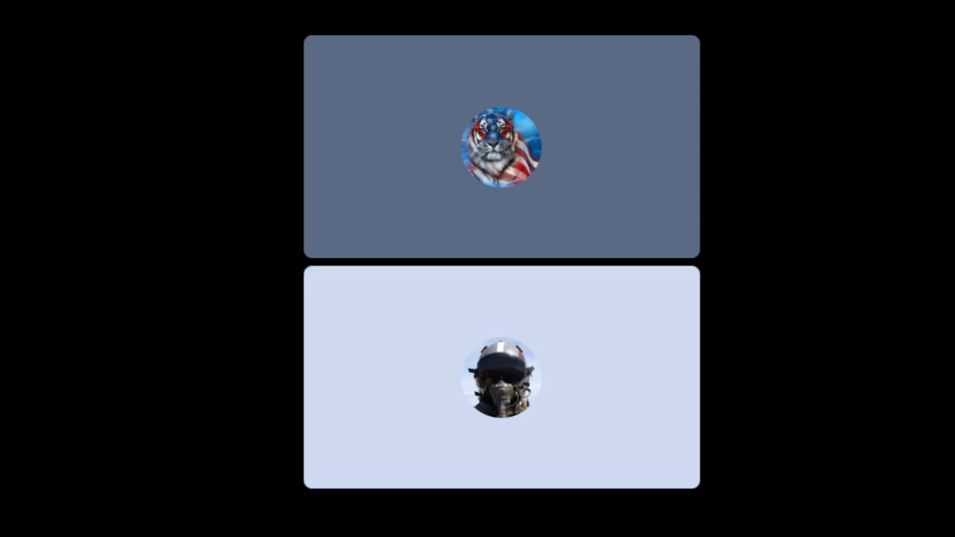
left_click(501, 380)
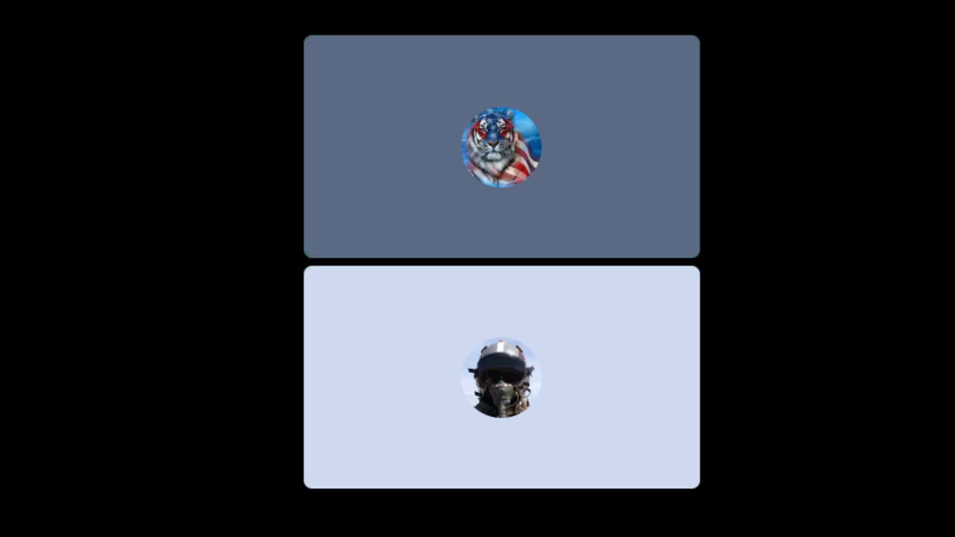
left_click(501, 148)
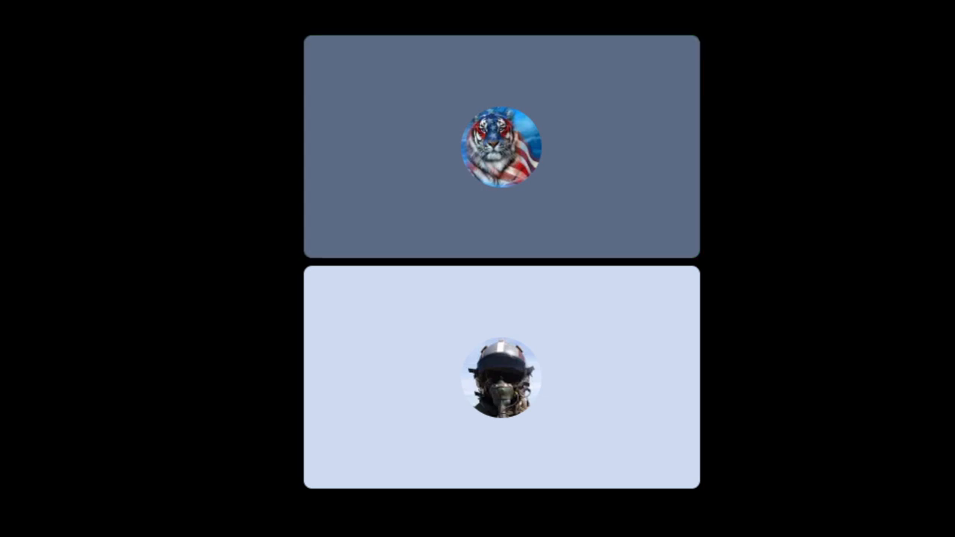
left_click(501, 147)
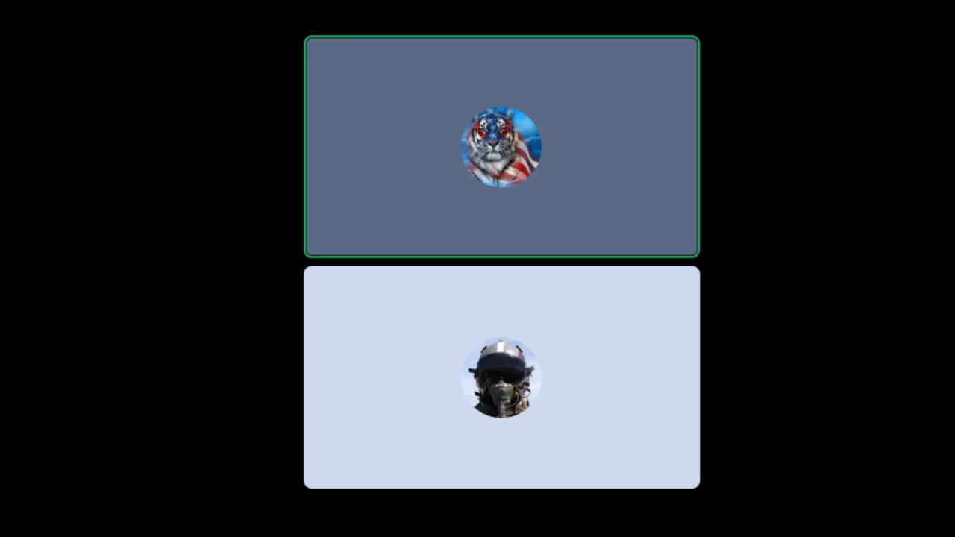
left_click(501, 380)
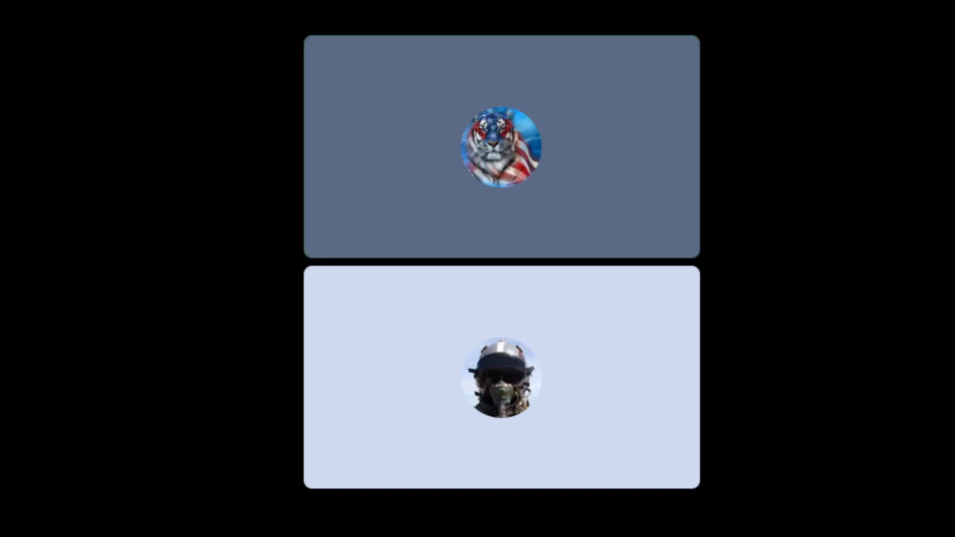
left_click(502, 380)
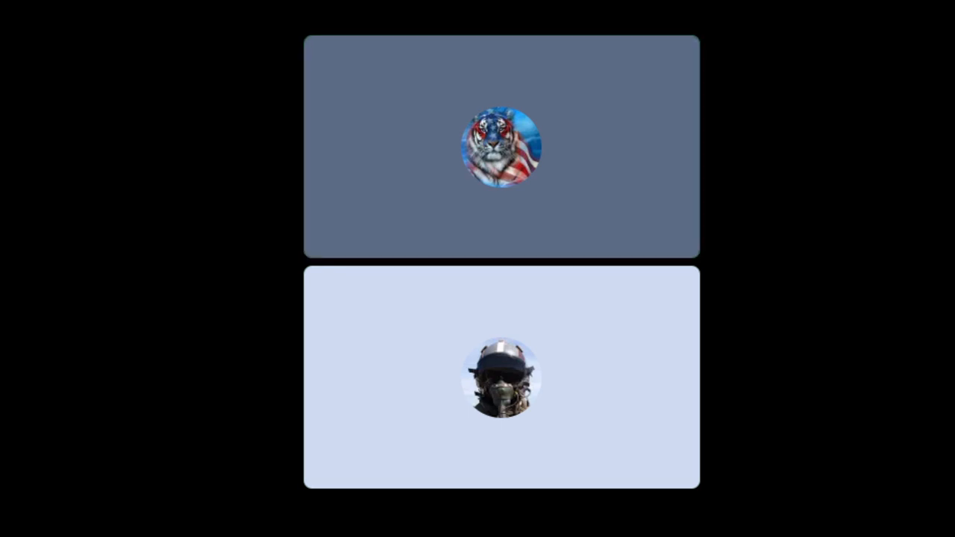
left_click(502, 381)
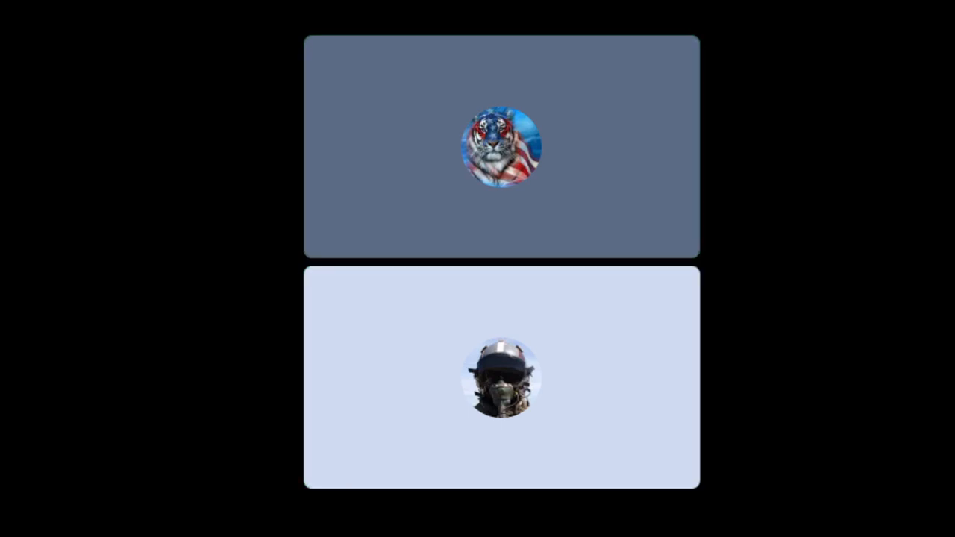
left_click(501, 380)
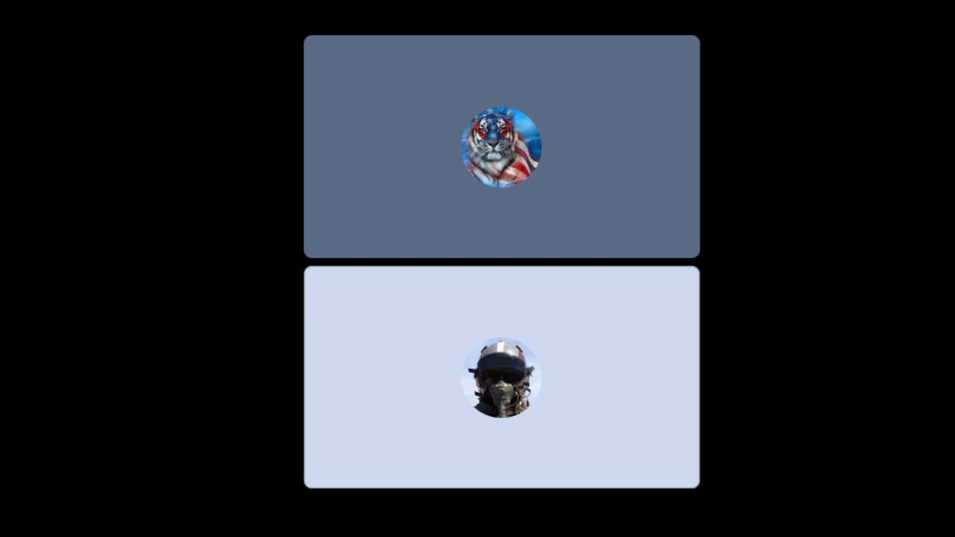
left_click(502, 380)
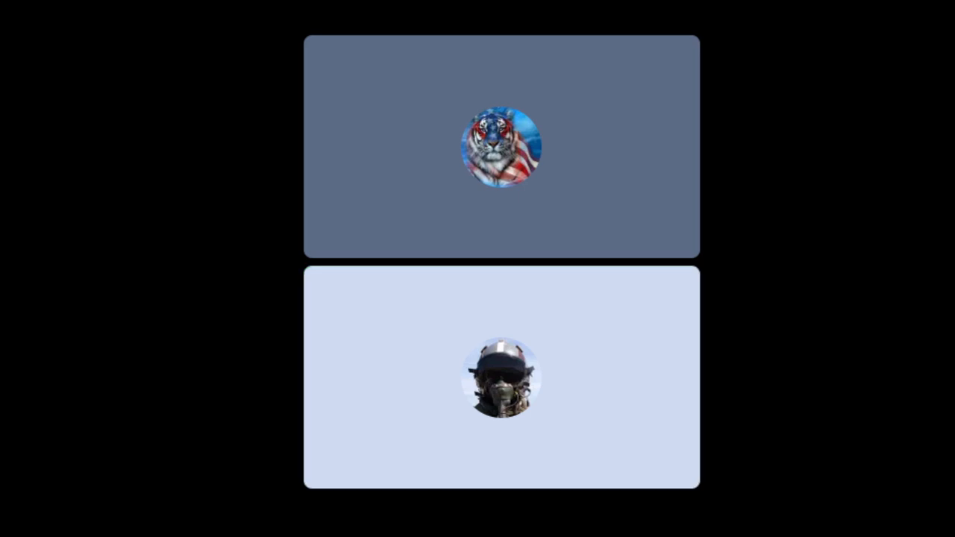
left_click(501, 381)
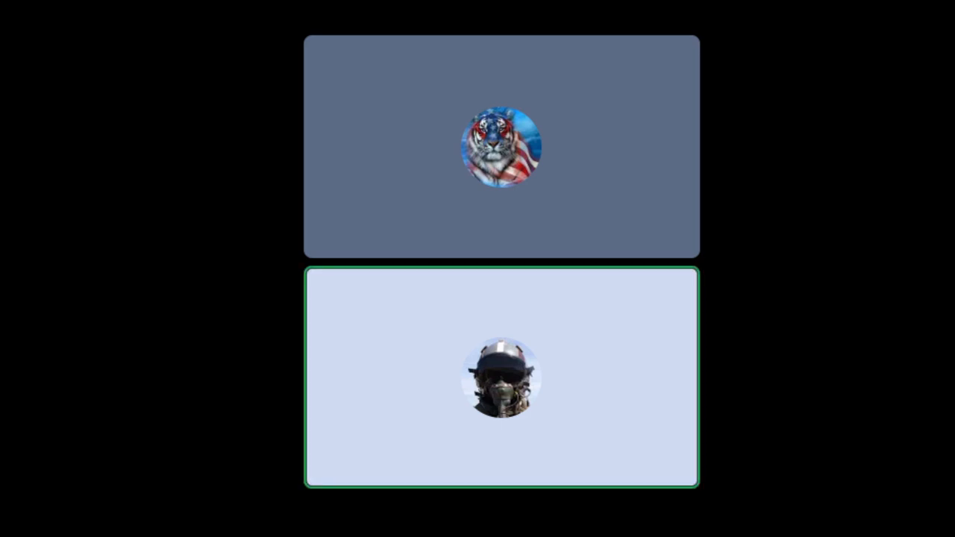
left_click(501, 148)
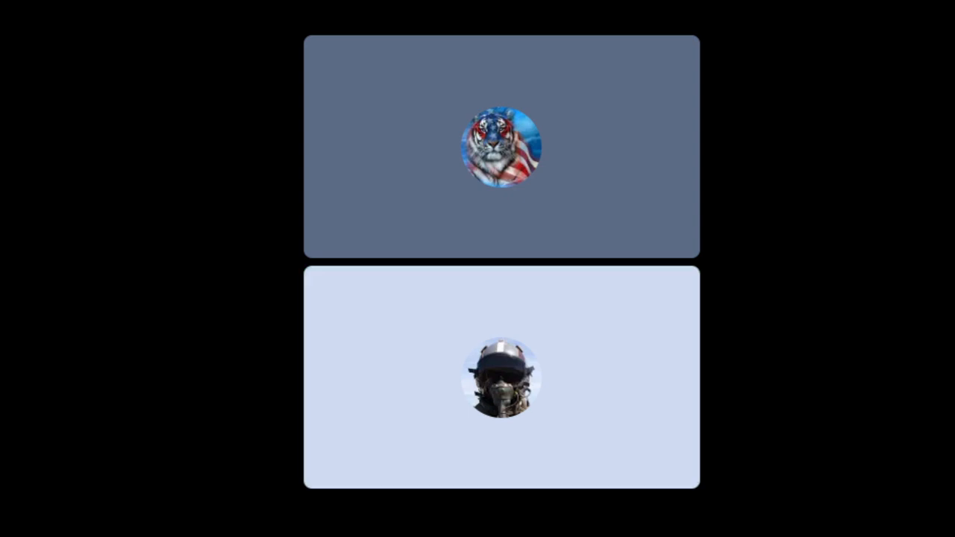
left_click(501, 380)
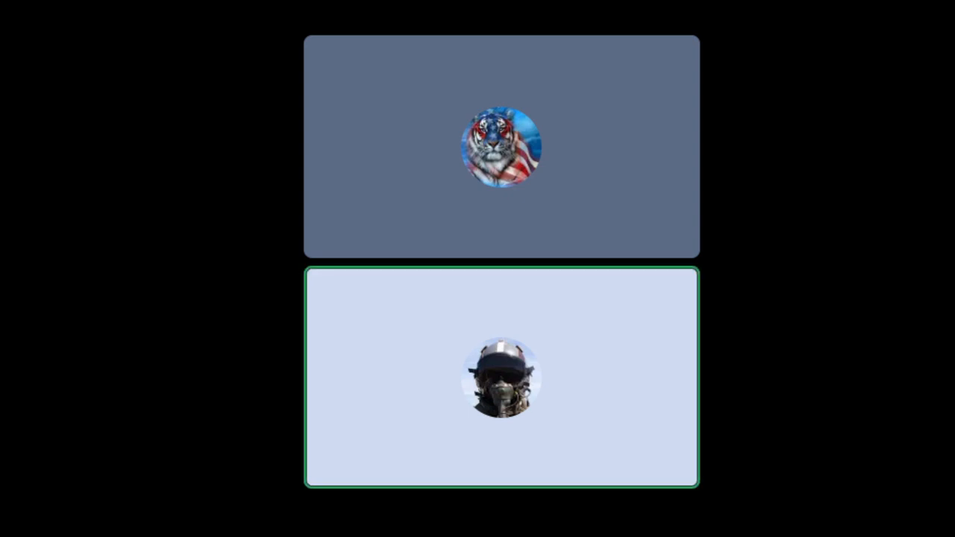
left_click(502, 147)
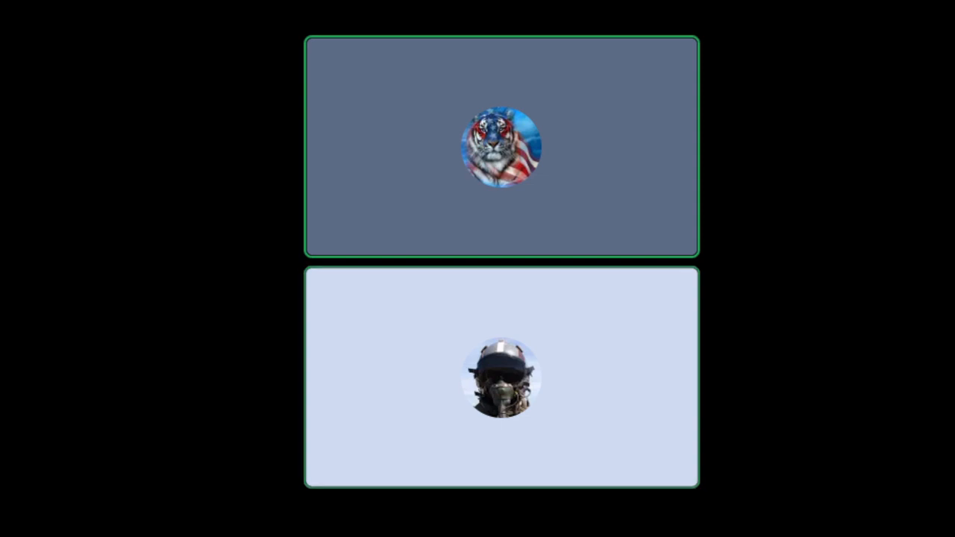
left_click(502, 381)
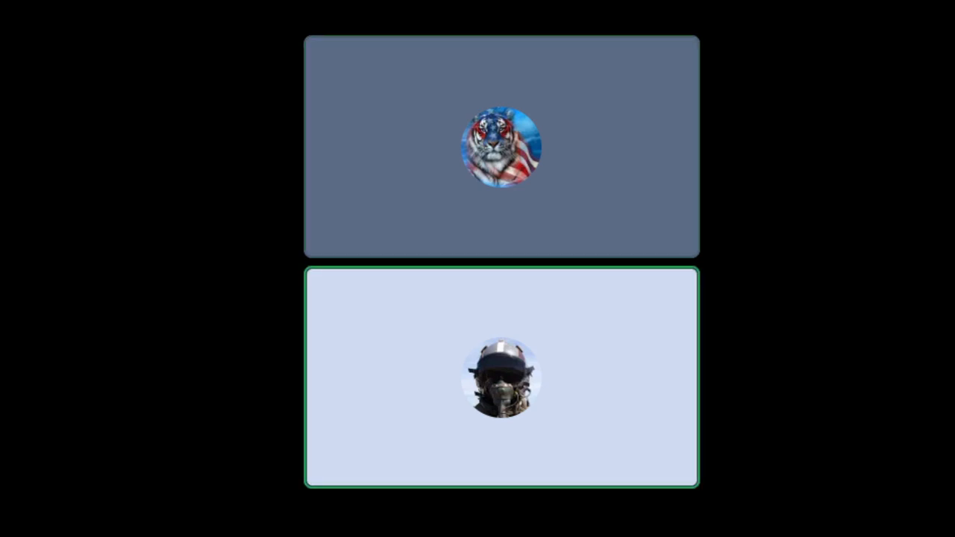
left_click(500, 147)
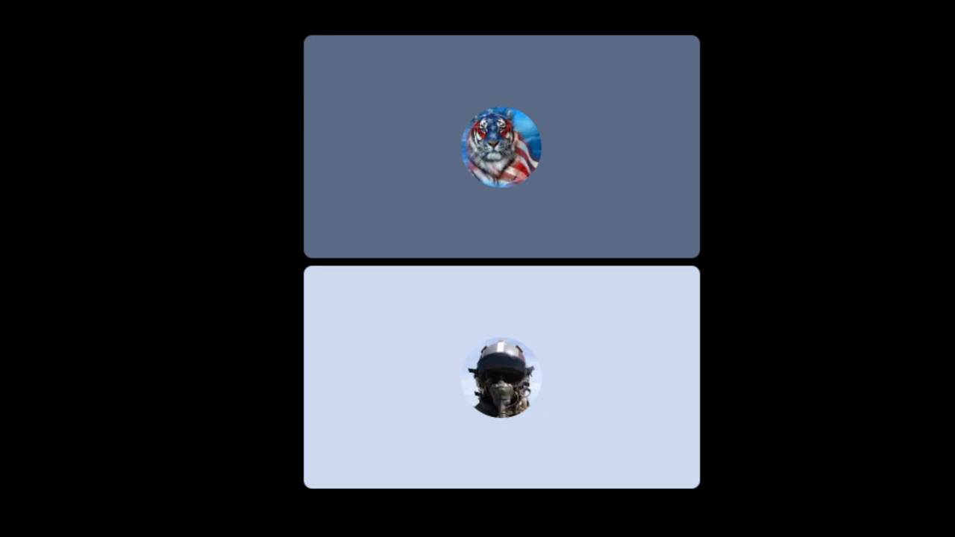
left_click(502, 147)
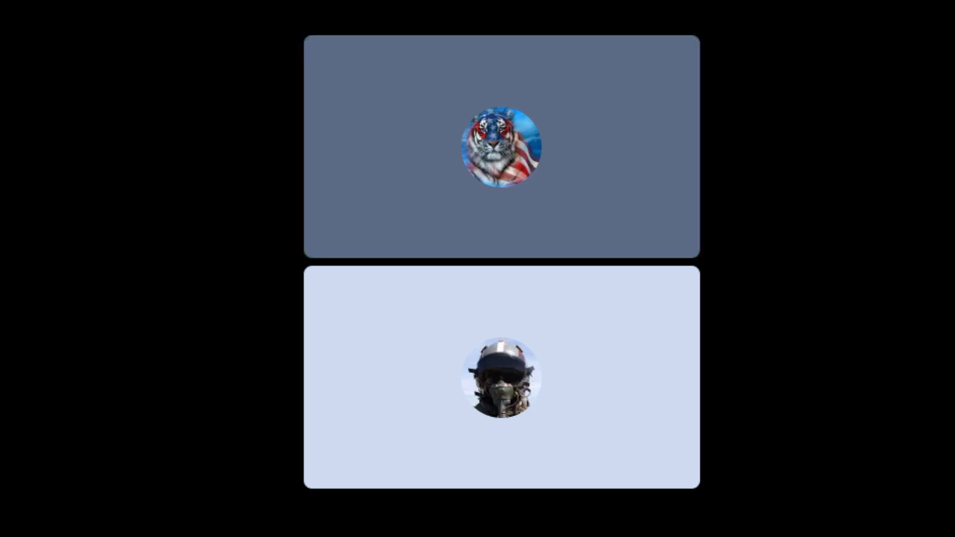
left_click(501, 147)
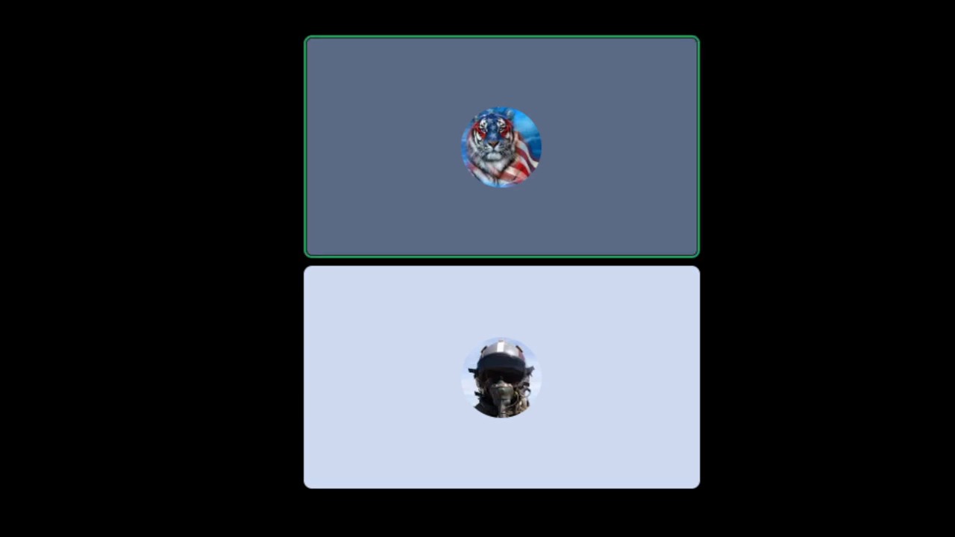
left_click(501, 147)
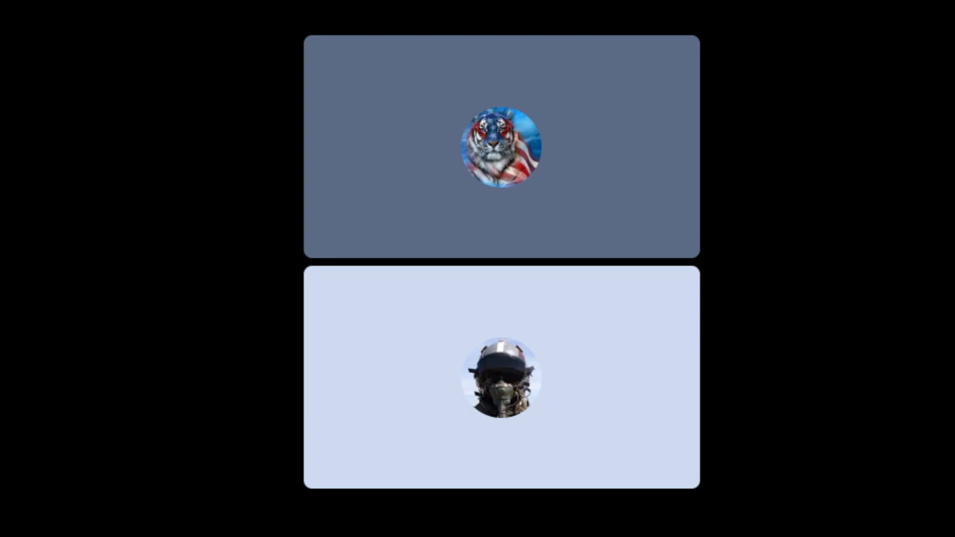
left_click(502, 377)
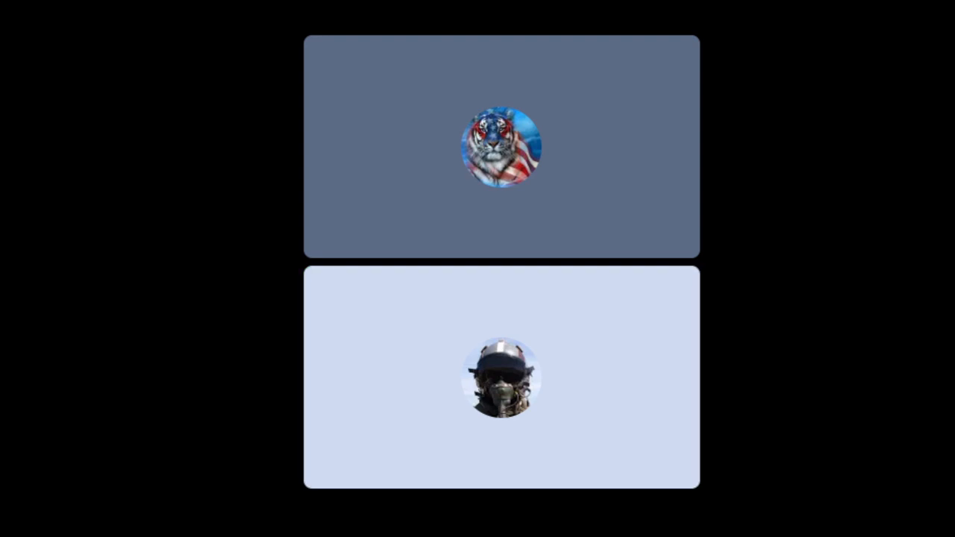
left_click(501, 381)
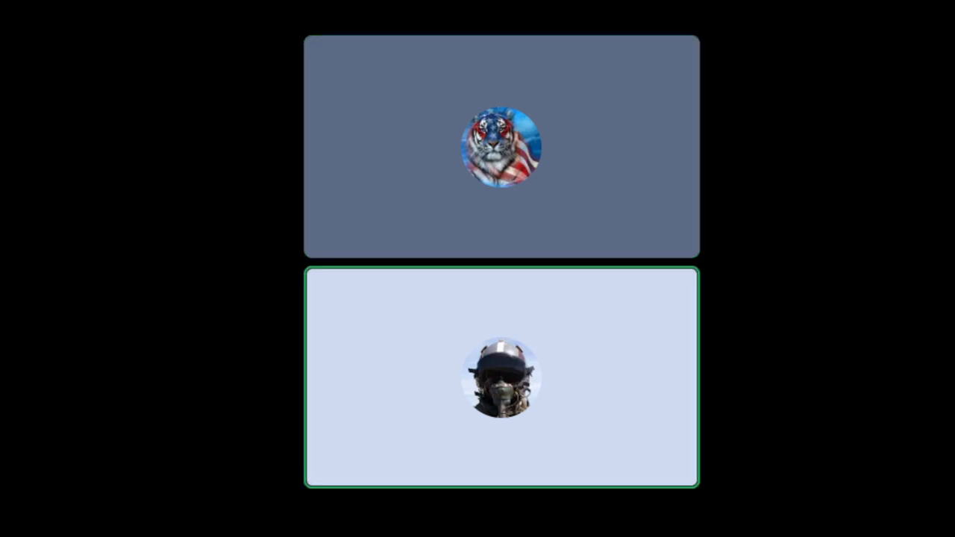
left_click(501, 148)
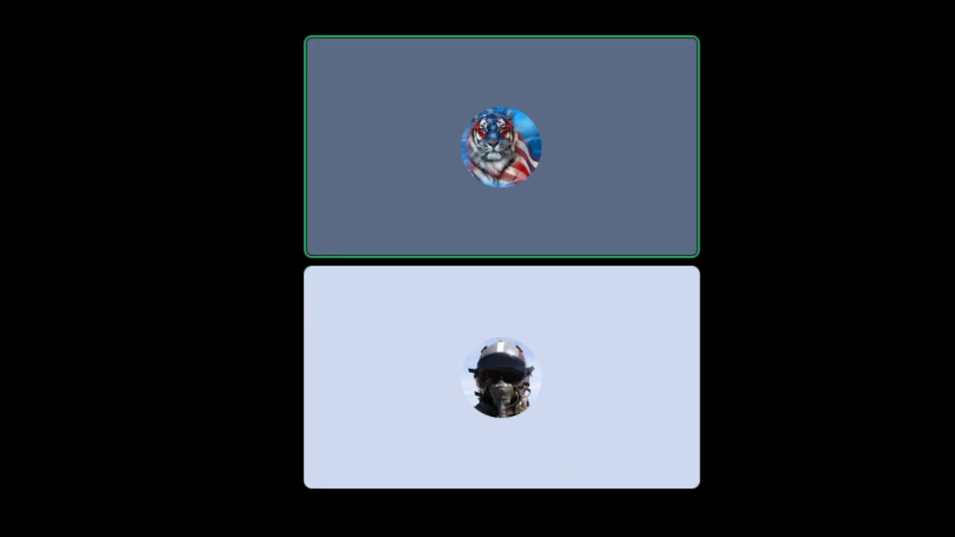
left_click(502, 381)
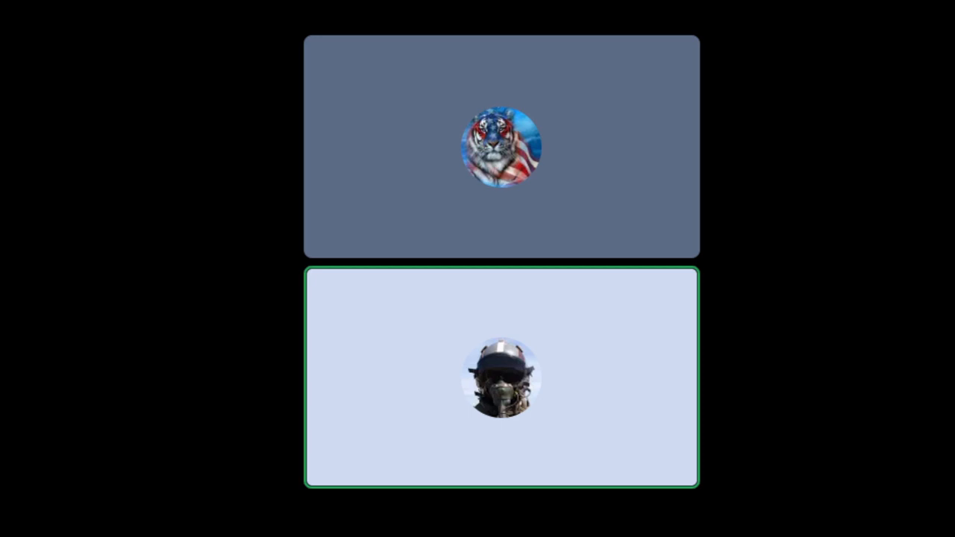
left_click(501, 147)
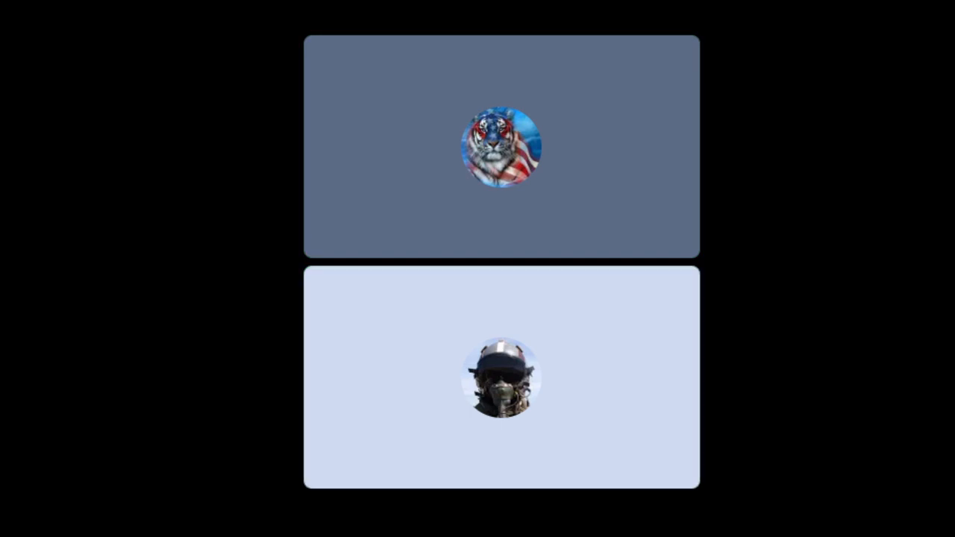
left_click(501, 380)
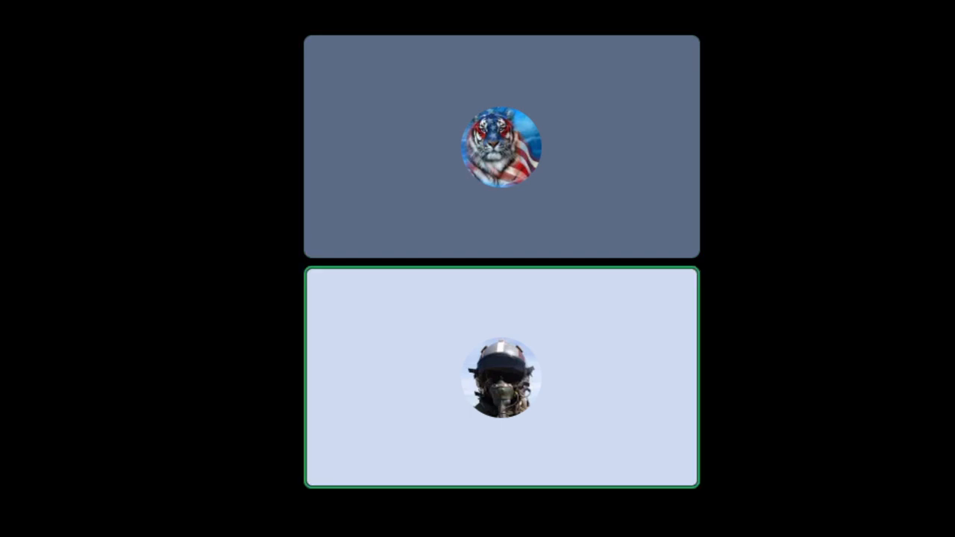
left_click(501, 148)
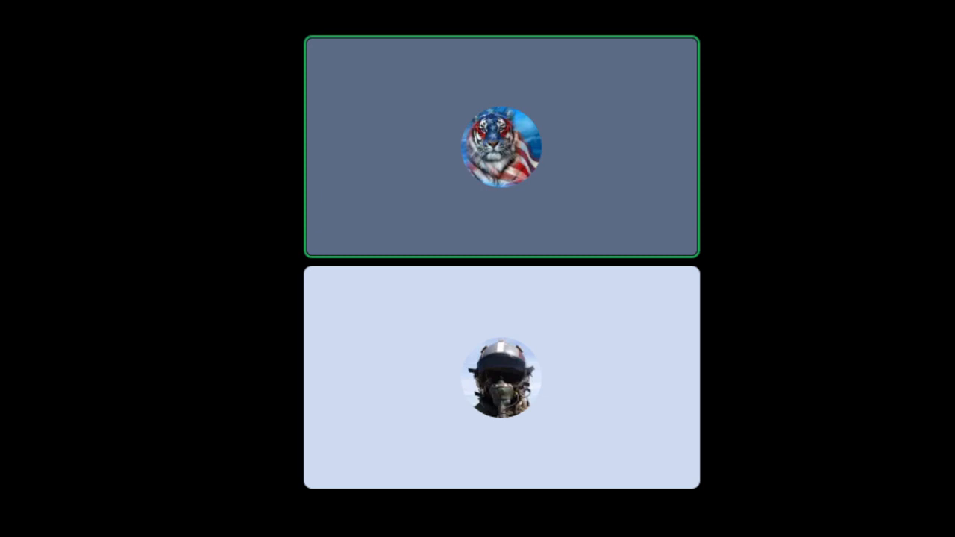
left_click(501, 381)
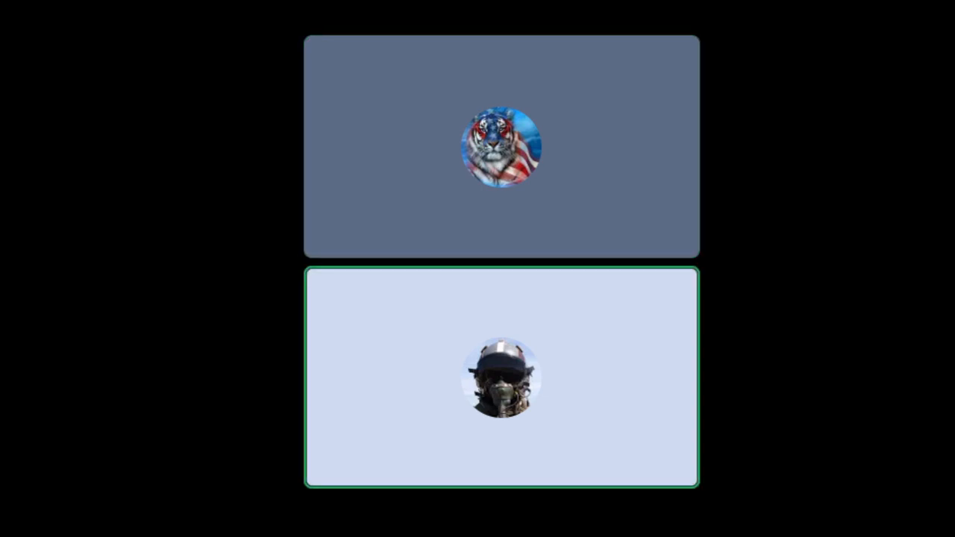
left_click(501, 147)
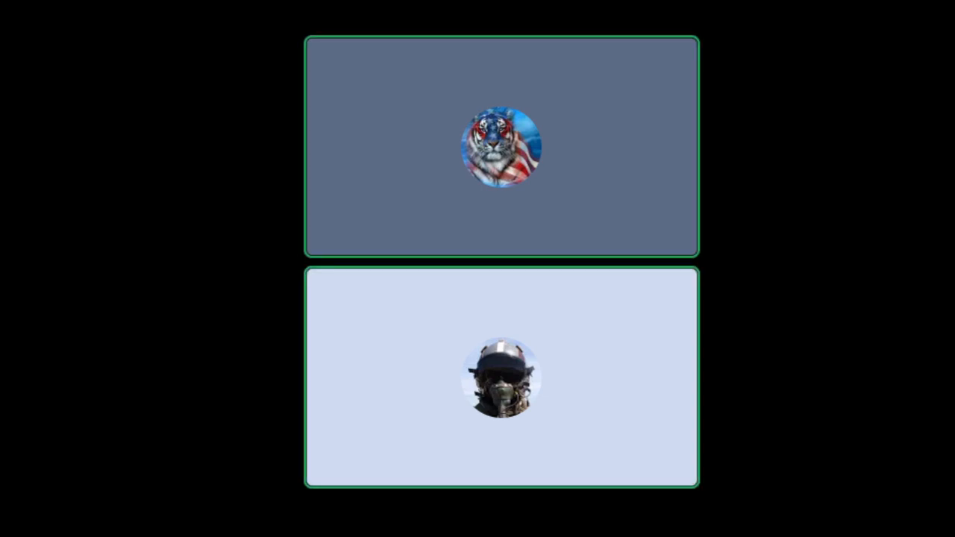
left_click(500, 380)
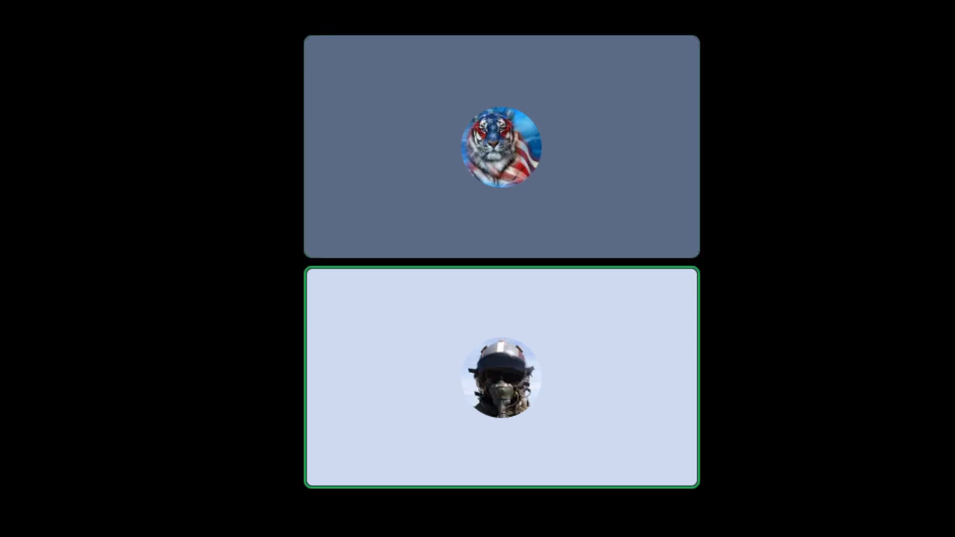